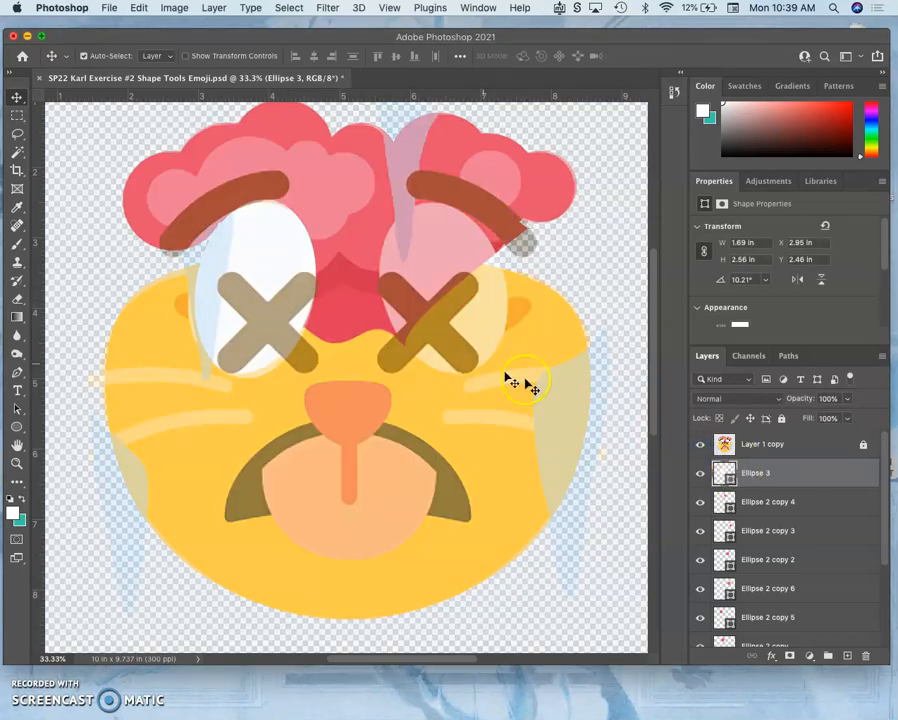
{"action": "mouse_move", "coordinate": [352, 370]}
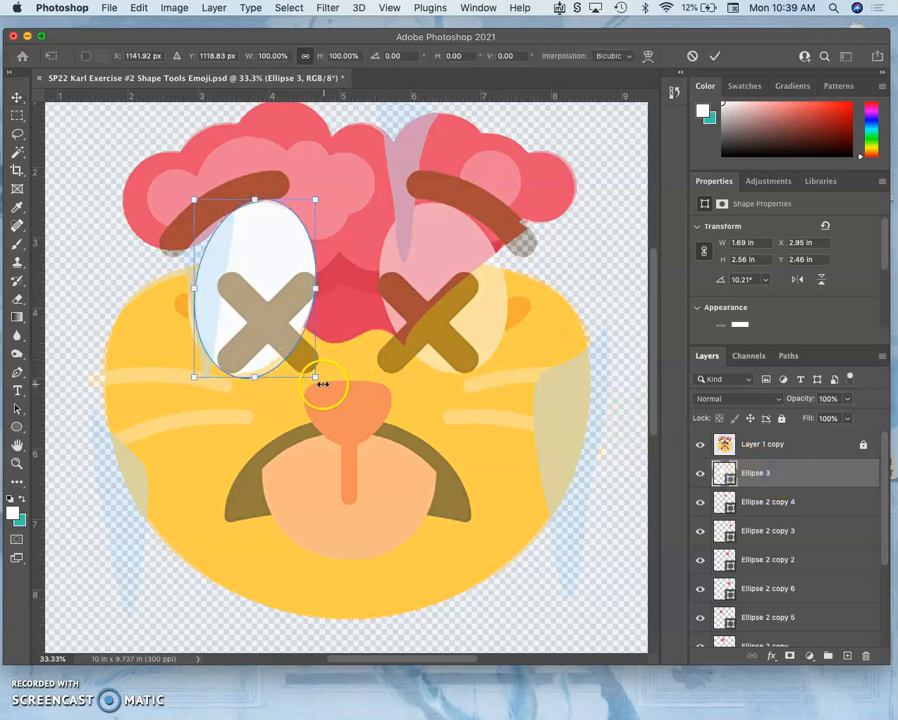
Rotate the Ellipse 3 left-eye shape in Free Transform to match the reference eye's tilt
{"action": "left_click_drag", "start_coordinate": [324, 384], "coordinate": [314, 372]}
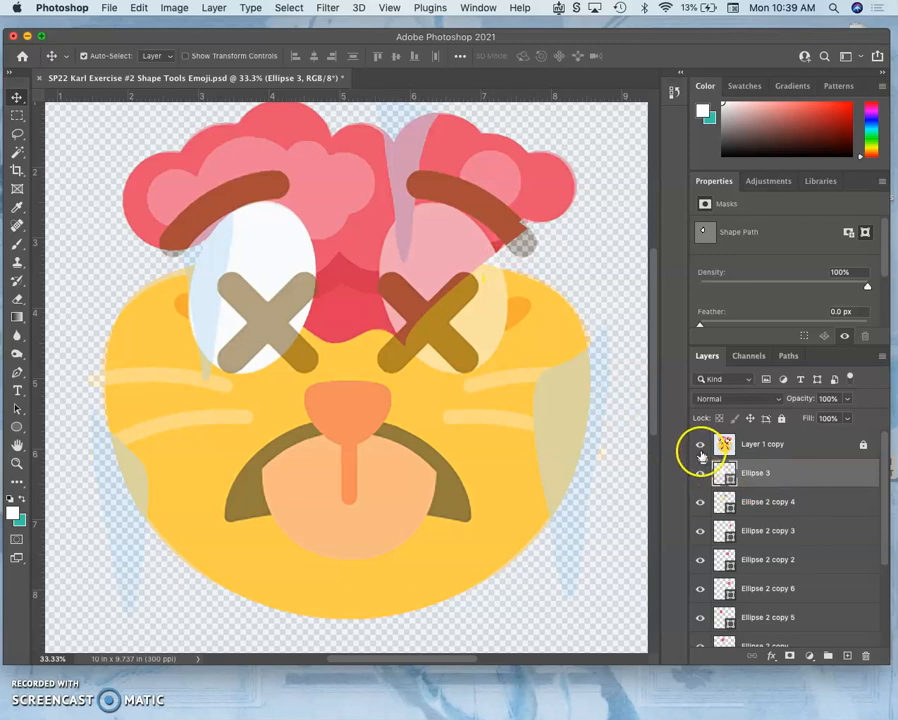
Hide the reference layer, duplicate Ellipse 3 and flip the copy horizontally
{"action": "left_click", "coordinate": [700, 444]}
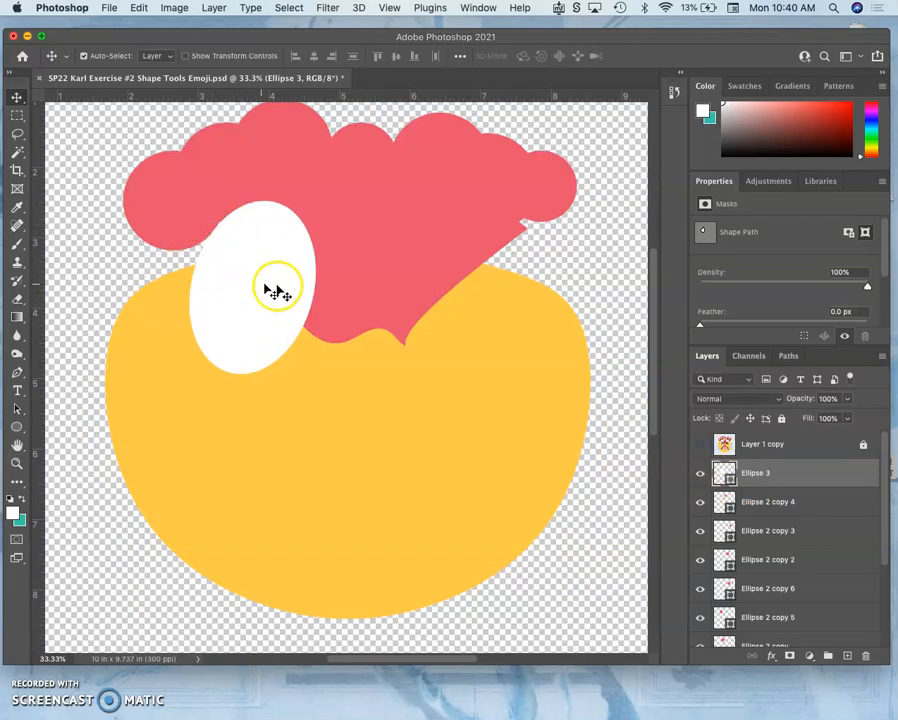
{"action": "left_click", "coordinate": [756, 472]}
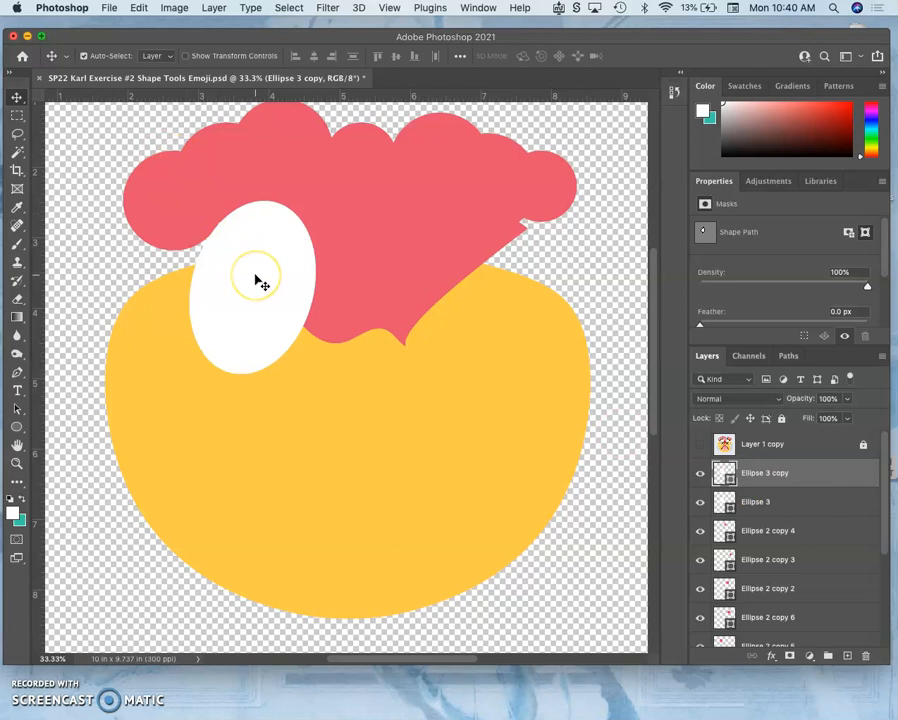
{"action": "right_click", "coordinate": [256, 280]}
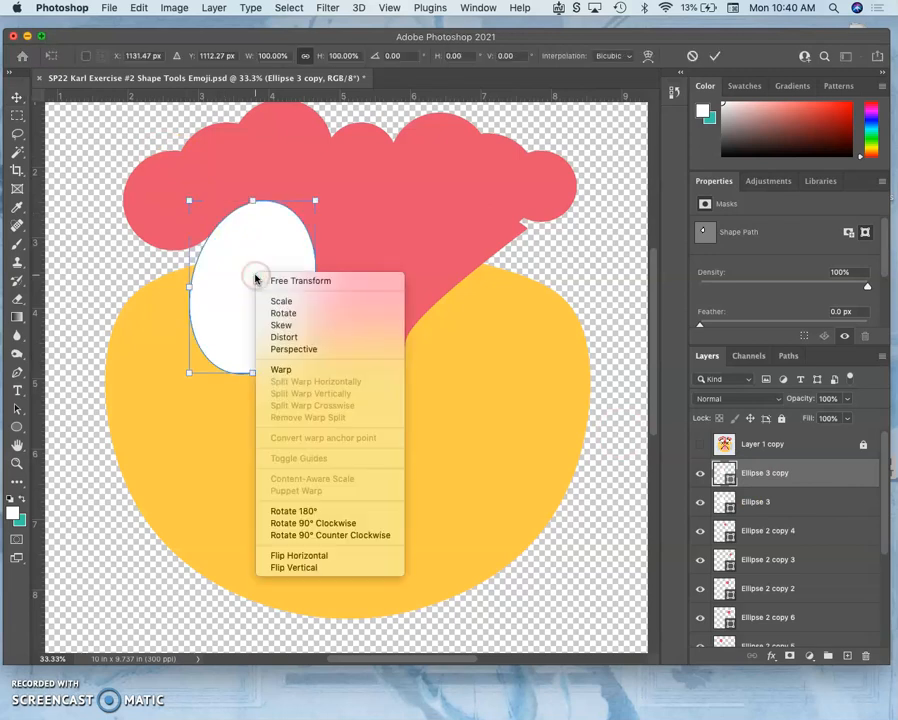
{"action": "mouse_move", "coordinate": [284, 312]}
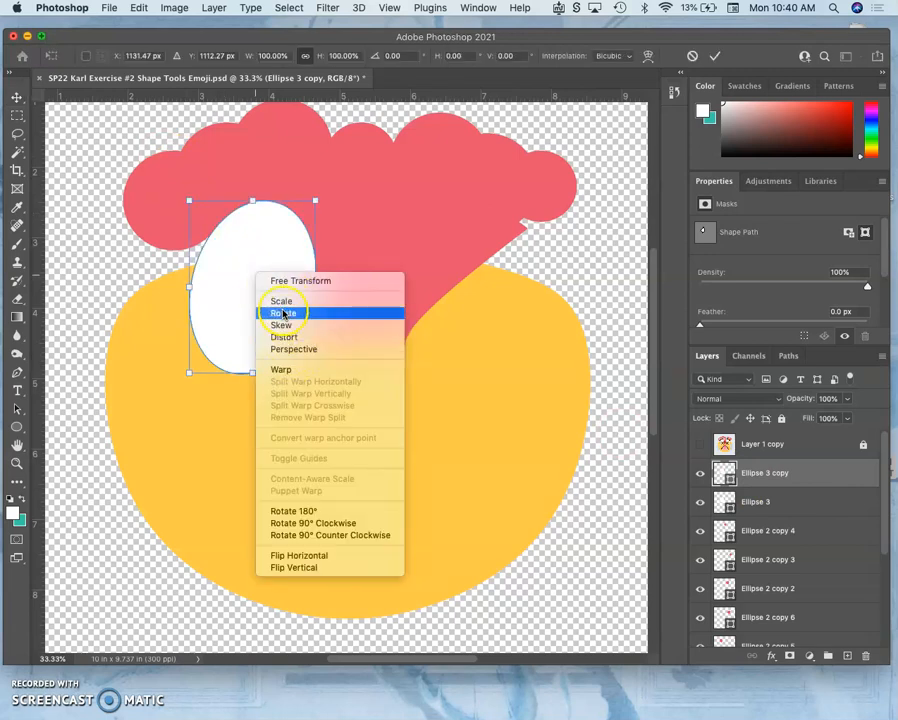
{"action": "mouse_move", "coordinate": [298, 556]}
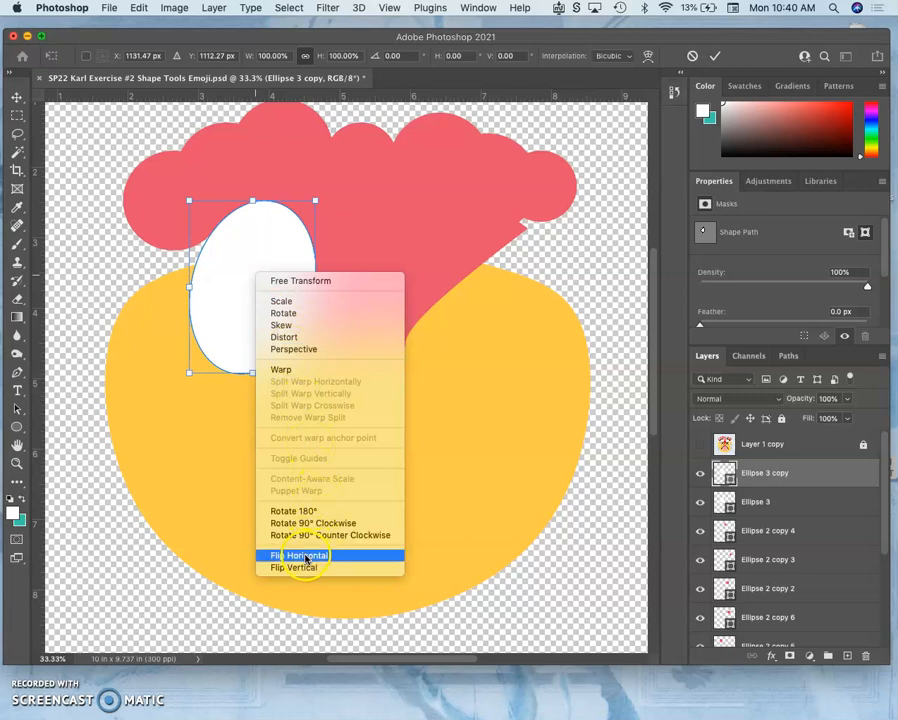
{"action": "left_click", "coordinate": [296, 554]}
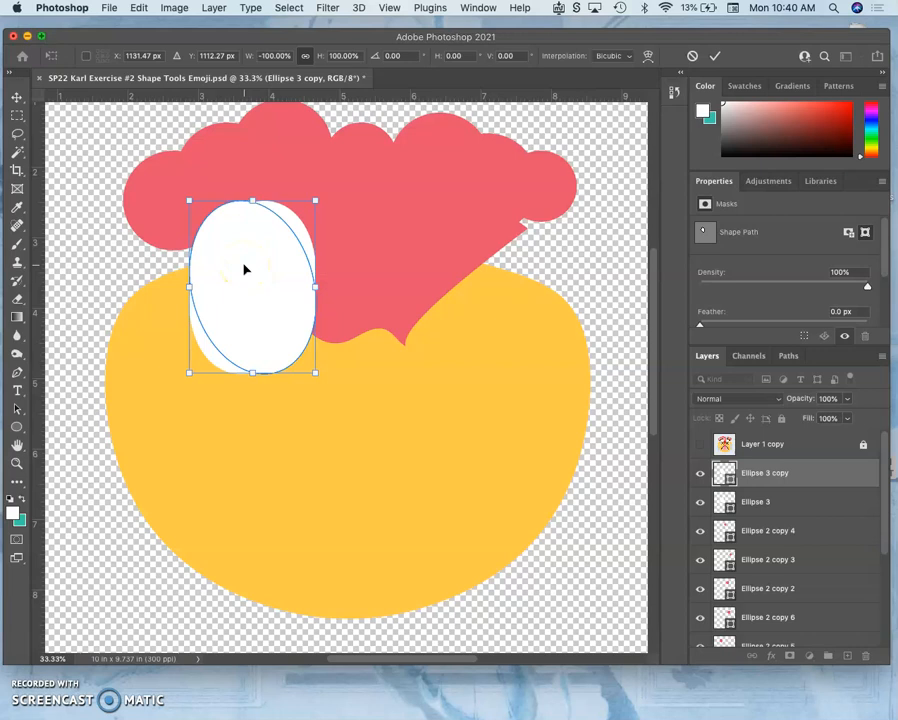
Move the mirrored ellipse onto the right eye and align it with the re-shown reference
{"action": "left_click_drag", "start_coordinate": [244, 270], "coordinate": [270, 264]}
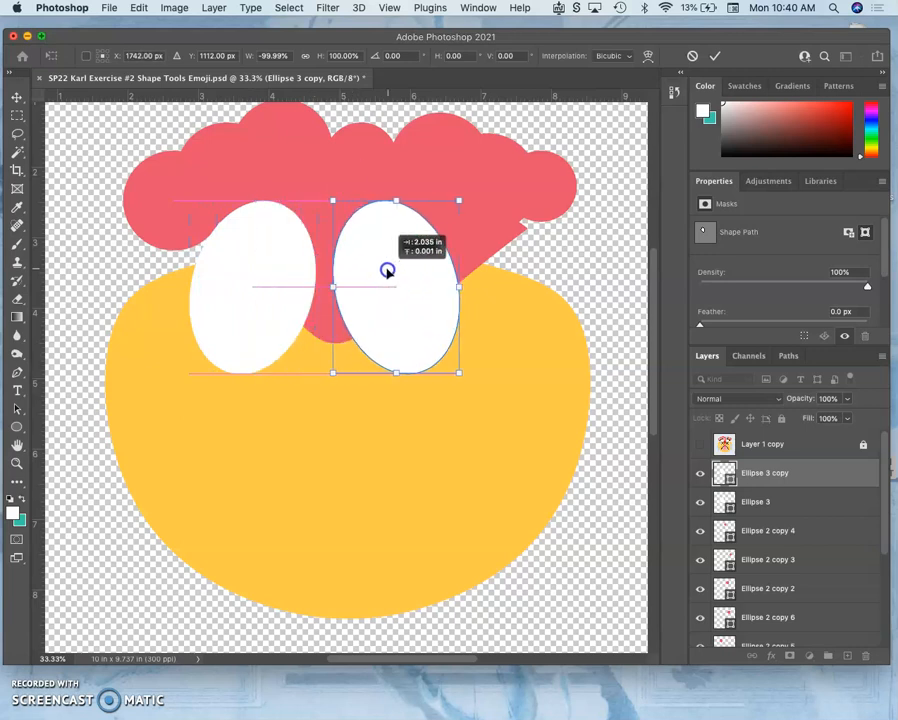
{"action": "left_click_drag", "start_coordinate": [388, 270], "coordinate": [416, 268]}
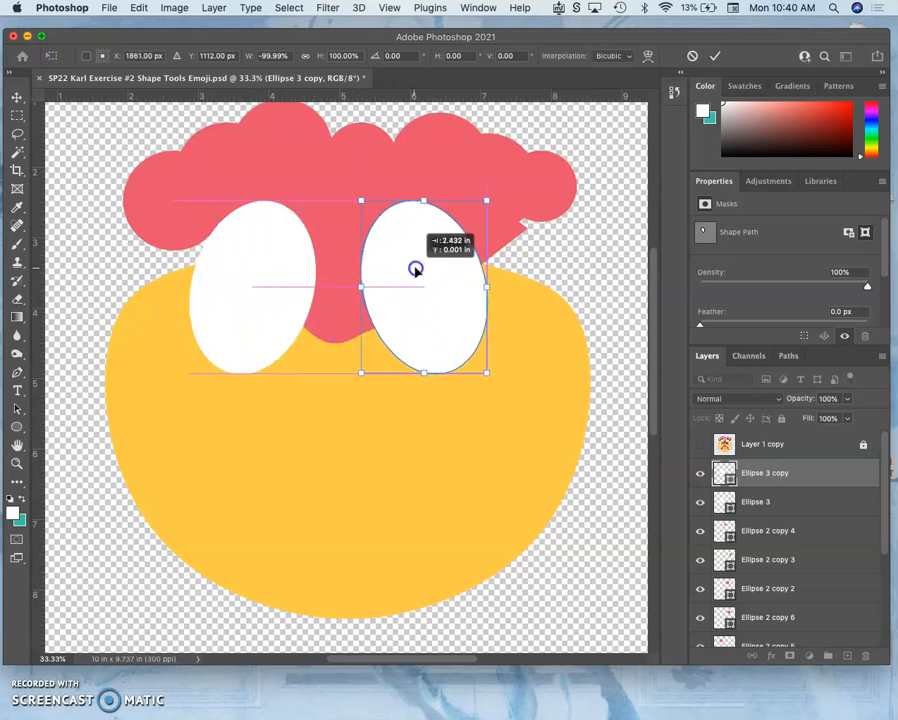
{"action": "left_click", "coordinate": [700, 444]}
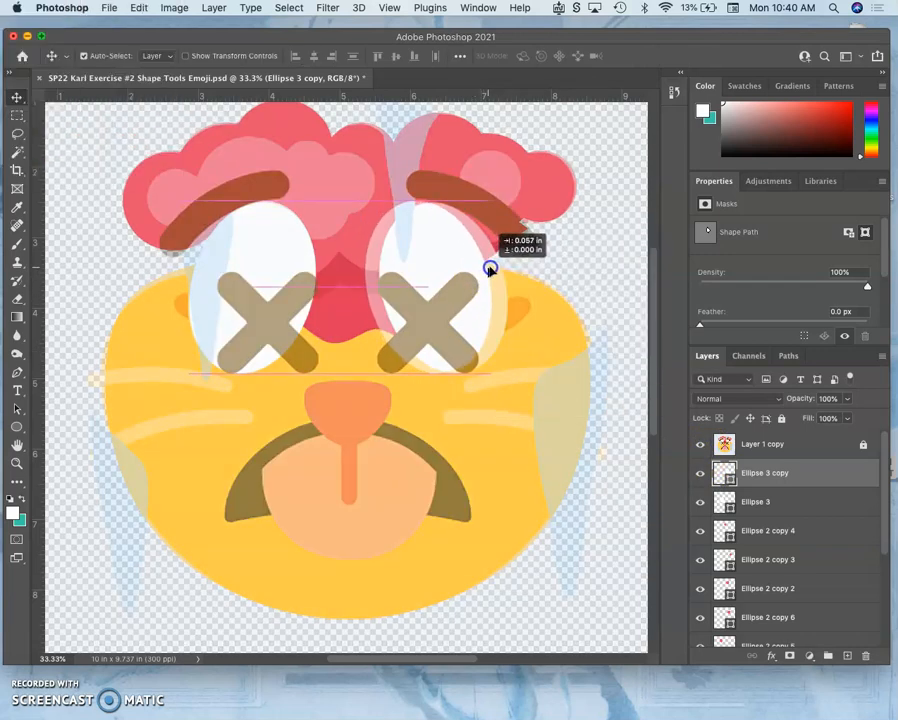
{"action": "left_click_drag", "start_coordinate": [490, 268], "coordinate": [502, 268]}
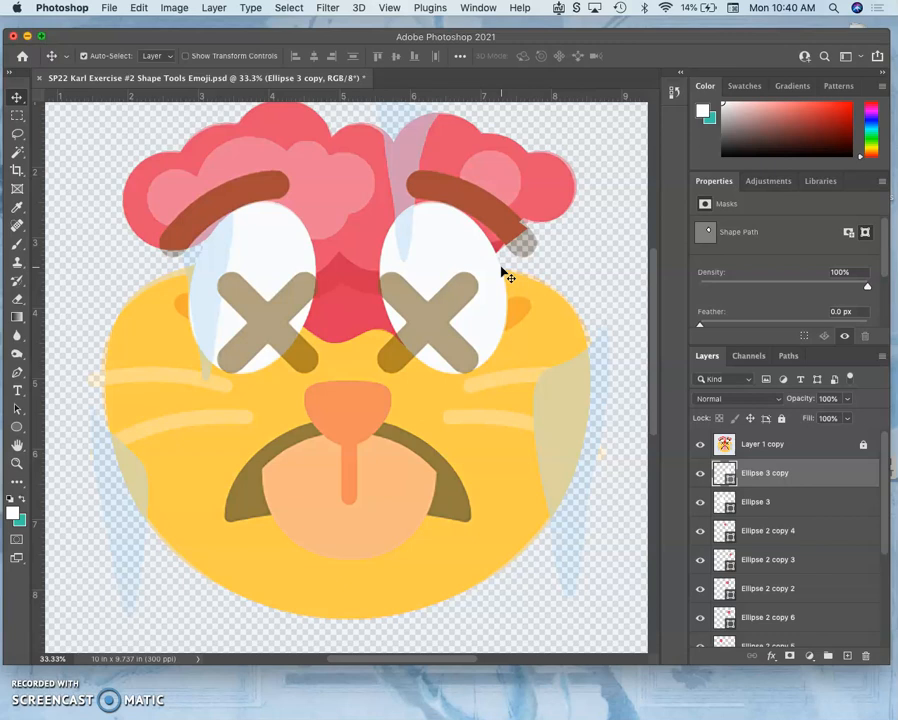
{"action": "mouse_move", "coordinate": [656, 428]}
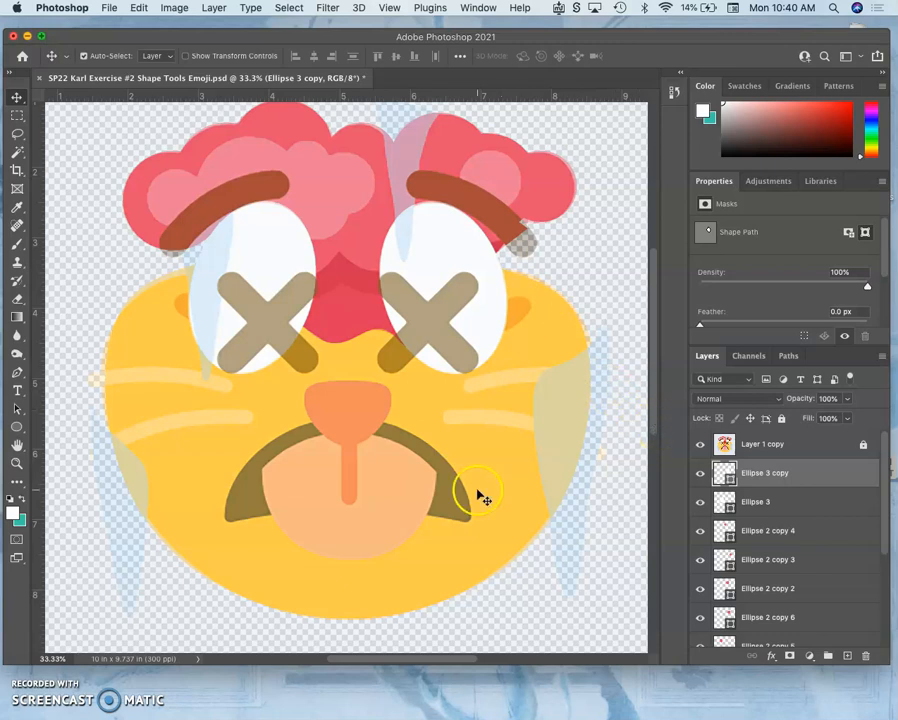
{"action": "mouse_move", "coordinate": [372, 472]}
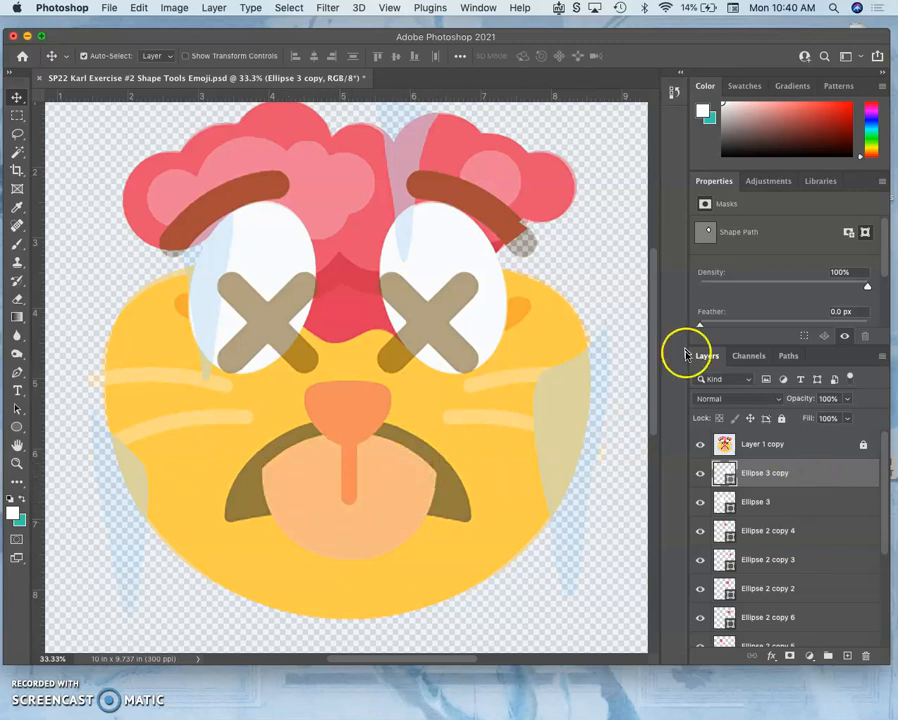
Hide the reference and draw a new ellipse shape over the cat's tongue area
{"action": "left_click", "coordinate": [700, 444]}
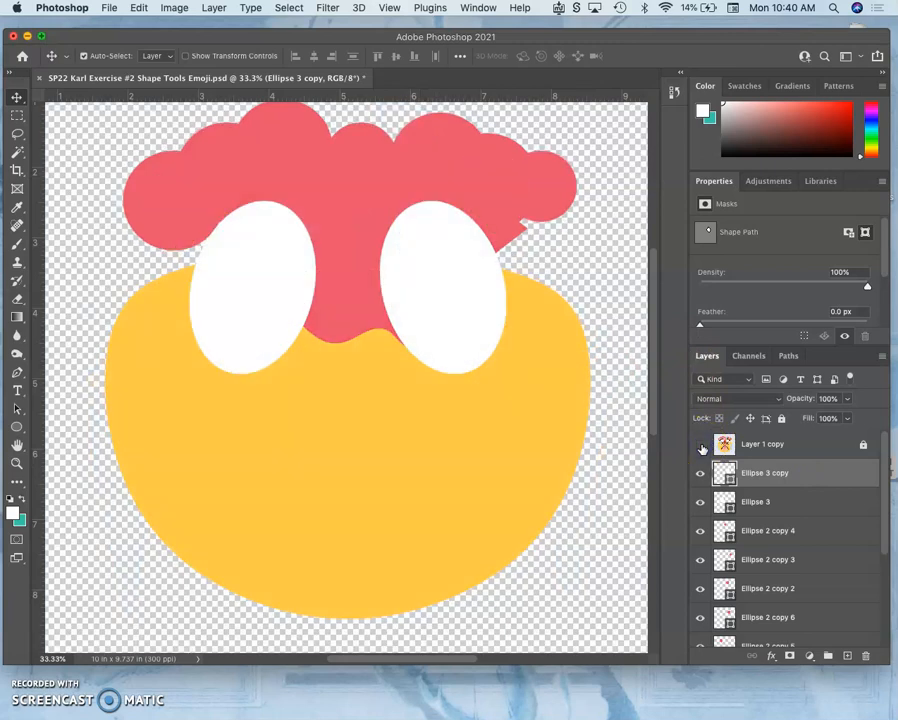
{"action": "scroll", "scroll_direction": "down", "scroll_amount": 3}
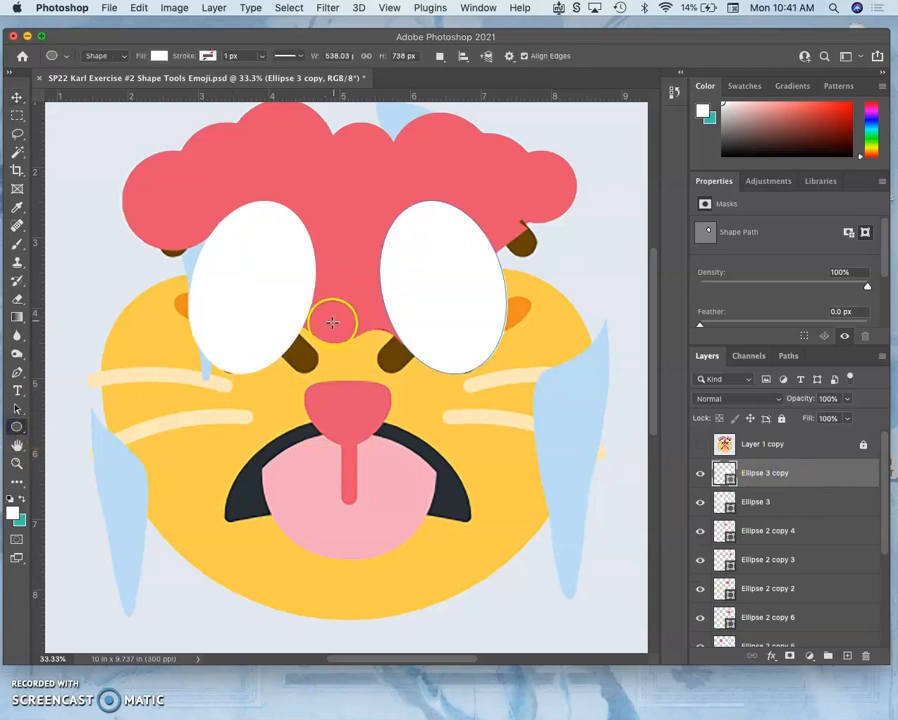
{"action": "mouse_move", "coordinate": [256, 396]}
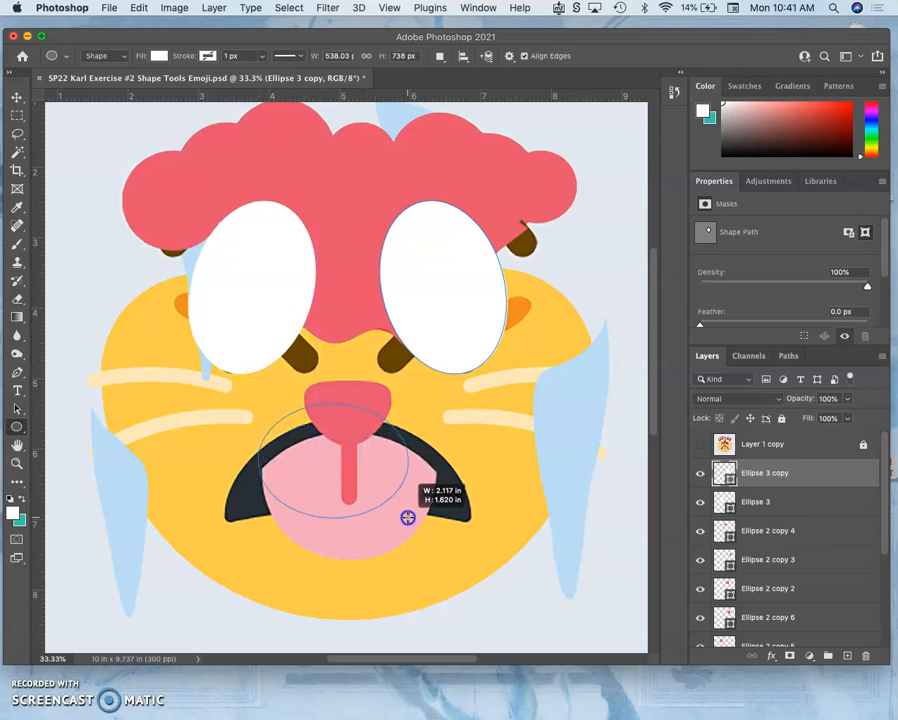
{"action": "left_click_drag", "start_coordinate": [408, 516], "coordinate": [434, 556]}
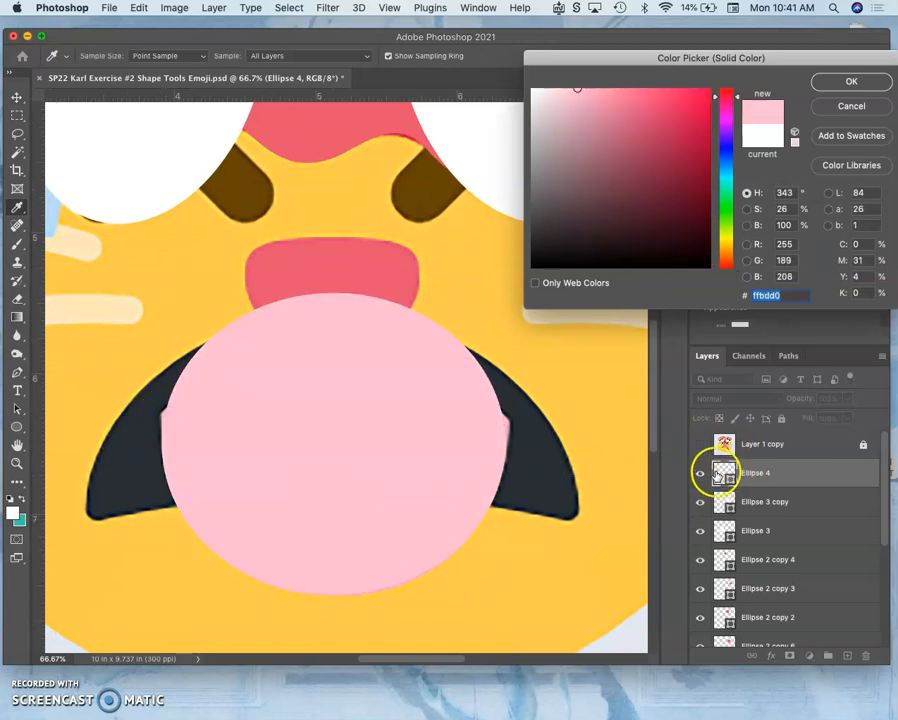
Set Ellipse 4's fill to pink in the Solid Color picker and confirm with OK
{"action": "left_click", "coordinate": [696, 444]}
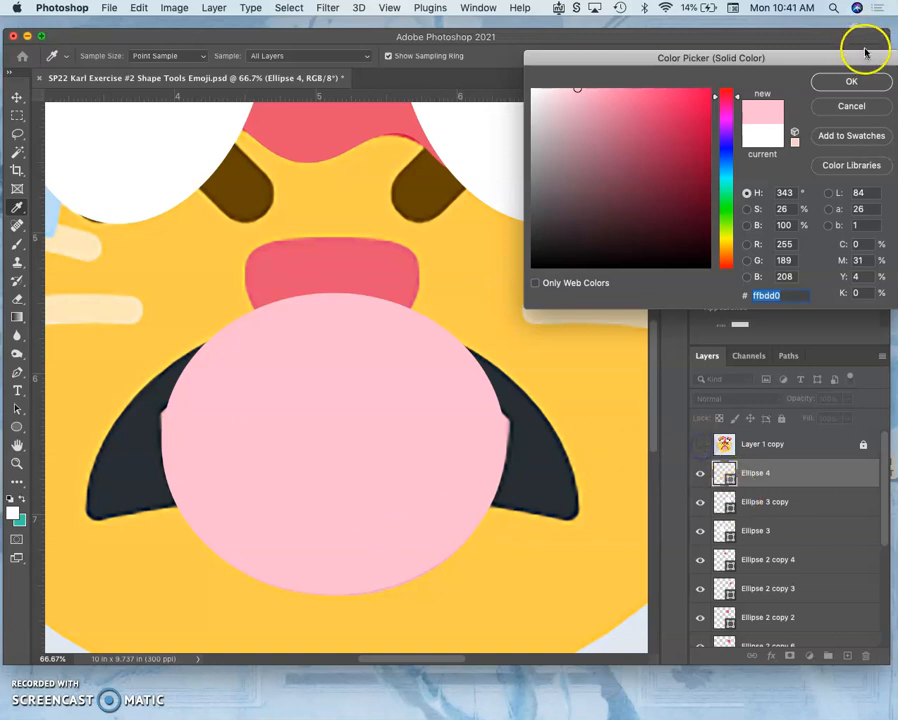
{"action": "left_click", "coordinate": [830, 80]}
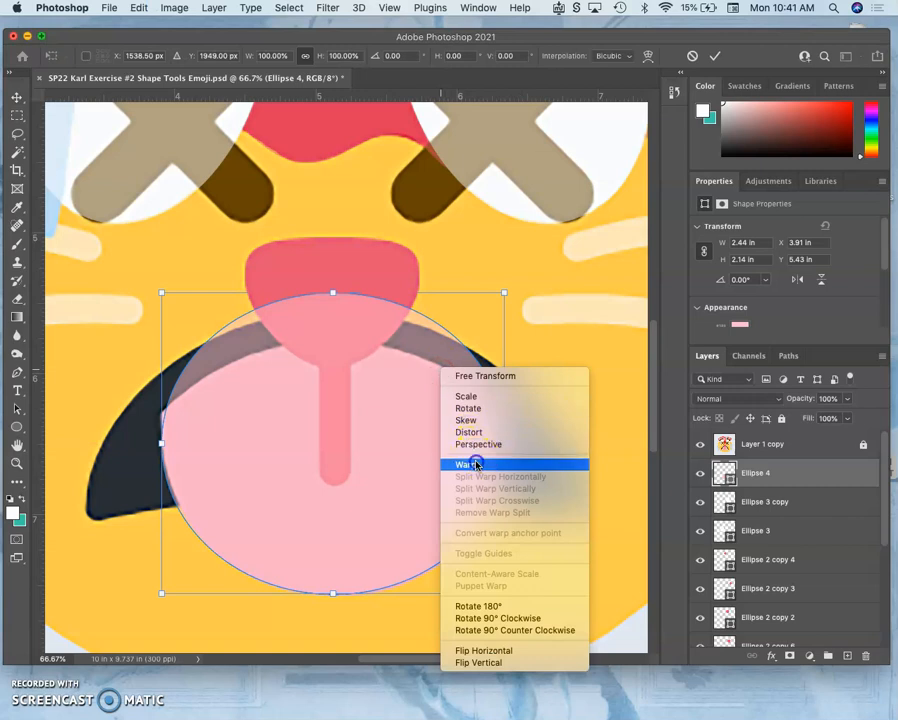
Switch the ellipse to Warp and pull its top edge upward to curve under the tongue
{"action": "left_click", "coordinate": [462, 464]}
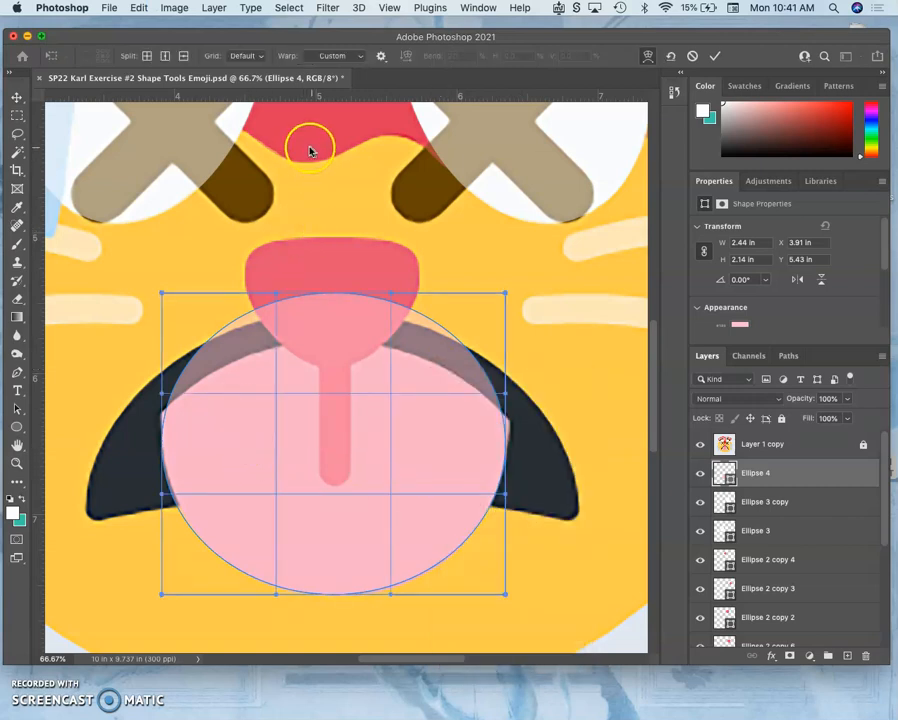
{"action": "mouse_move", "coordinate": [308, 218]}
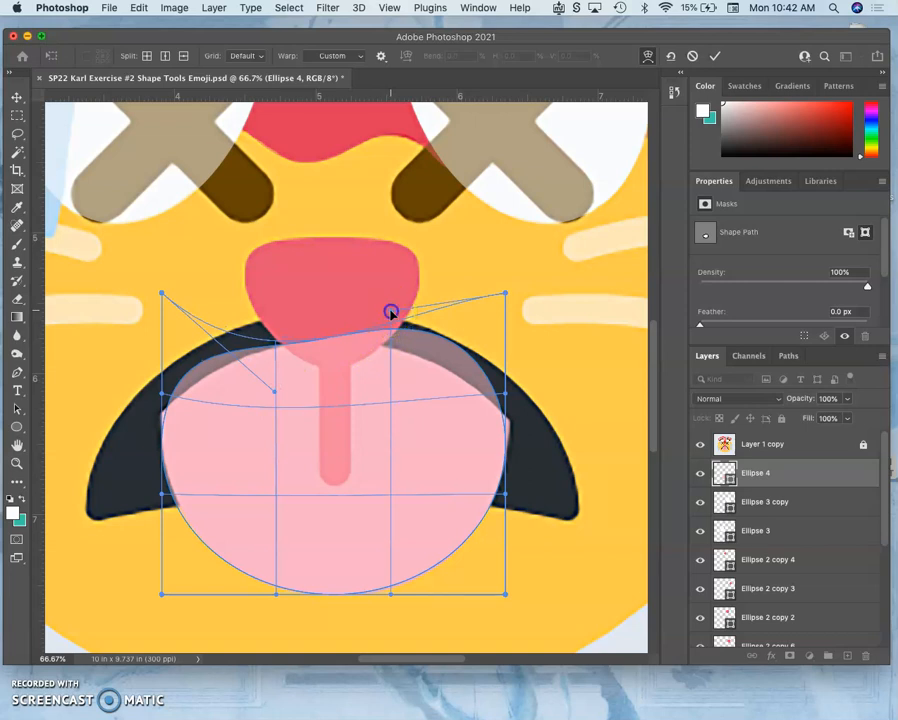
{"action": "left_click_drag", "start_coordinate": [392, 312], "coordinate": [390, 342]}
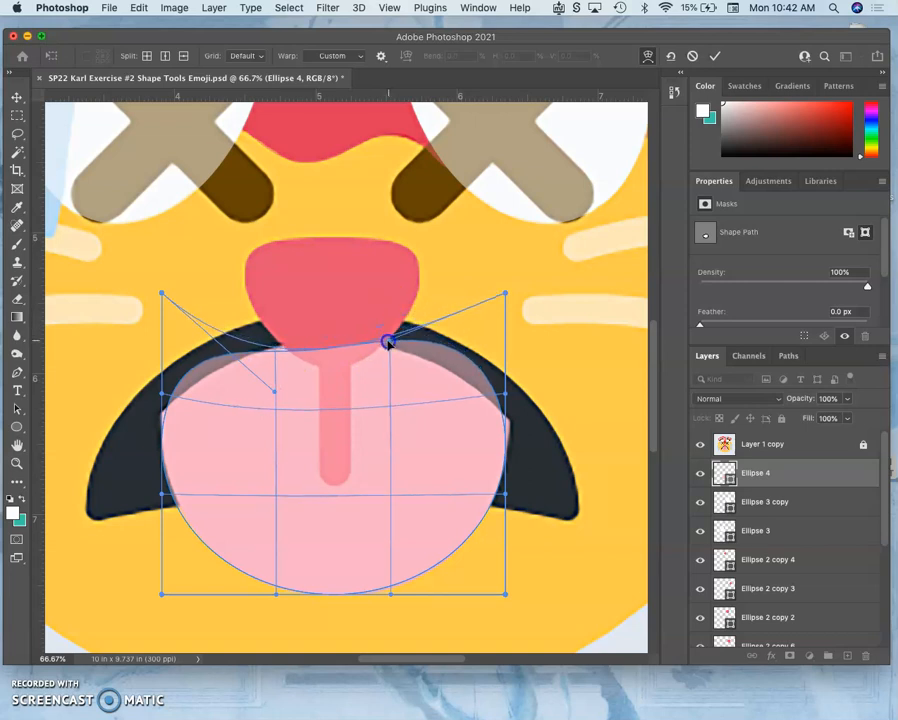
{"action": "left_click_drag", "start_coordinate": [388, 342], "coordinate": [386, 362]}
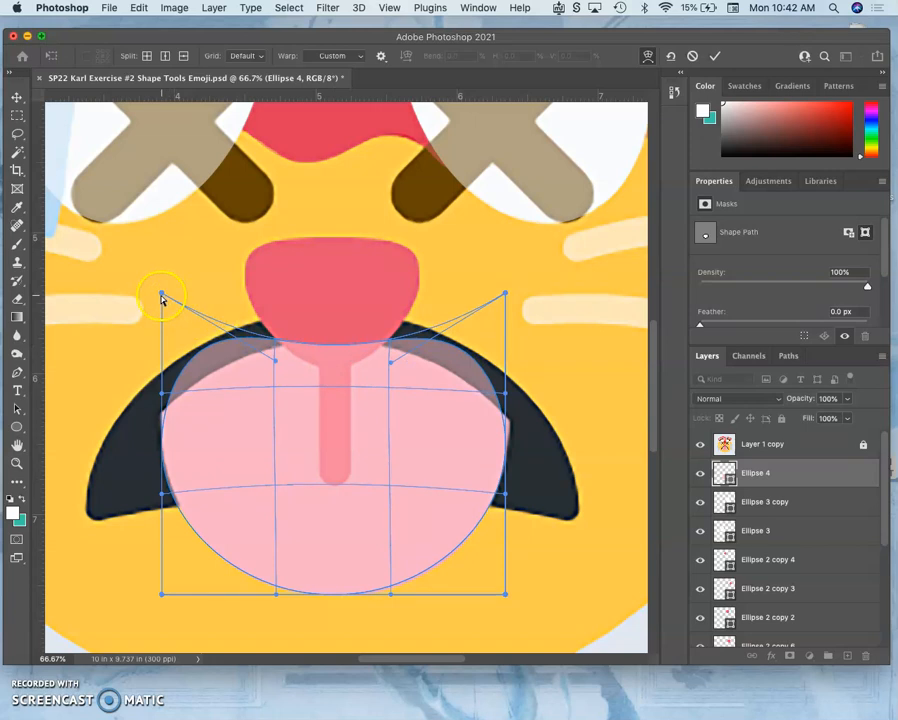
Stretch both upper warp corners of the tongue ellipse outward along the dark mouth edge
{"action": "left_click_drag", "start_coordinate": [162, 300], "coordinate": [172, 336]}
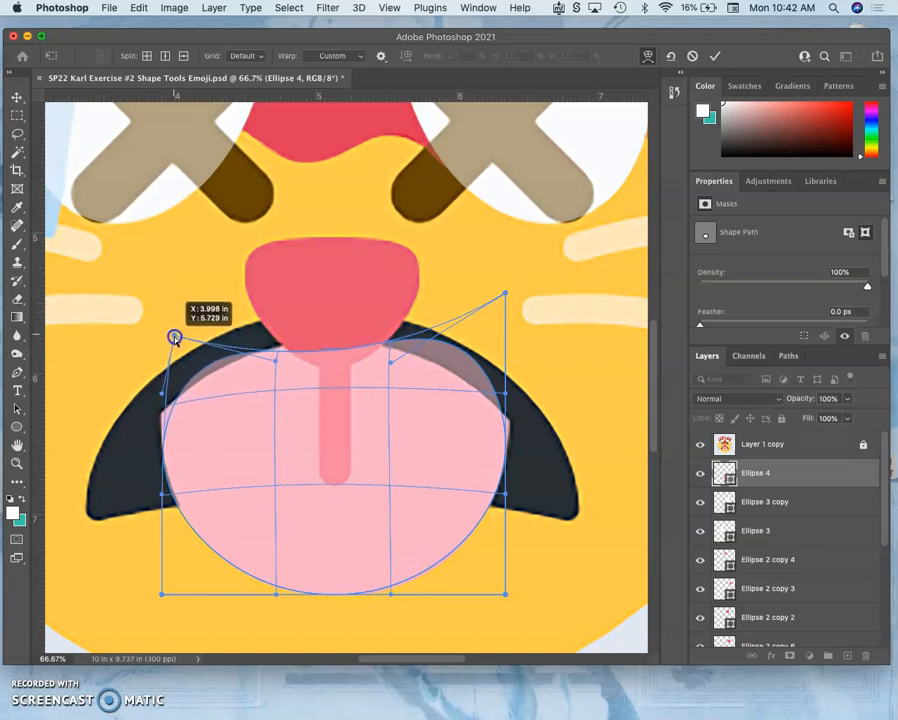
{"action": "left_click_drag", "start_coordinate": [172, 336], "coordinate": [184, 348]}
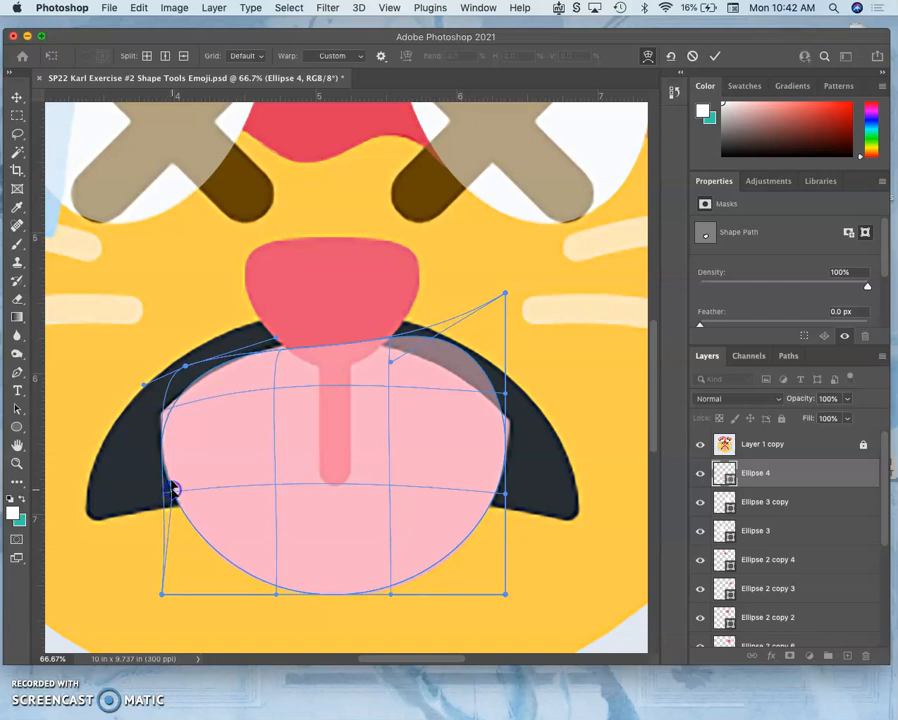
{"action": "mouse_move", "coordinate": [184, 376]}
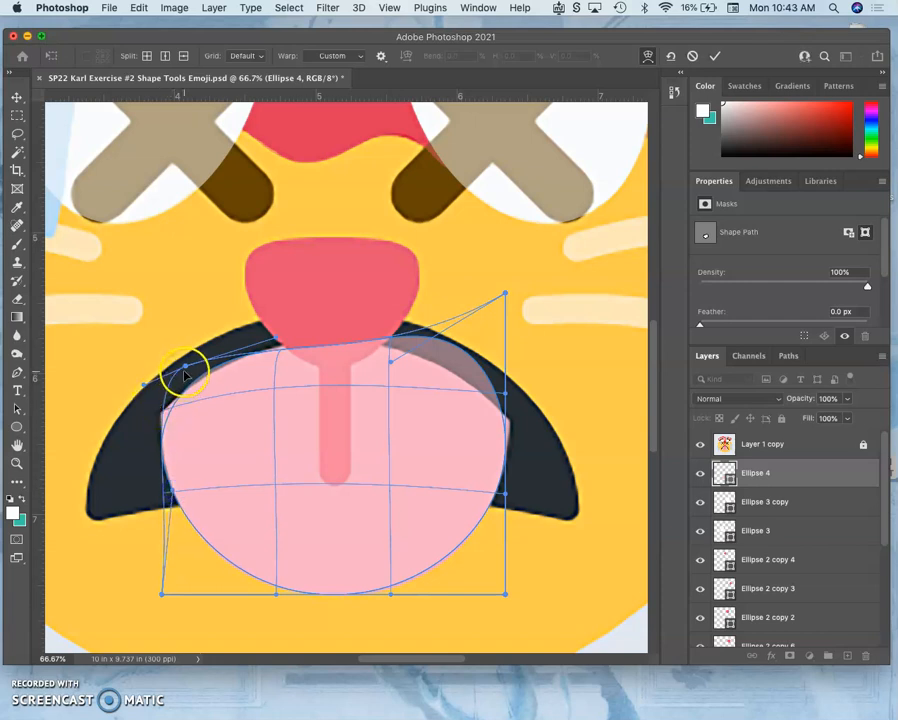
{"action": "mouse_move", "coordinate": [506, 292]}
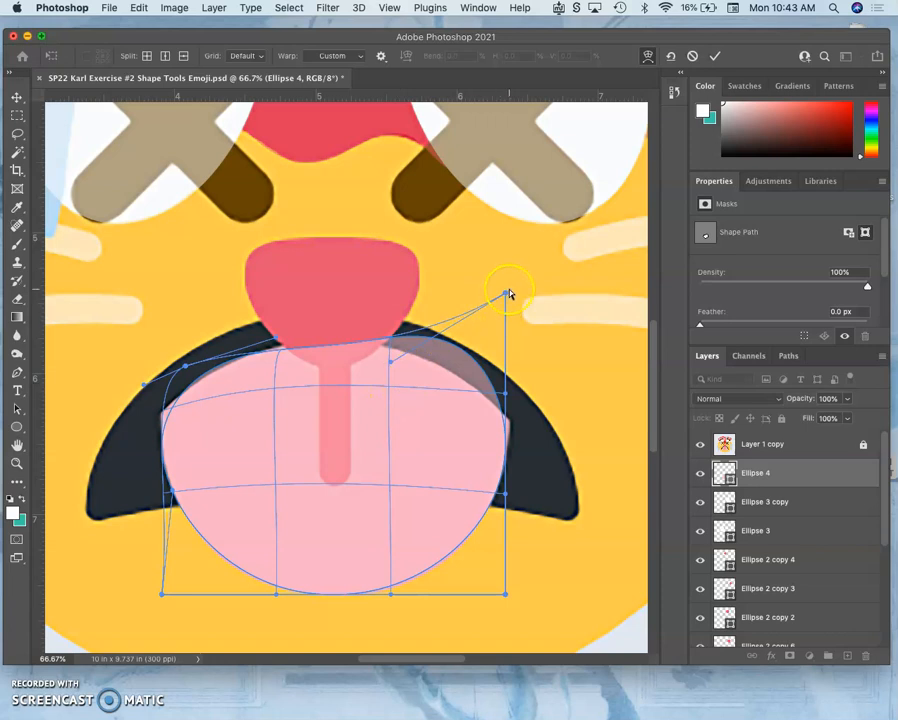
{"action": "left_click_drag", "start_coordinate": [510, 292], "coordinate": [510, 332]}
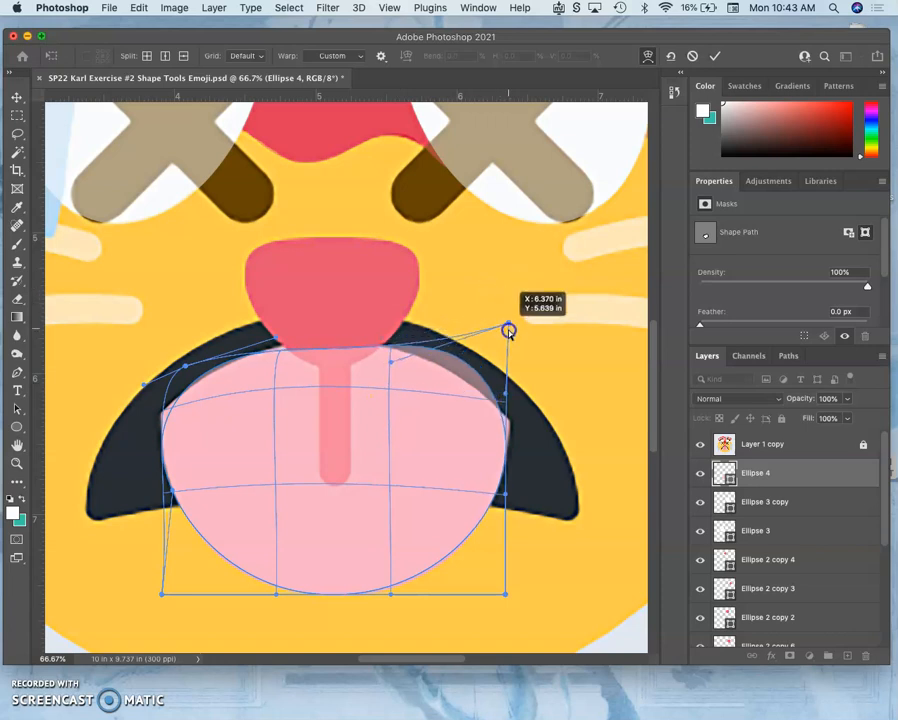
{"action": "left_click_drag", "start_coordinate": [510, 330], "coordinate": [516, 336]}
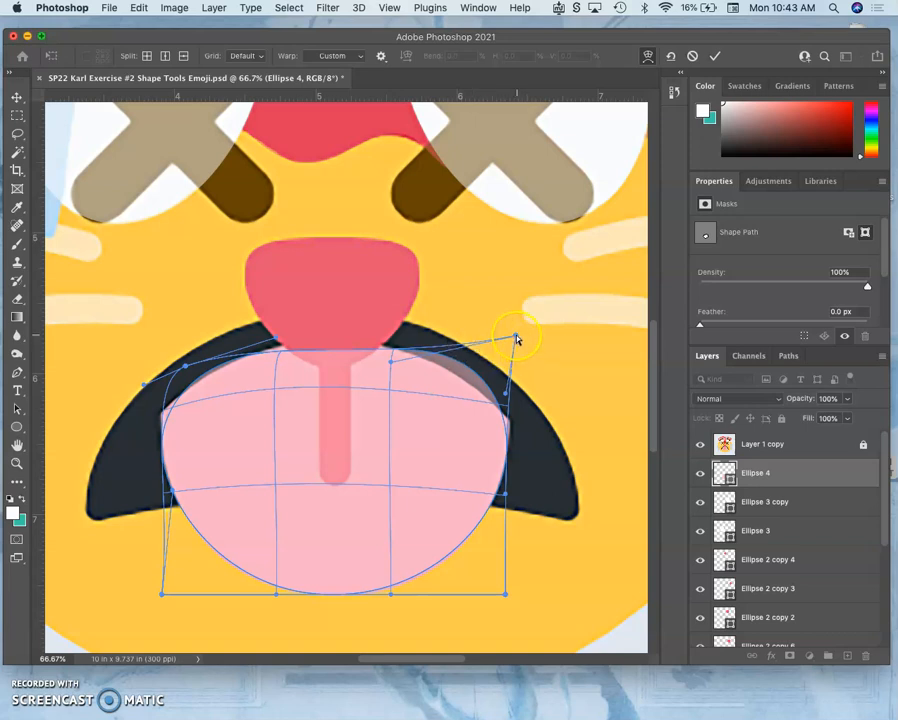
{"action": "left_click_drag", "start_coordinate": [518, 338], "coordinate": [518, 352]}
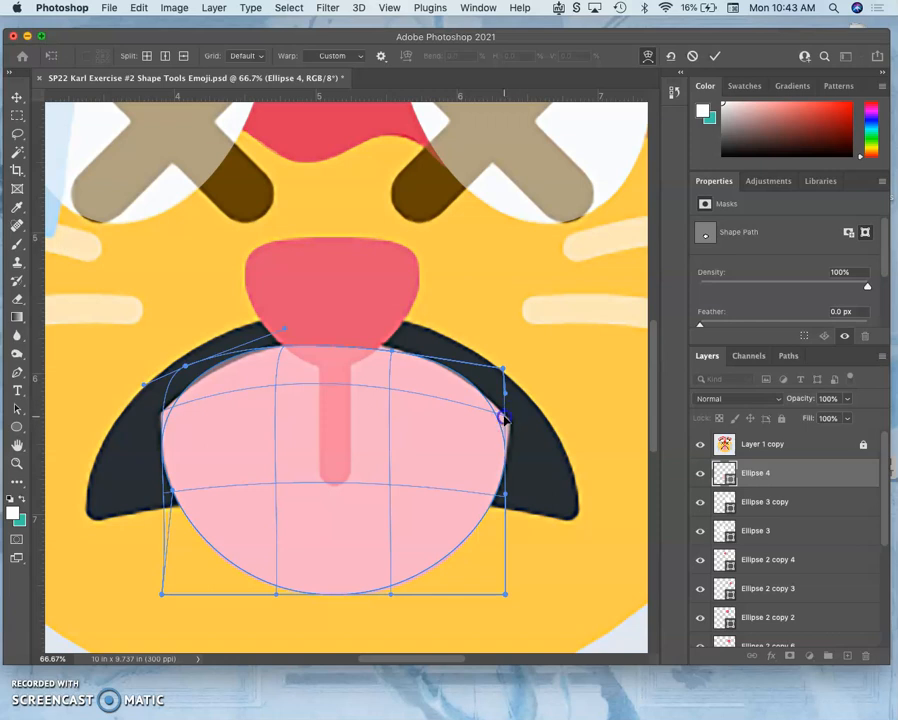
Bend the tongue's right edge outward with the warp grid to follow the mouth curve
{"action": "left_click_drag", "start_coordinate": [504, 418], "coordinate": [516, 408]}
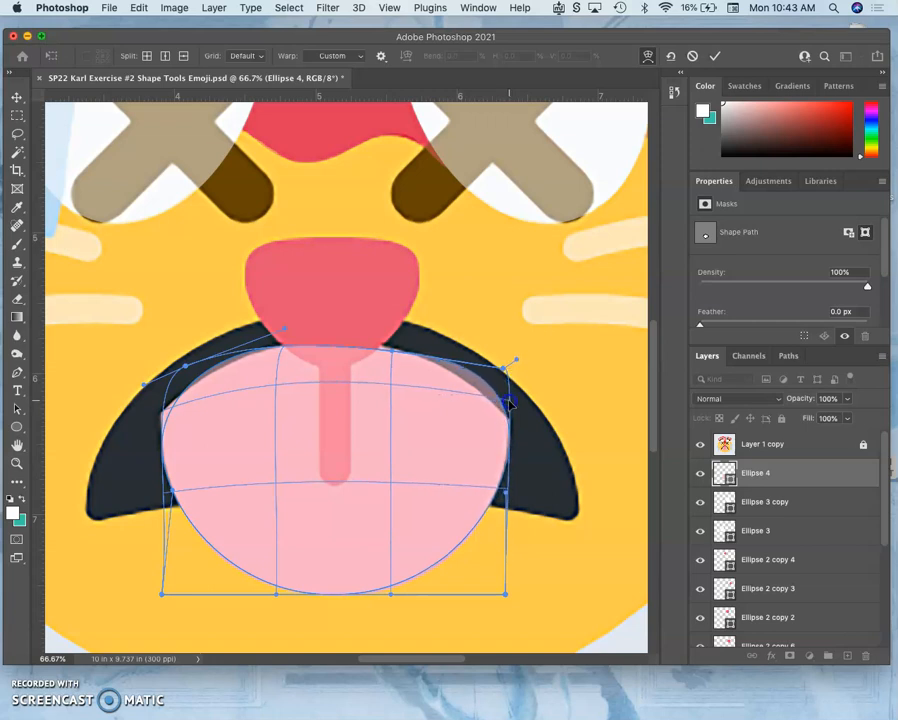
{"action": "mouse_move", "coordinate": [502, 366]}
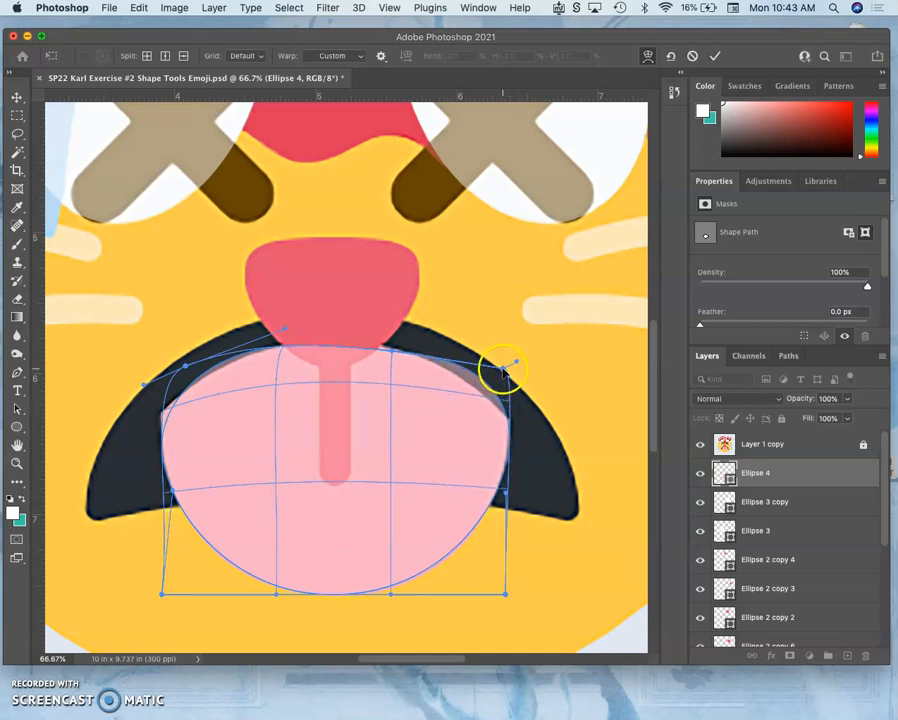
{"action": "left_click_drag", "start_coordinate": [504, 364], "coordinate": [500, 396]}
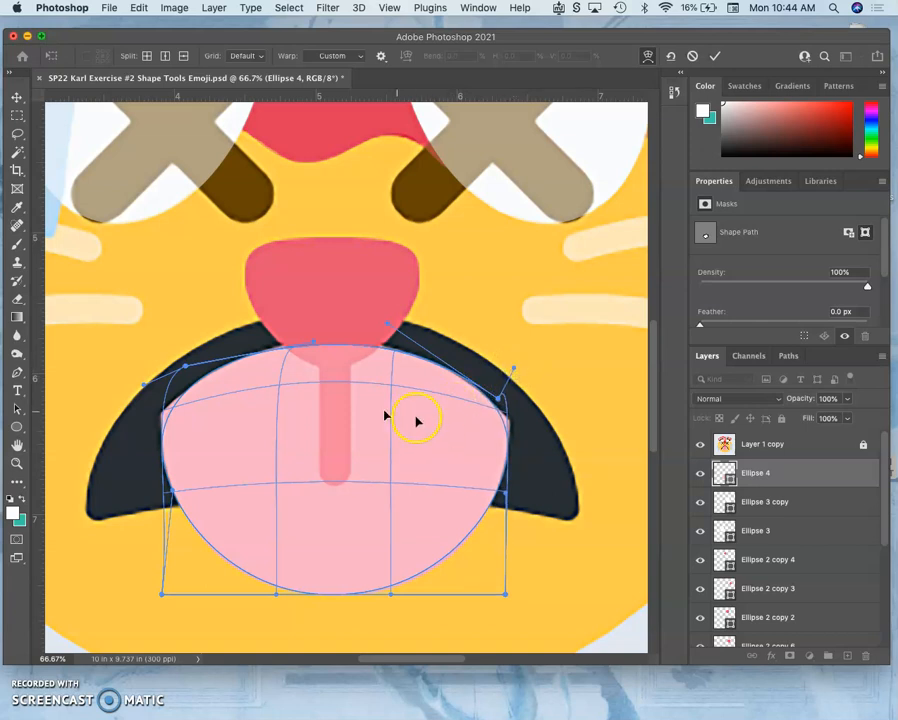
{"action": "mouse_move", "coordinate": [250, 420]}
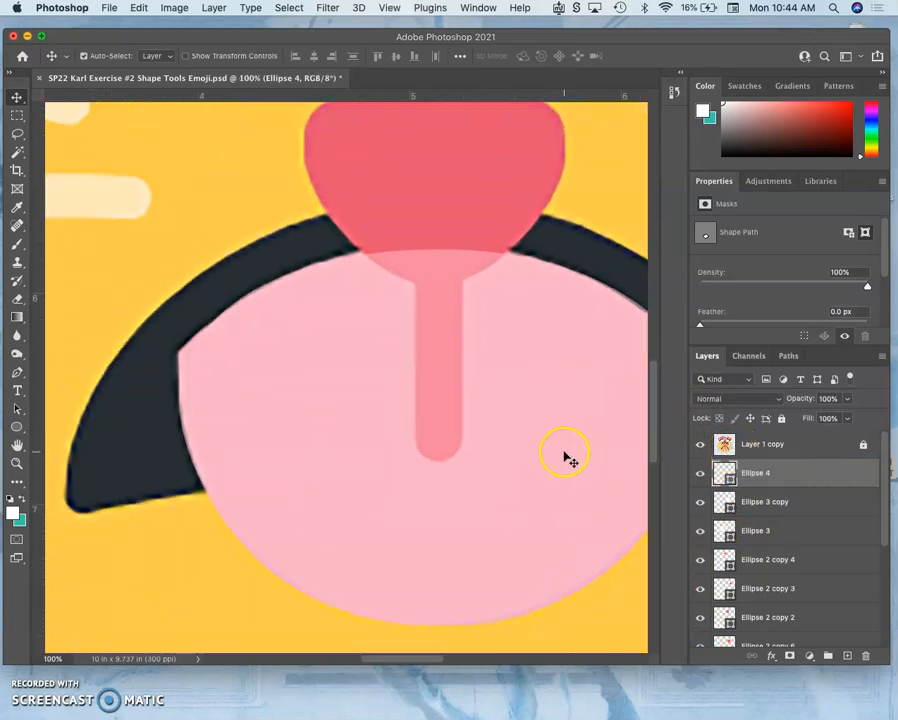
Commit the warp and draw a small Triangle shape at the tongue's left edge
{"action": "left_click", "coordinate": [12, 432]}
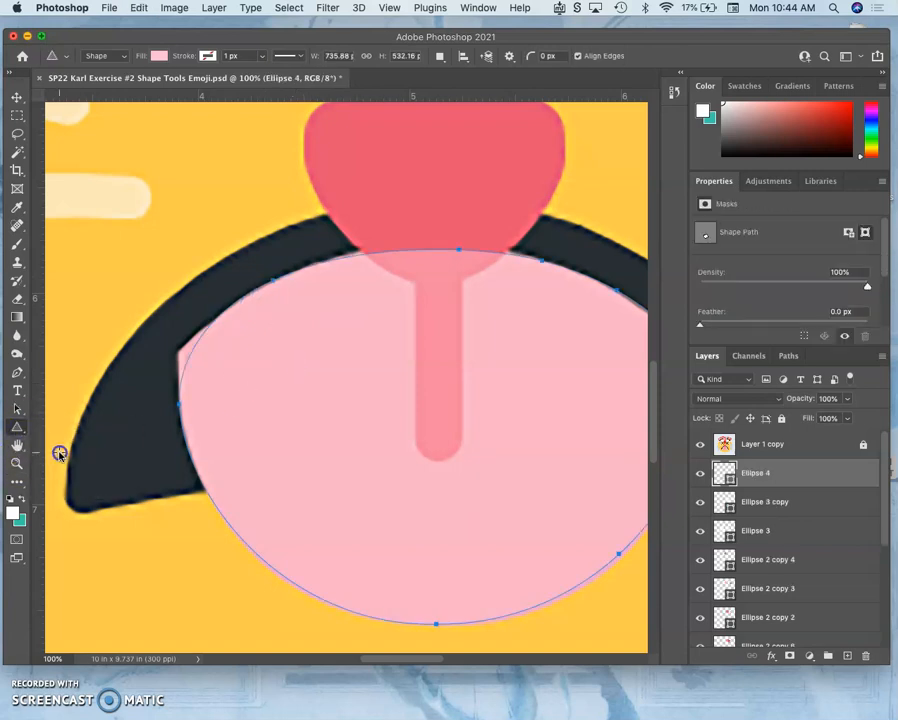
{"action": "mouse_move", "coordinate": [172, 348]}
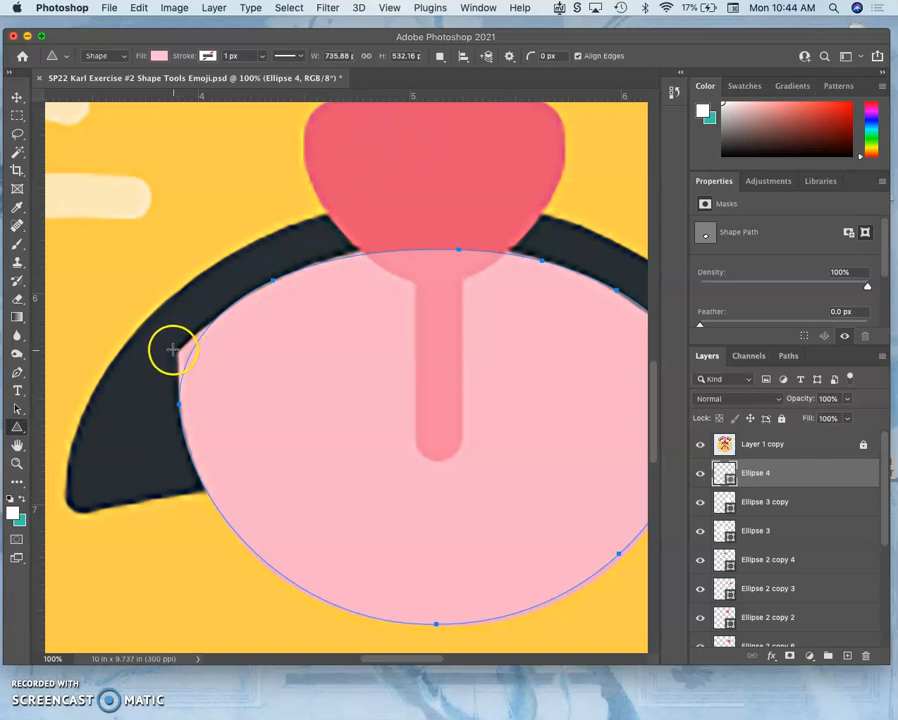
{"action": "left_click_drag", "start_coordinate": [172, 348], "coordinate": [230, 382]}
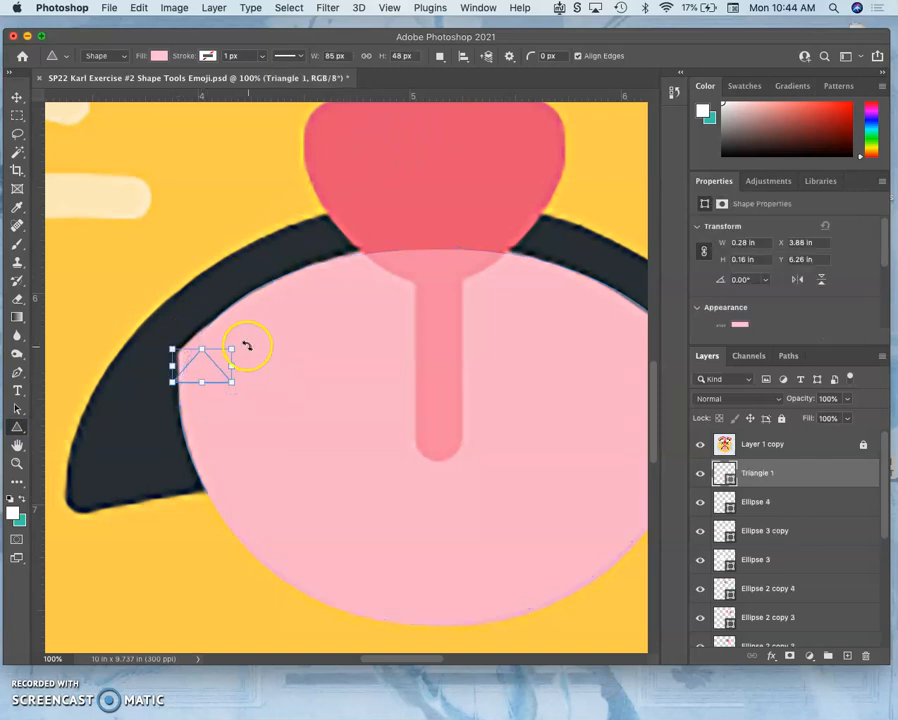
Rotate and stretch the triangle into a thin sliver filling the upper-left gap
{"action": "left_click_drag", "start_coordinate": [248, 348], "coordinate": [216, 320]}
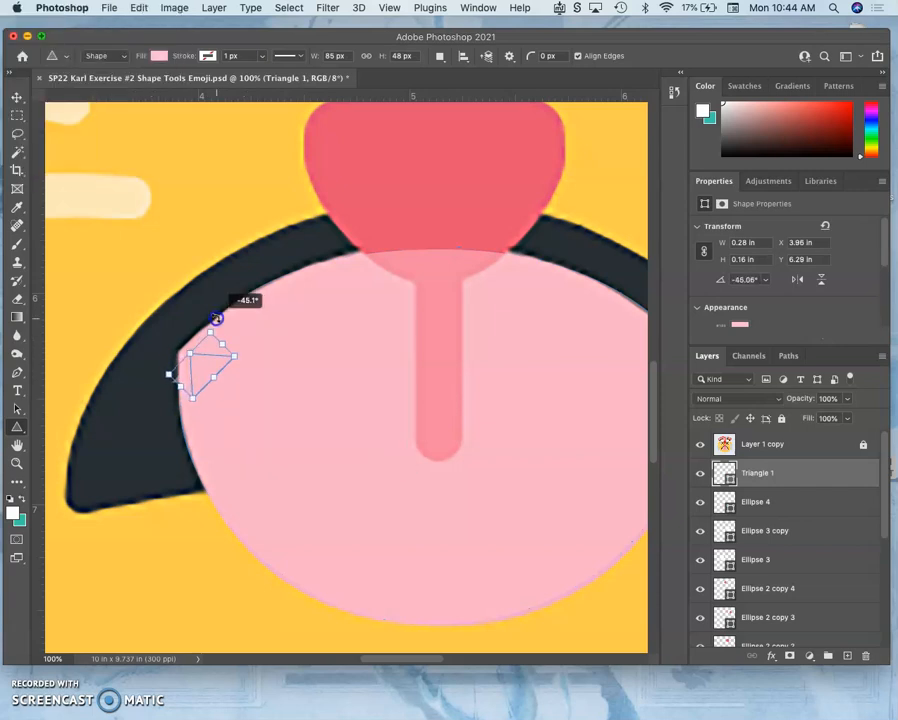
{"action": "left_click_drag", "start_coordinate": [218, 318], "coordinate": [224, 348]}
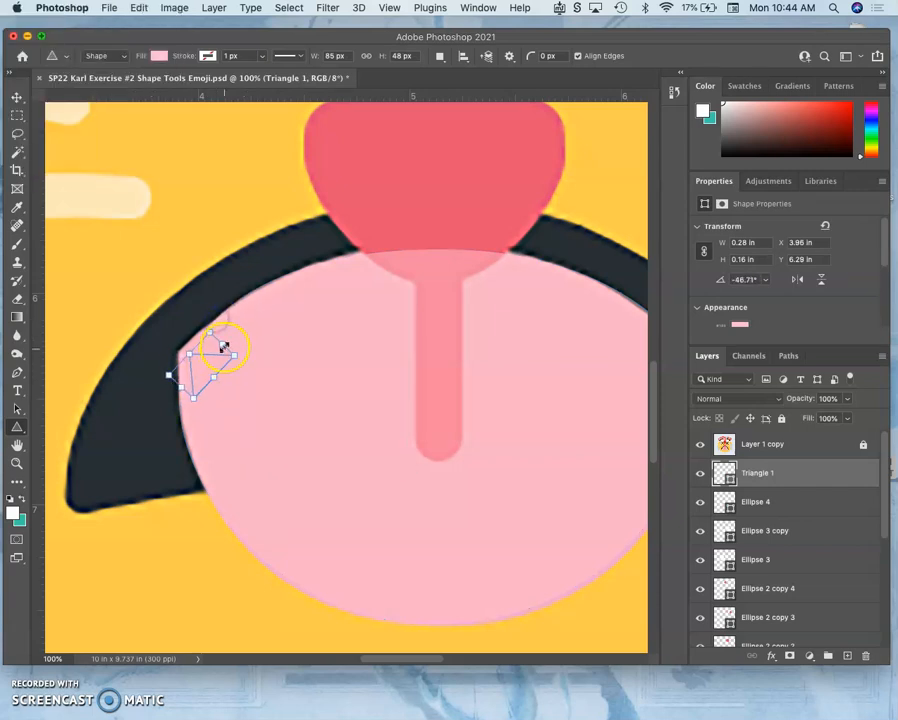
{"action": "left_click_drag", "start_coordinate": [228, 348], "coordinate": [246, 320]}
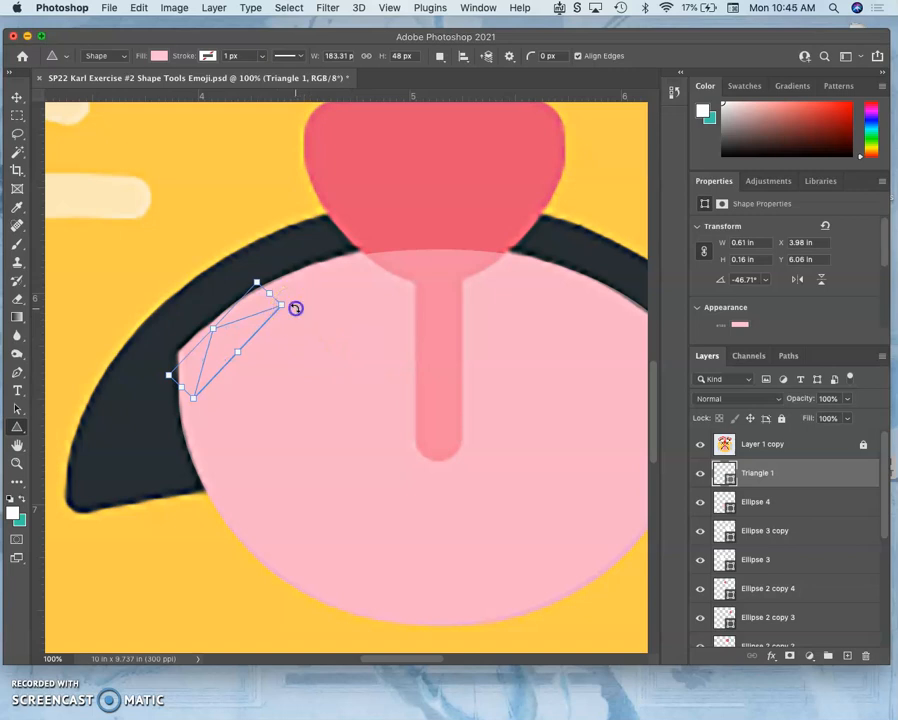
{"action": "left_click_drag", "start_coordinate": [296, 308], "coordinate": [234, 346]}
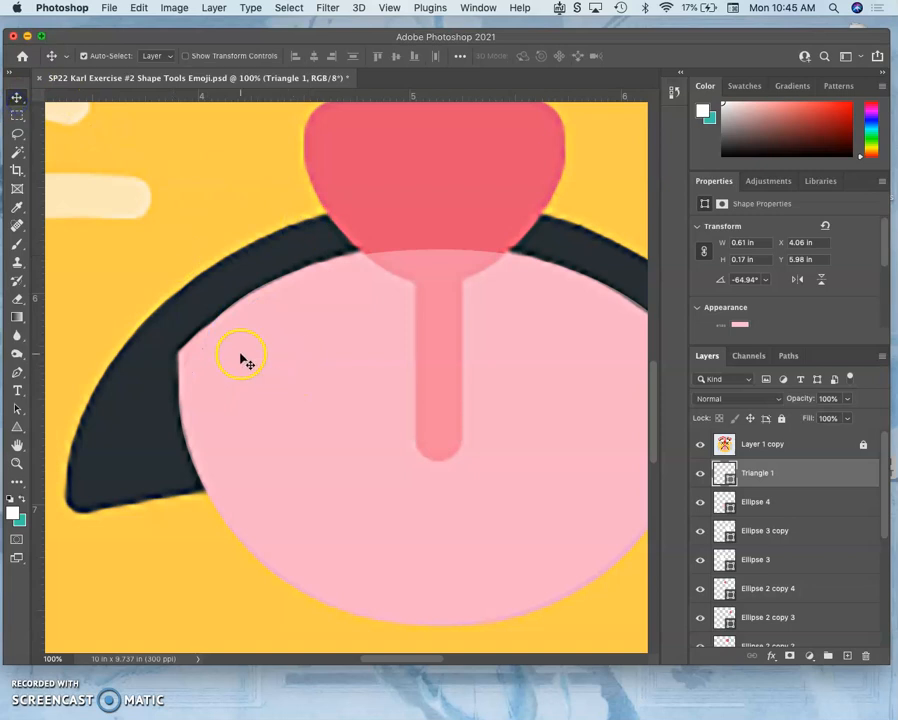
Fill the triangle sliver with a colour eyedropper-sampled from the red shape
{"action": "left_click", "coordinate": [754, 500]}
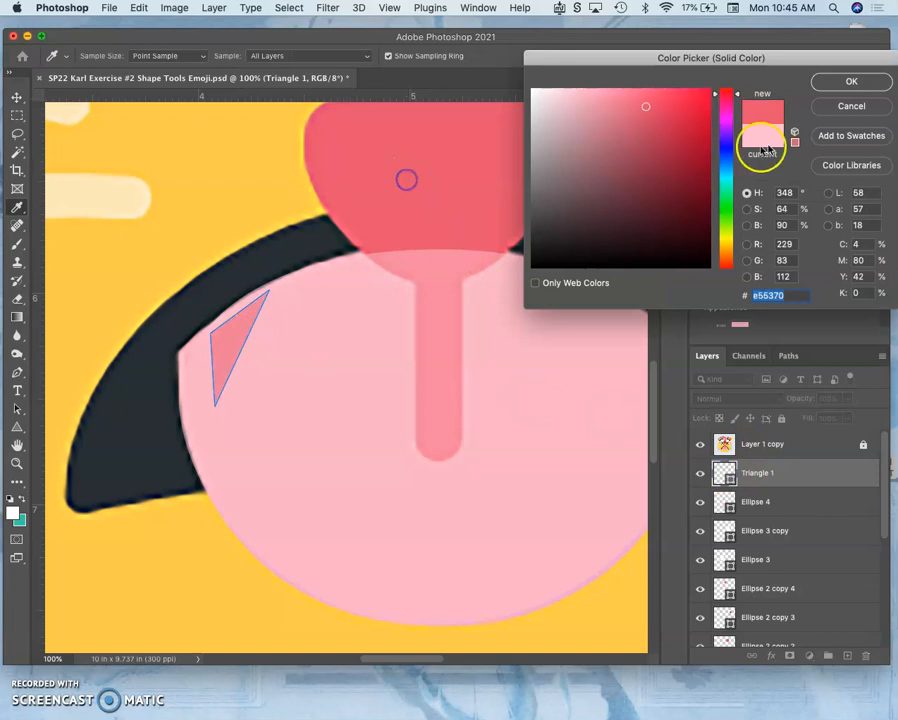
{"action": "left_click", "coordinate": [852, 80]}
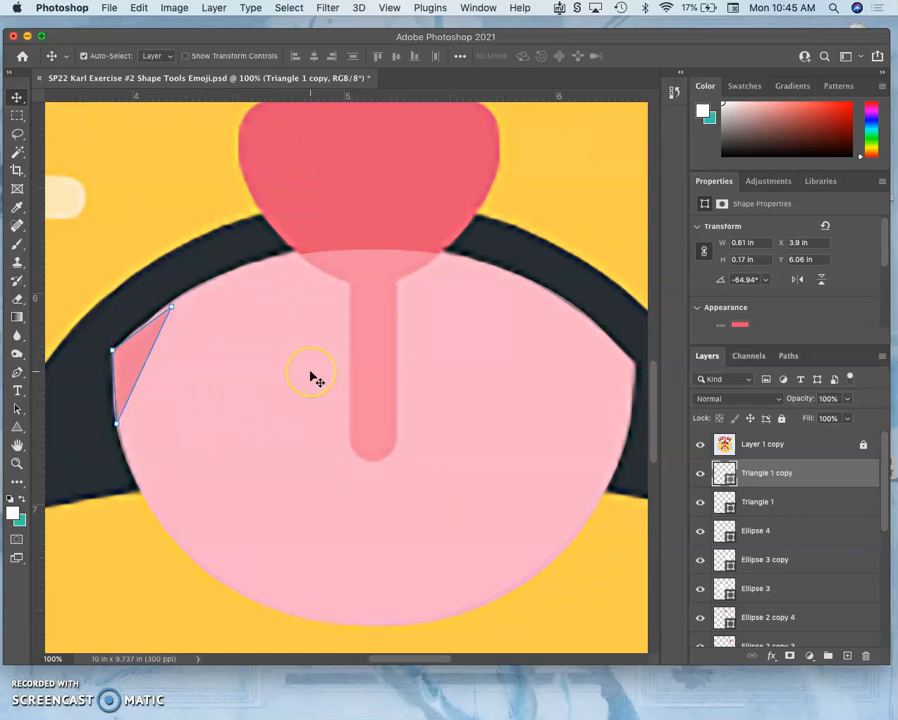
Flip the triangle copy horizontally, move it to the tongue's right edge and rotate it to fit
{"action": "right_click", "coordinate": [132, 356]}
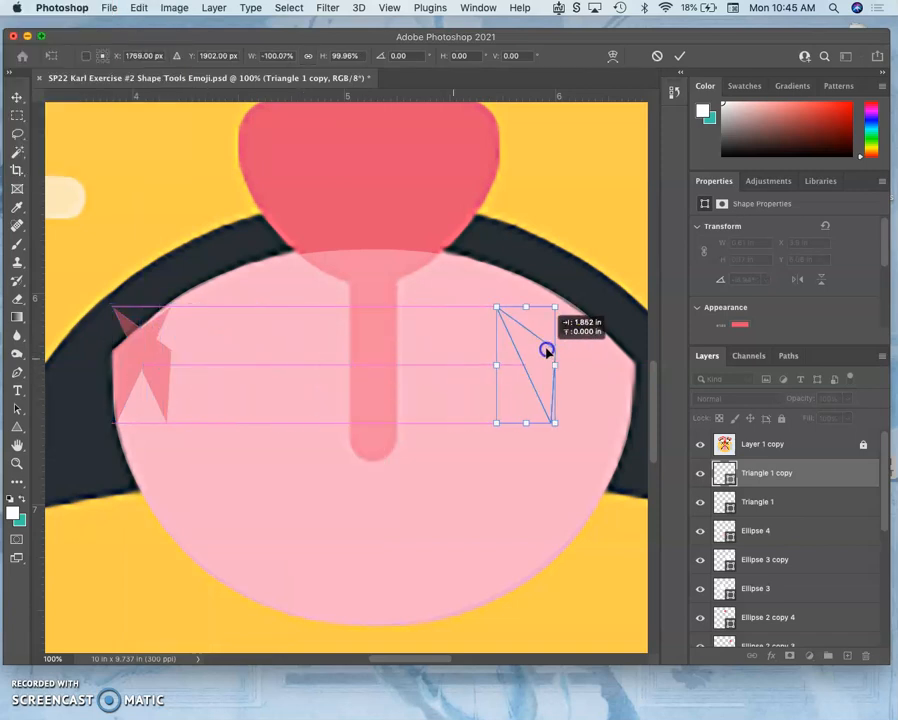
{"action": "left_click_drag", "start_coordinate": [548, 350], "coordinate": [616, 350]}
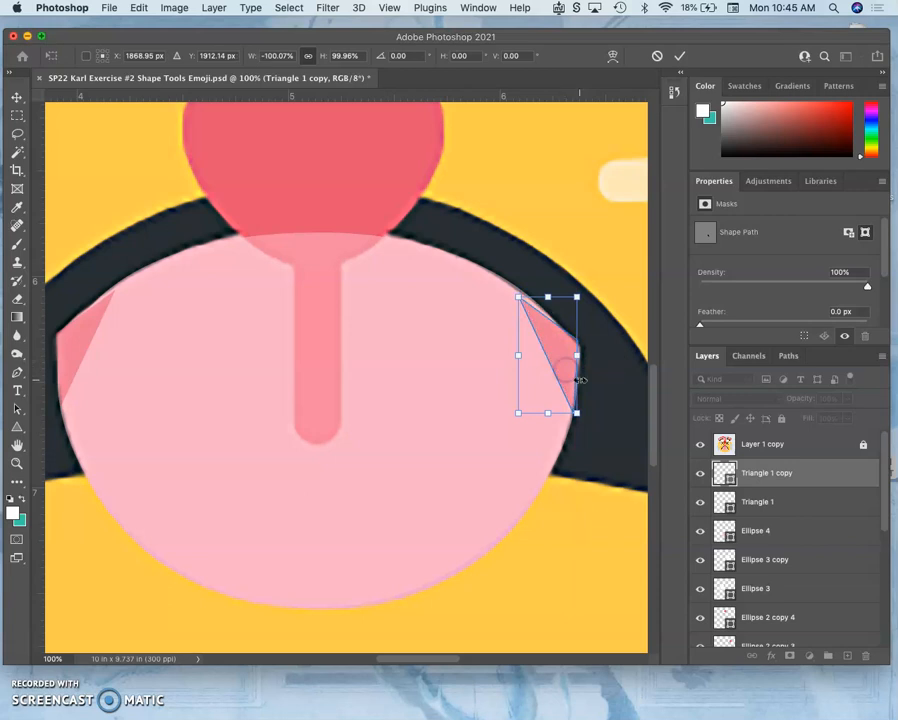
{"action": "mouse_move", "coordinate": [586, 300]}
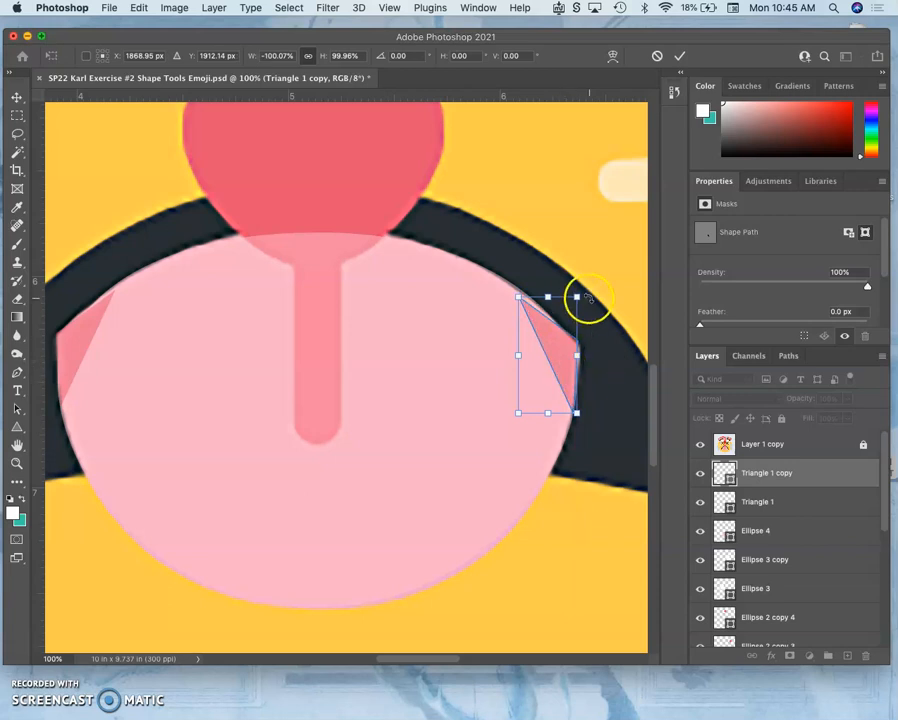
{"action": "left_click_drag", "start_coordinate": [590, 300], "coordinate": [596, 304]}
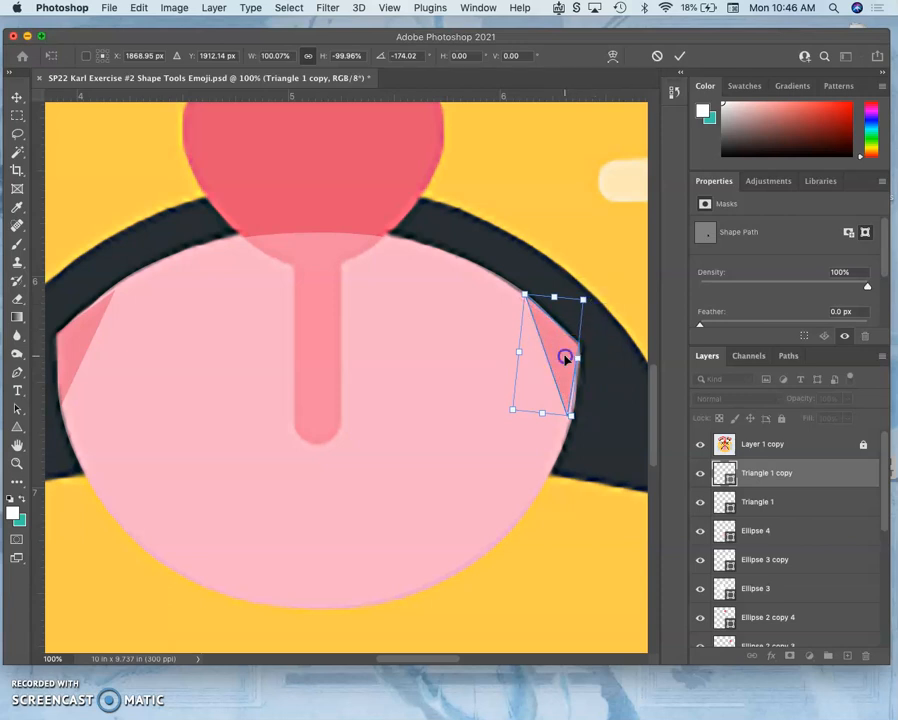
{"action": "left_click_drag", "start_coordinate": [564, 356], "coordinate": [570, 360]}
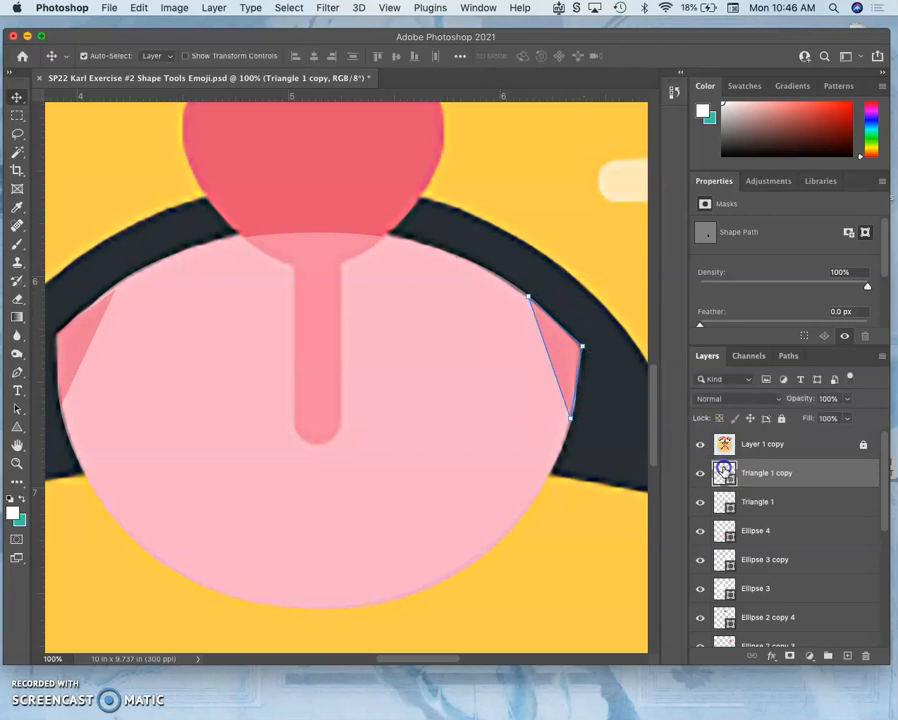
Recolour the first triangle layer to the lighter tongue pink via the Color Picker
{"action": "double_click", "coordinate": [724, 472]}
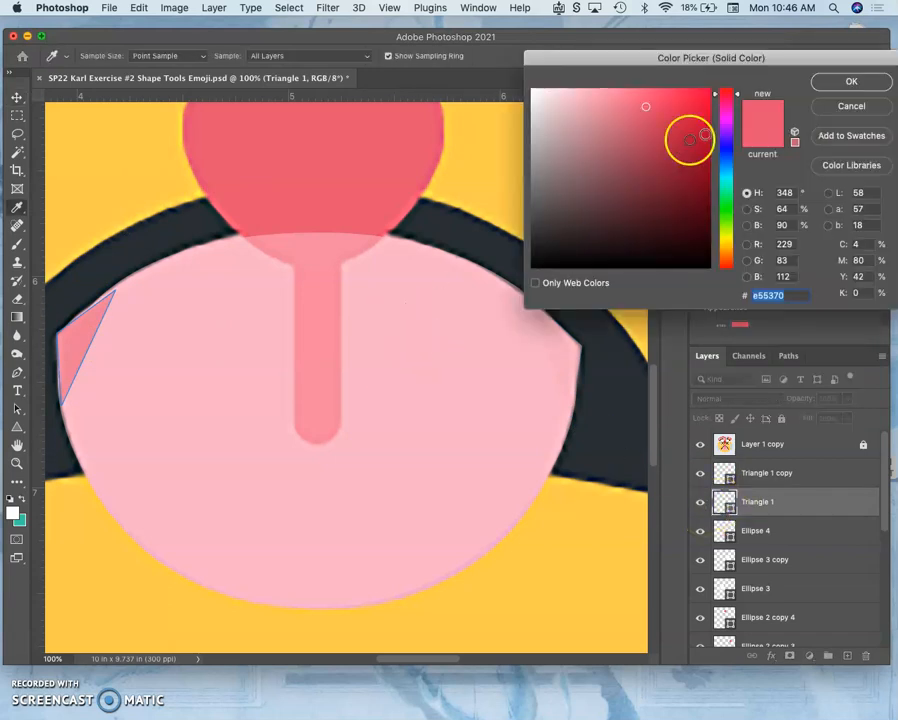
{"action": "left_click", "coordinate": [582, 94]}
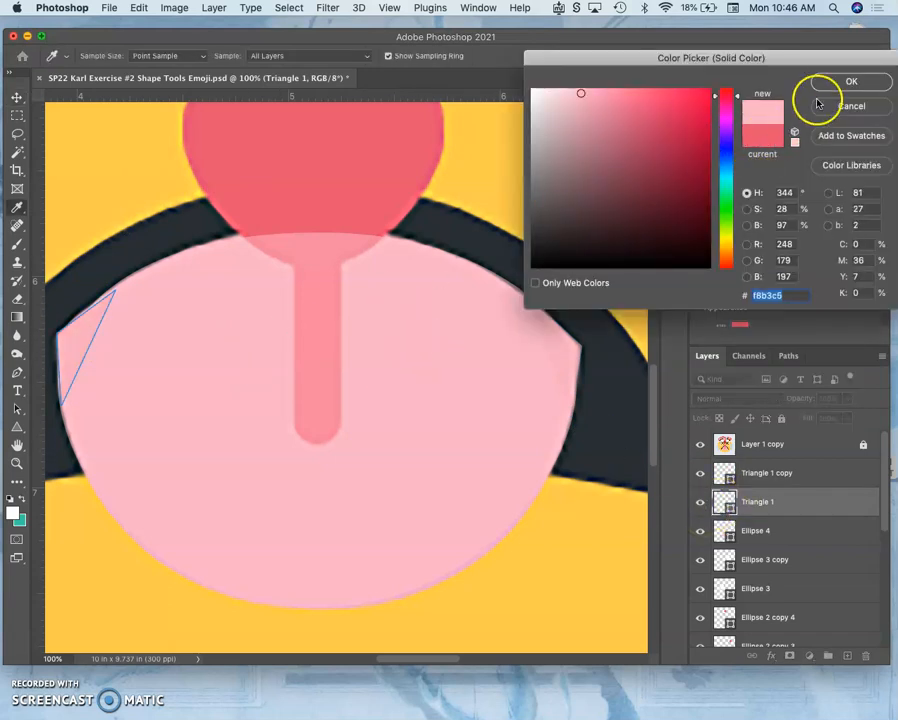
{"action": "left_click", "coordinate": [860, 84]}
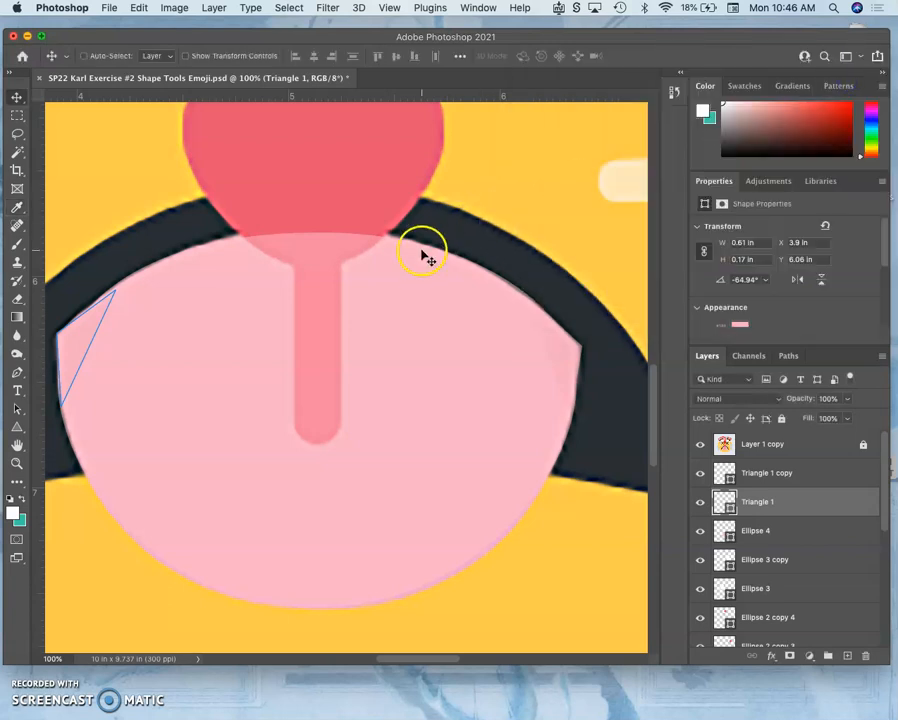
Give the copied triangle layer the same tongue pink fill so both blend in
{"action": "left_click", "coordinate": [762, 444]}
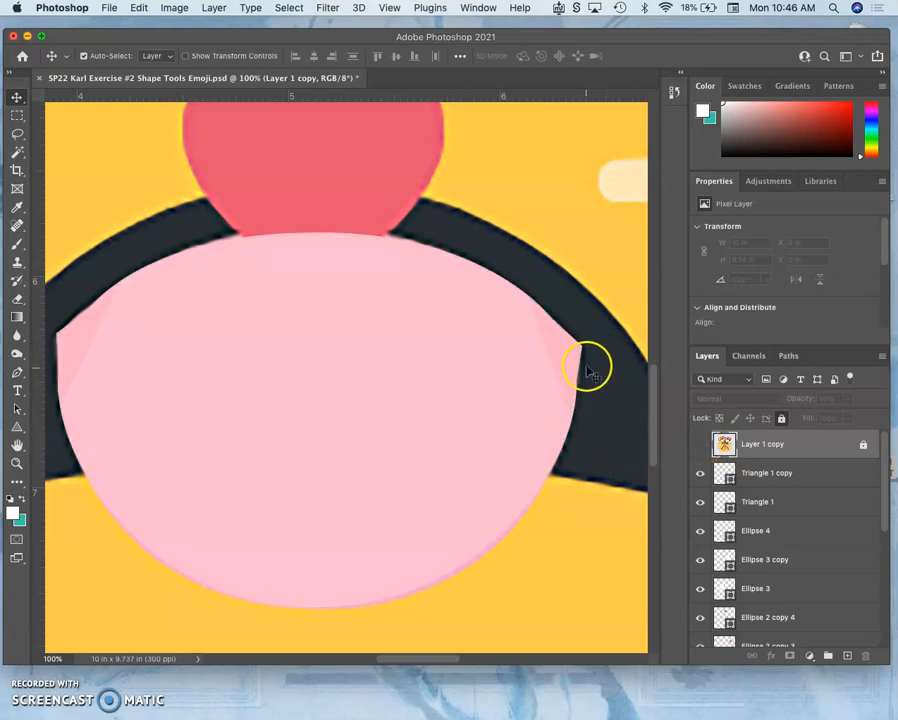
{"action": "left_click", "coordinate": [768, 472]}
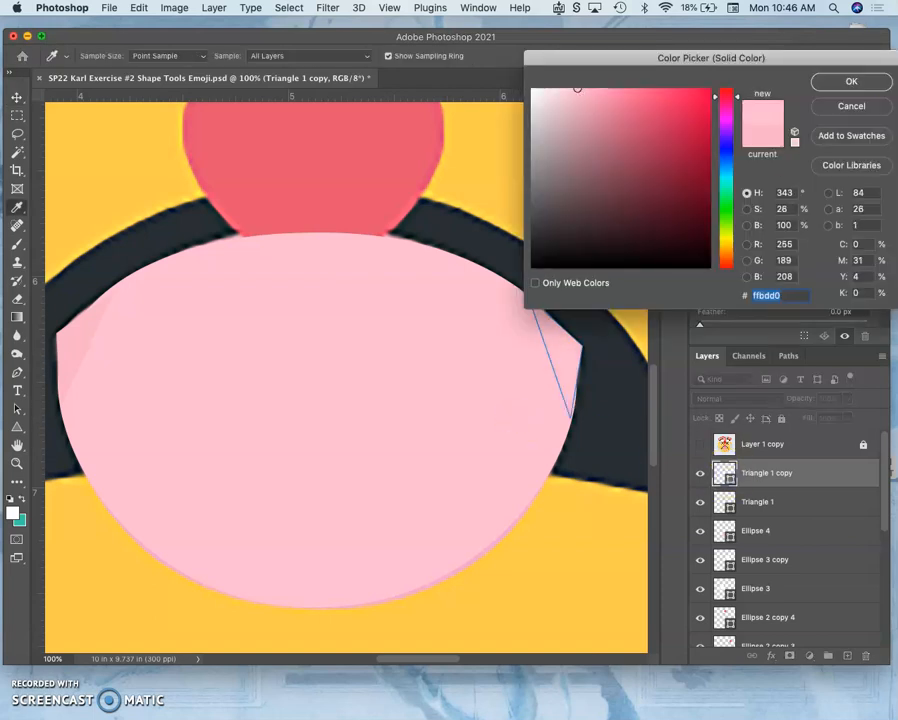
{"action": "left_click", "coordinate": [846, 80]}
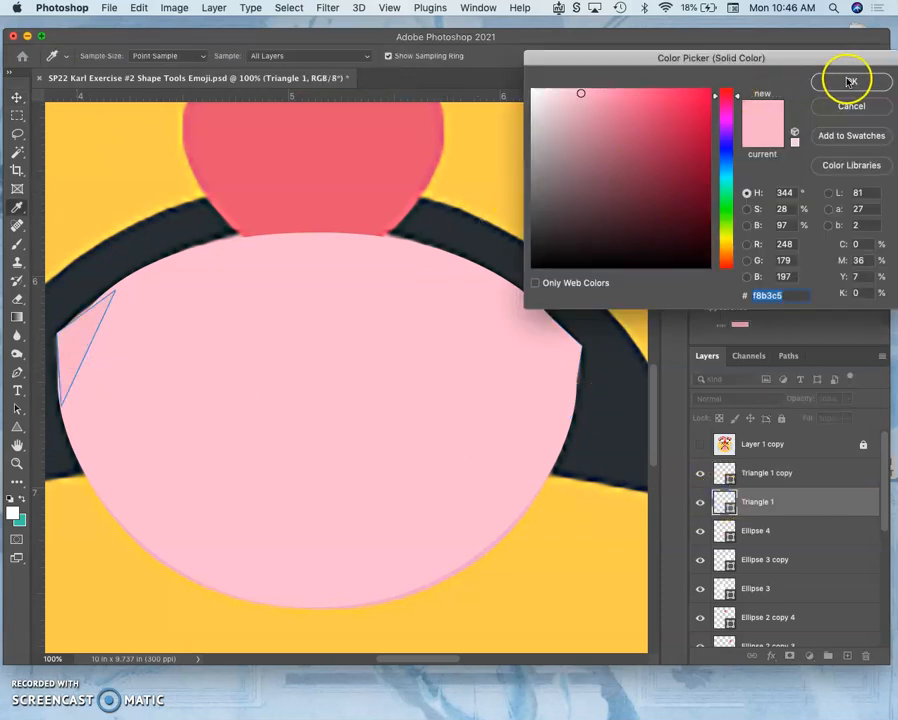
{"action": "left_click", "coordinate": [848, 80]}
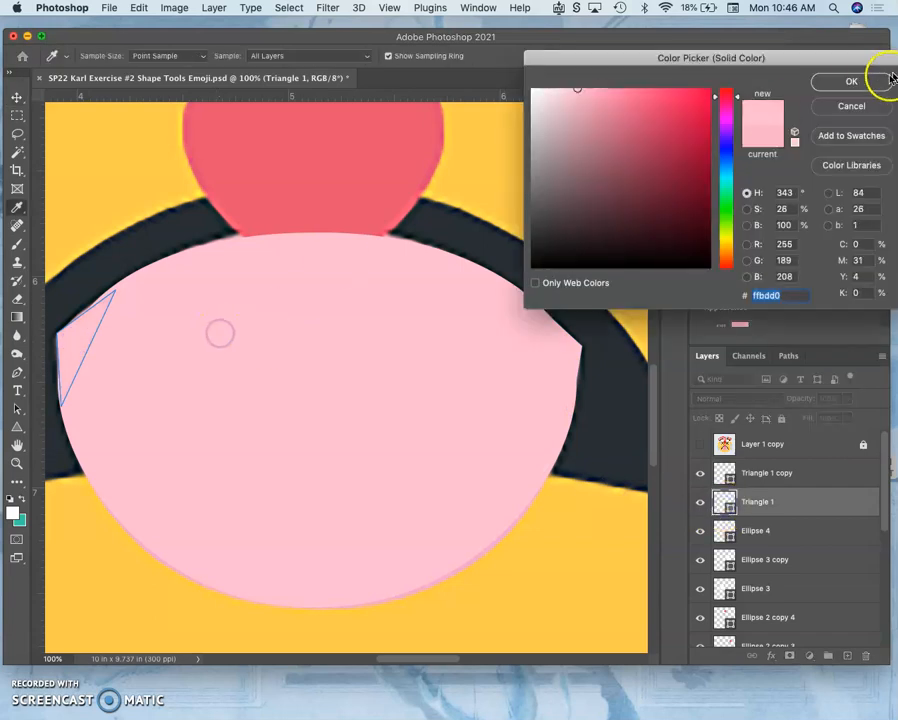
{"action": "left_click", "coordinate": [840, 80]}
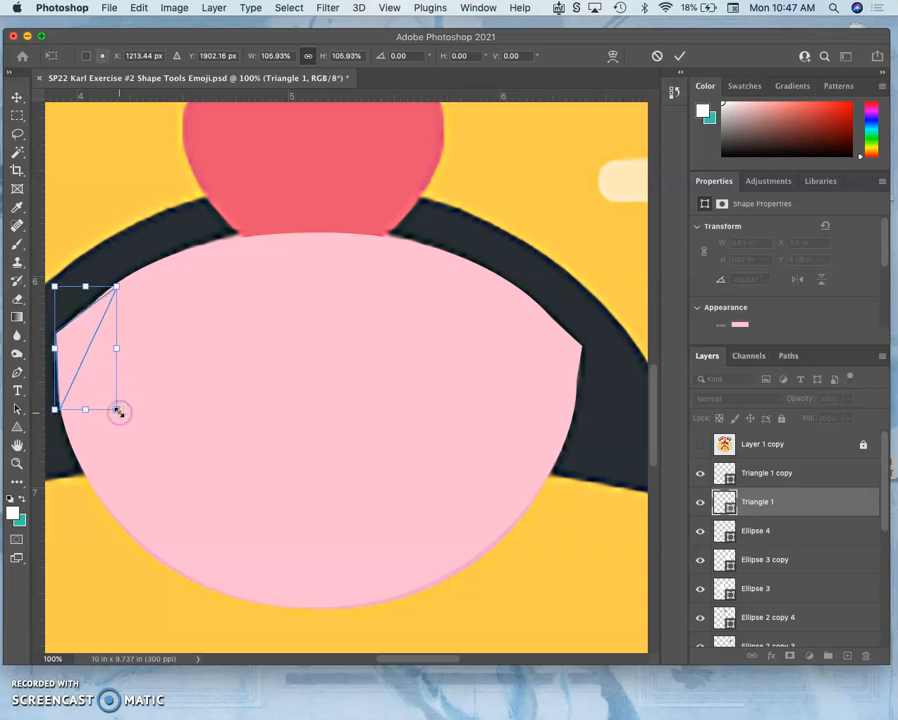
{"action": "mouse_move", "coordinate": [138, 288]}
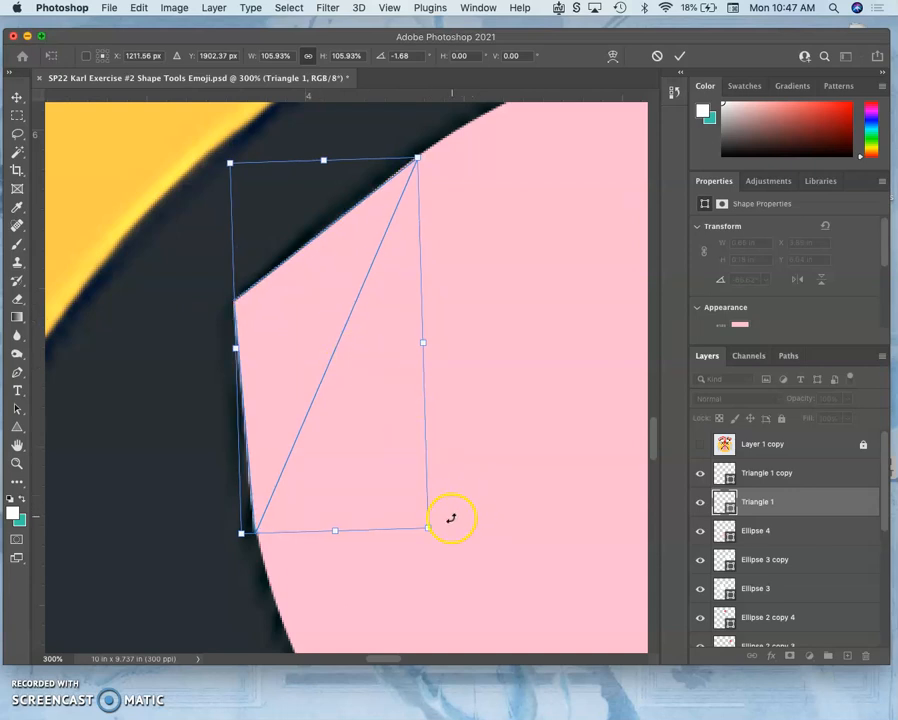
Stretch Triangle 1 with Free Transform to close the gap at the tongue's left edge
{"action": "left_click_drag", "start_coordinate": [450, 518], "coordinate": [448, 532]}
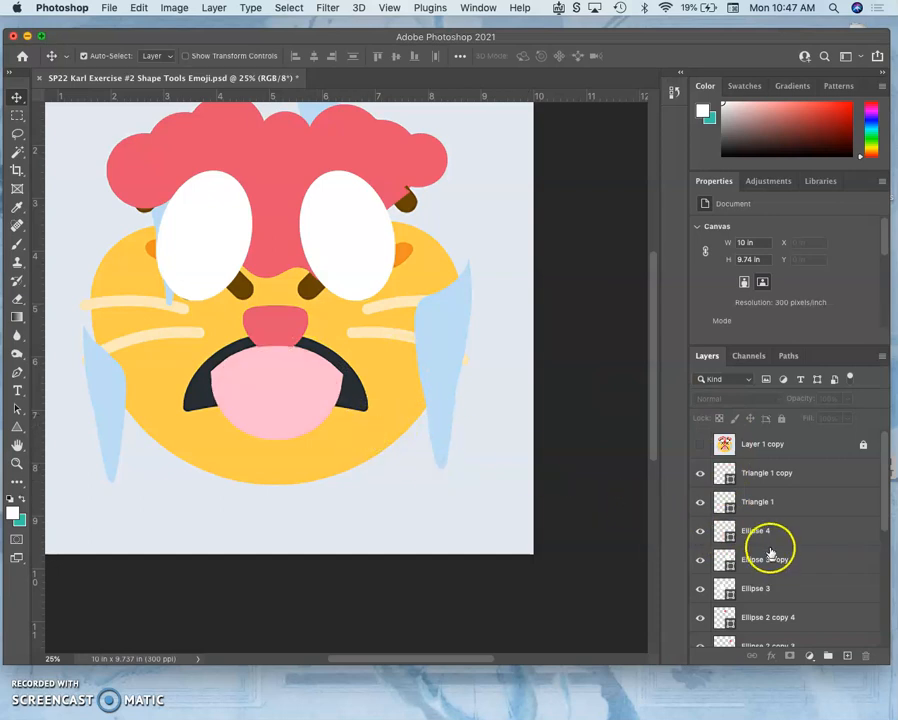
Add Ellipse 5 over the mouth area filled with the dark navy mouth colour
{"action": "left_click", "coordinate": [766, 472]}
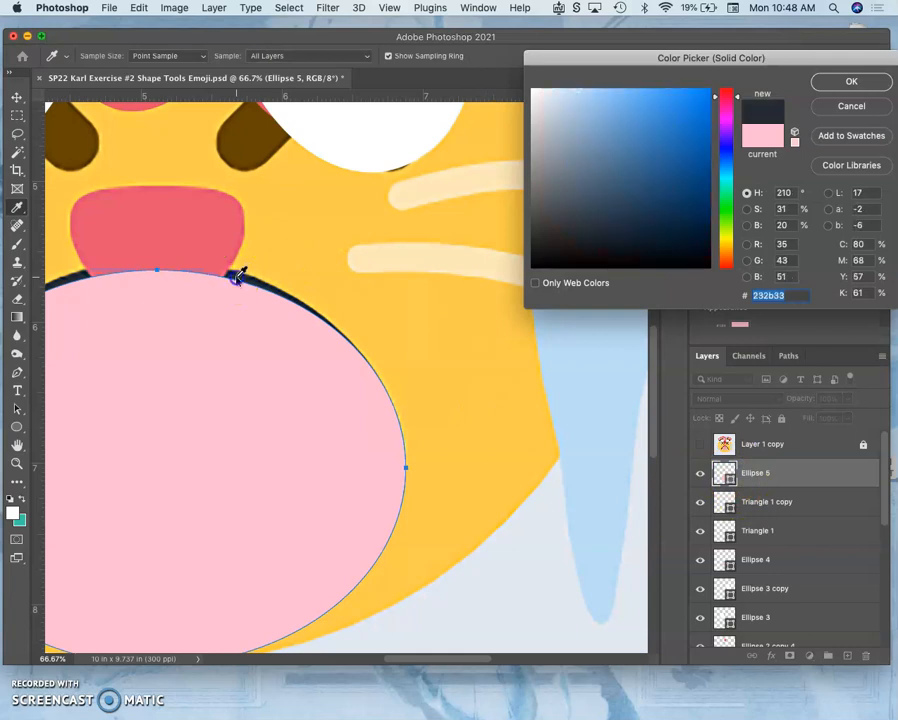
{"action": "left_click", "coordinate": [852, 80]}
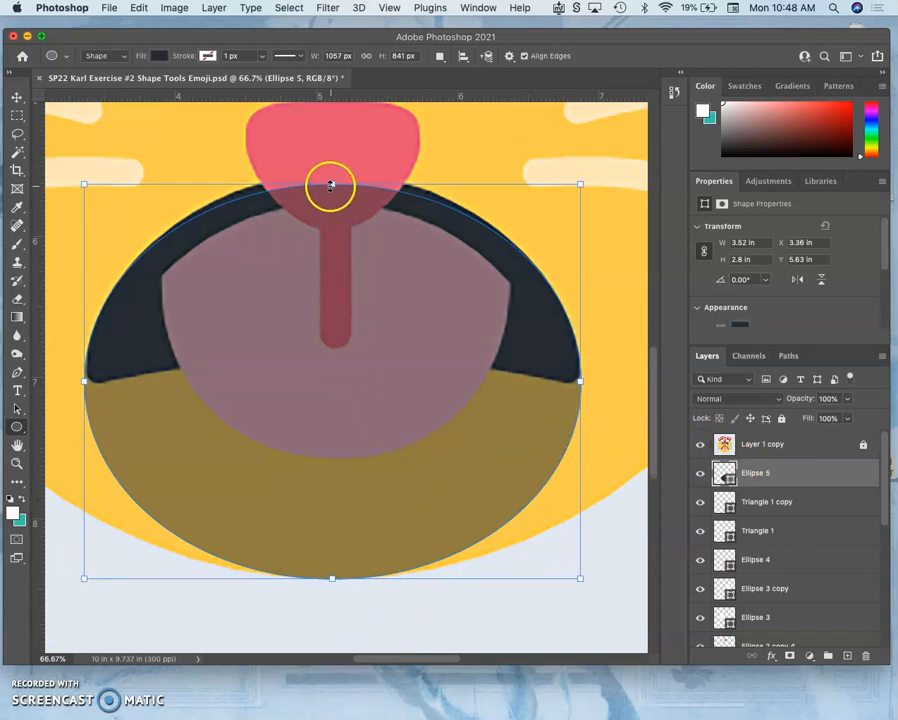
Position the dark ellipse over the mouth and switch its Free Transform to Warp
{"action": "left_click_drag", "start_coordinate": [332, 186], "coordinate": [332, 176]}
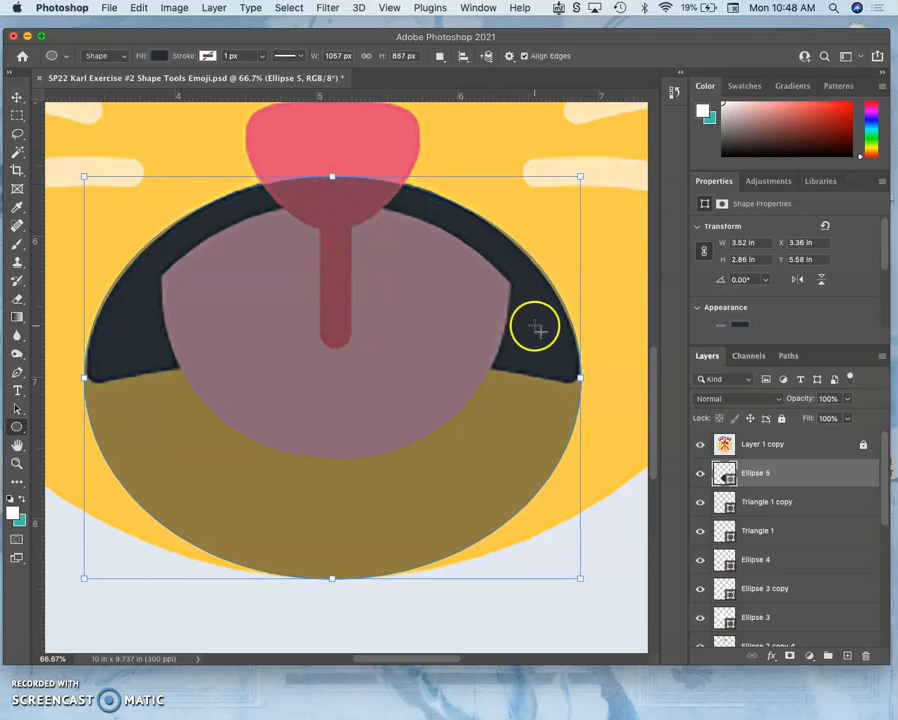
{"action": "mouse_move", "coordinate": [404, 456]}
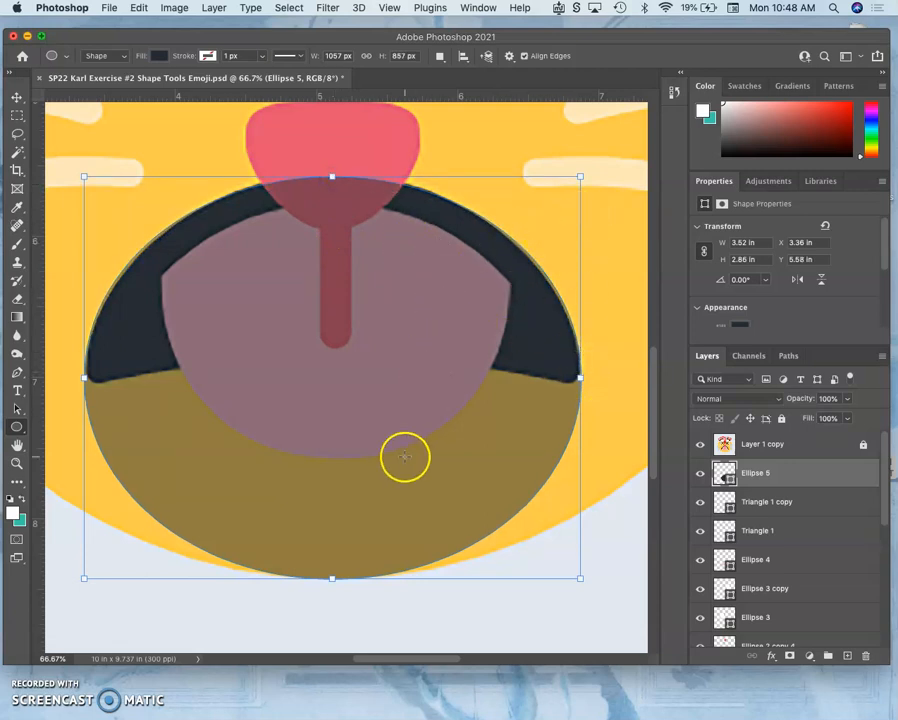
{"action": "right_click", "coordinate": [404, 456]}
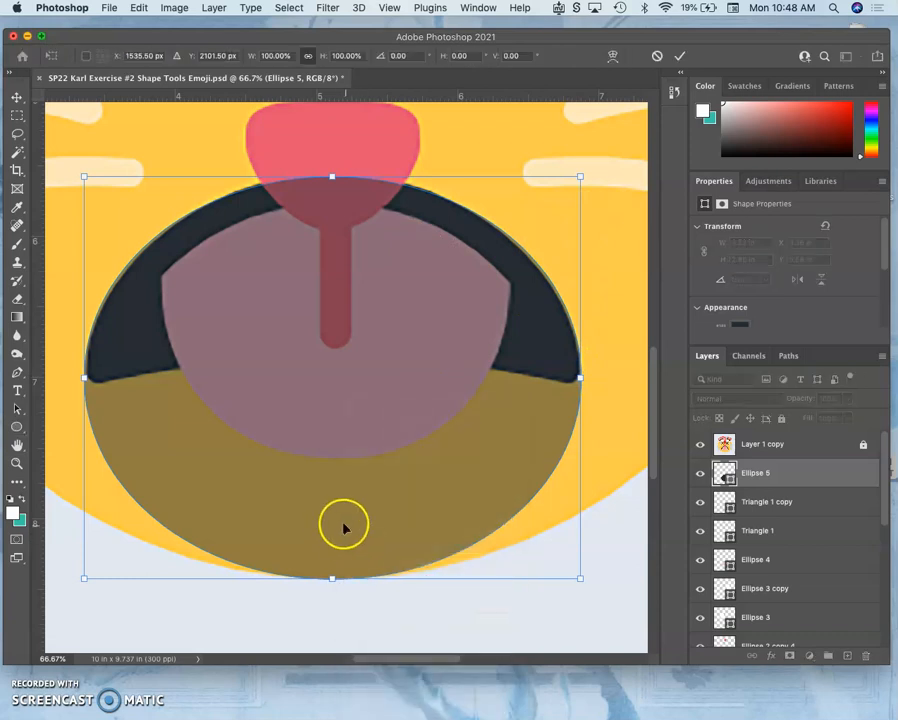
{"action": "right_click", "coordinate": [344, 528]}
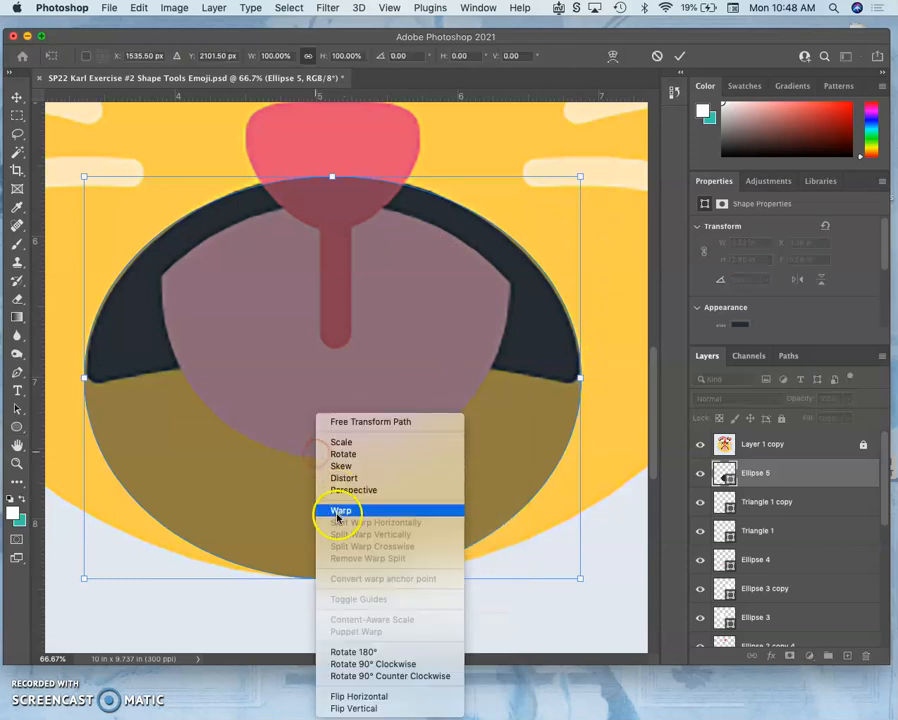
{"action": "left_click", "coordinate": [340, 510]}
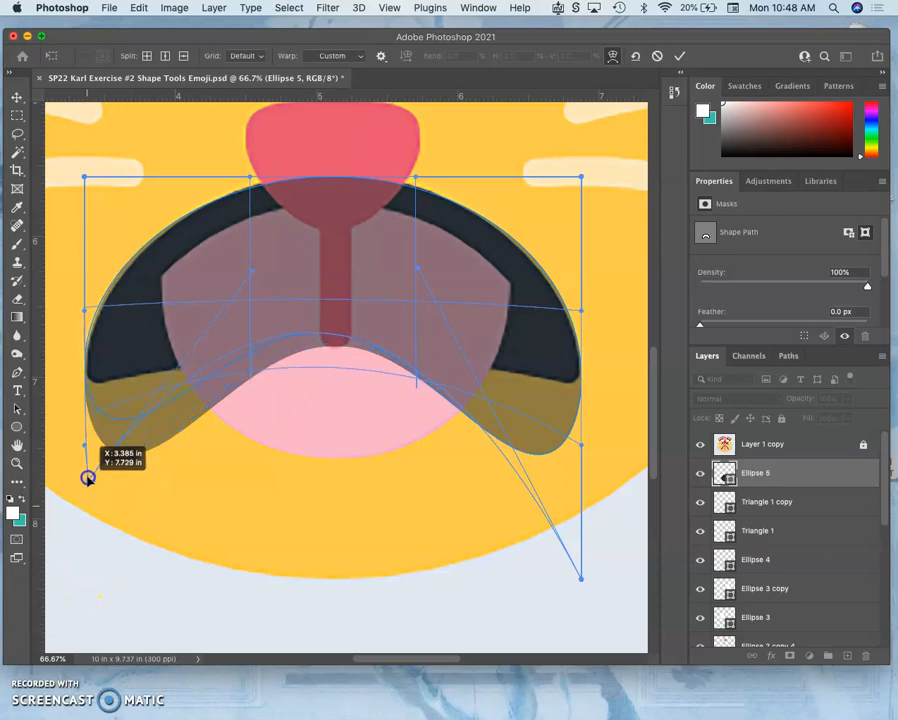
Bend both ends of the ellipse upward into a crescent under the tongue
{"action": "left_click_drag", "start_coordinate": [88, 476], "coordinate": [92, 424]}
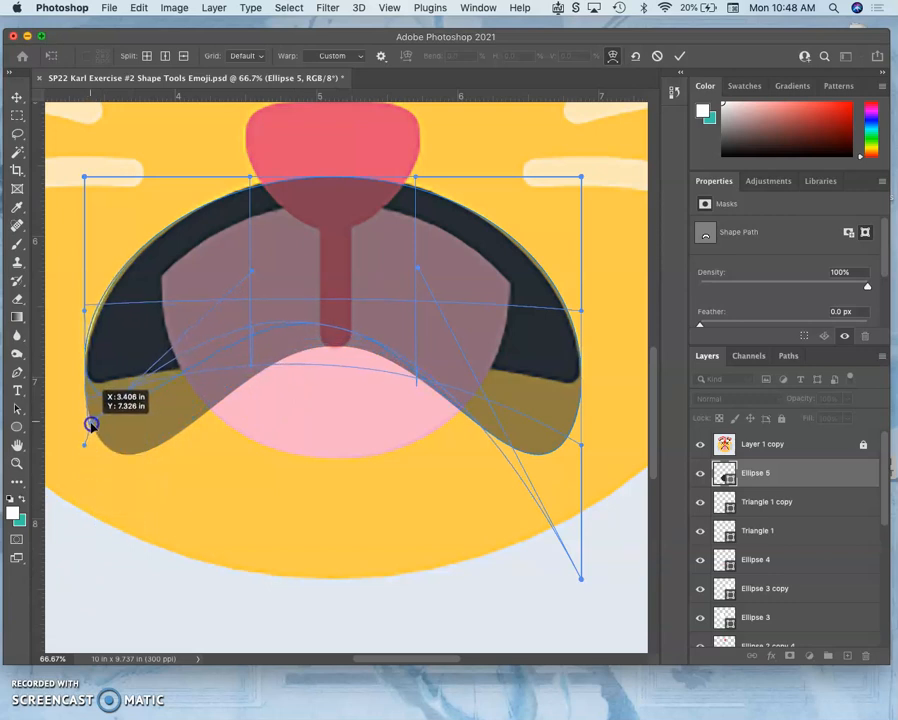
{"action": "left_click_drag", "start_coordinate": [92, 424], "coordinate": [100, 452]}
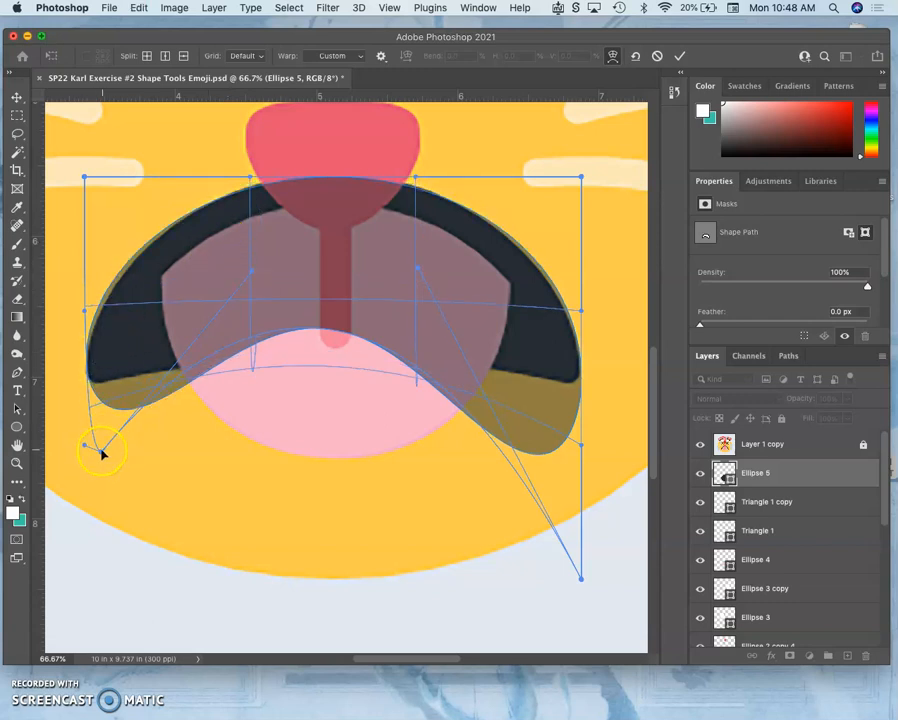
{"action": "left_click_drag", "start_coordinate": [102, 452], "coordinate": [102, 426]}
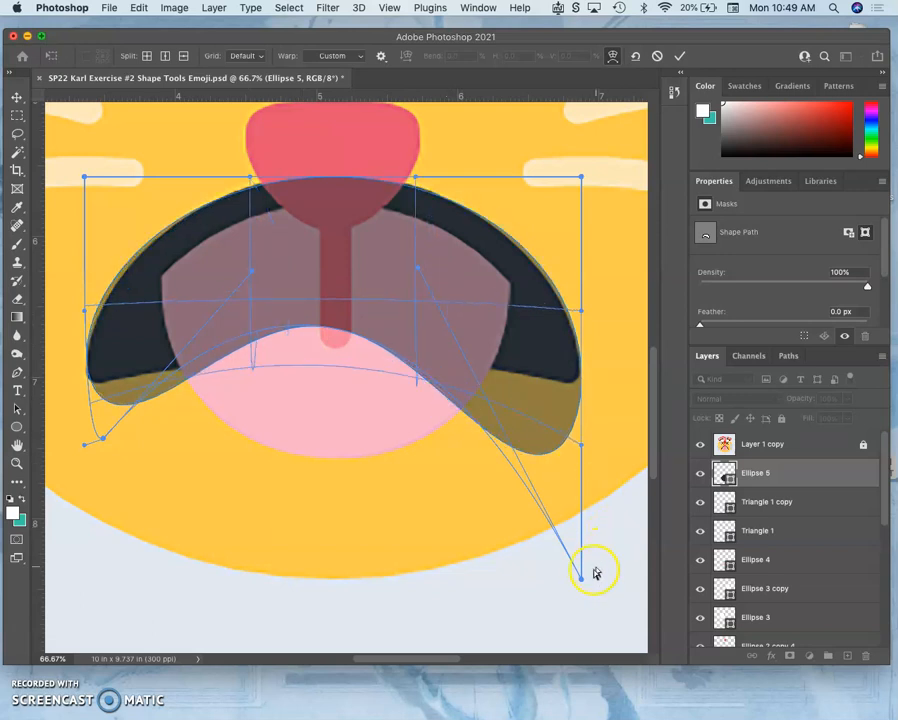
{"action": "left_click_drag", "start_coordinate": [580, 572], "coordinate": [564, 460]}
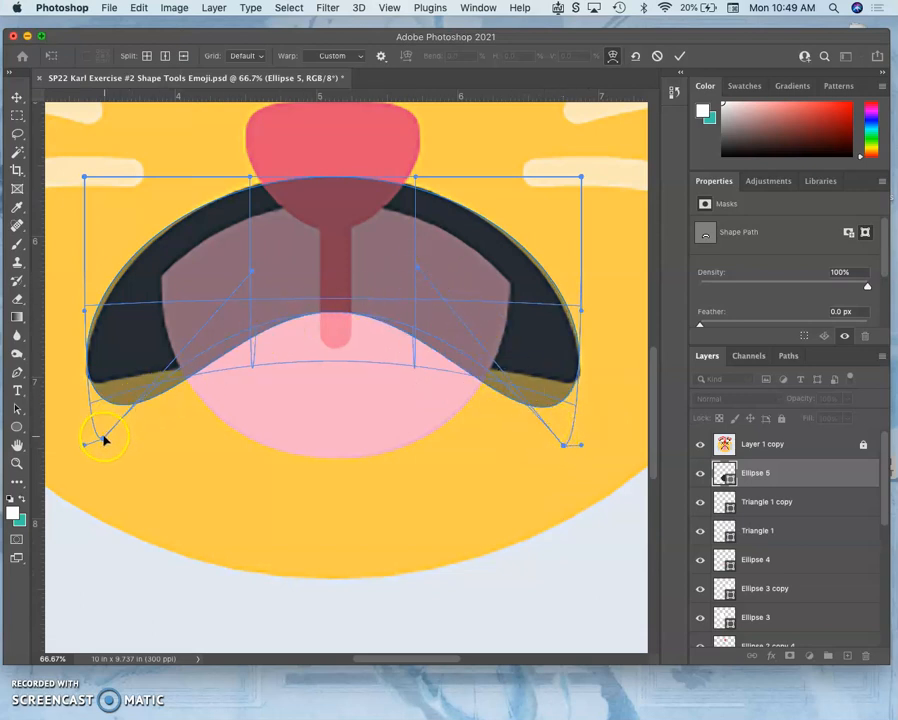
Taper and raise the crescent's left tip to follow the mouth outline
{"action": "left_click_drag", "start_coordinate": [104, 438], "coordinate": [88, 380]}
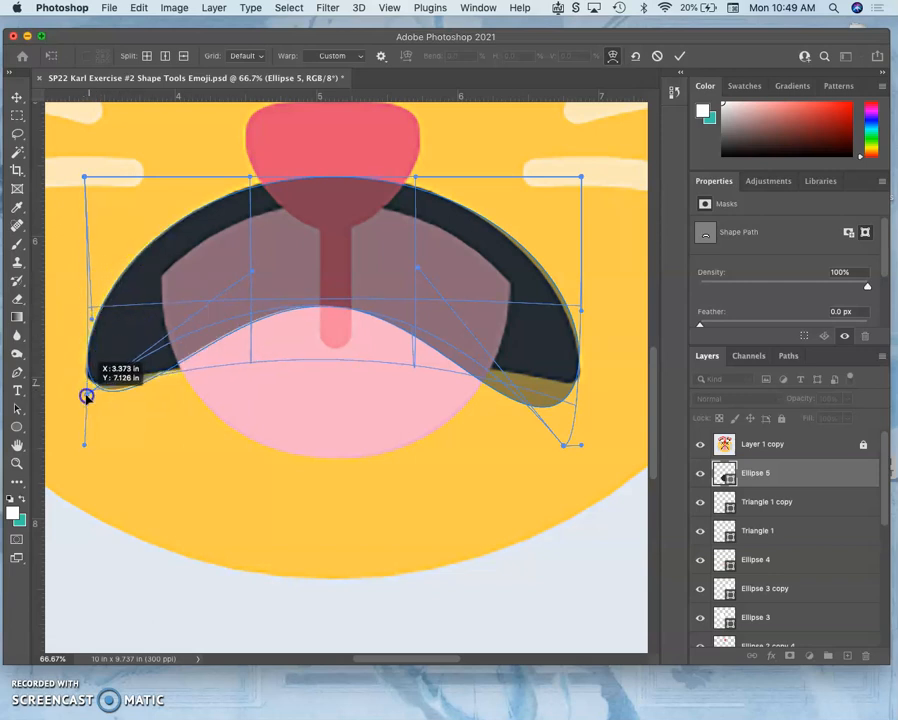
{"action": "left_click_drag", "start_coordinate": [88, 396], "coordinate": [156, 376]}
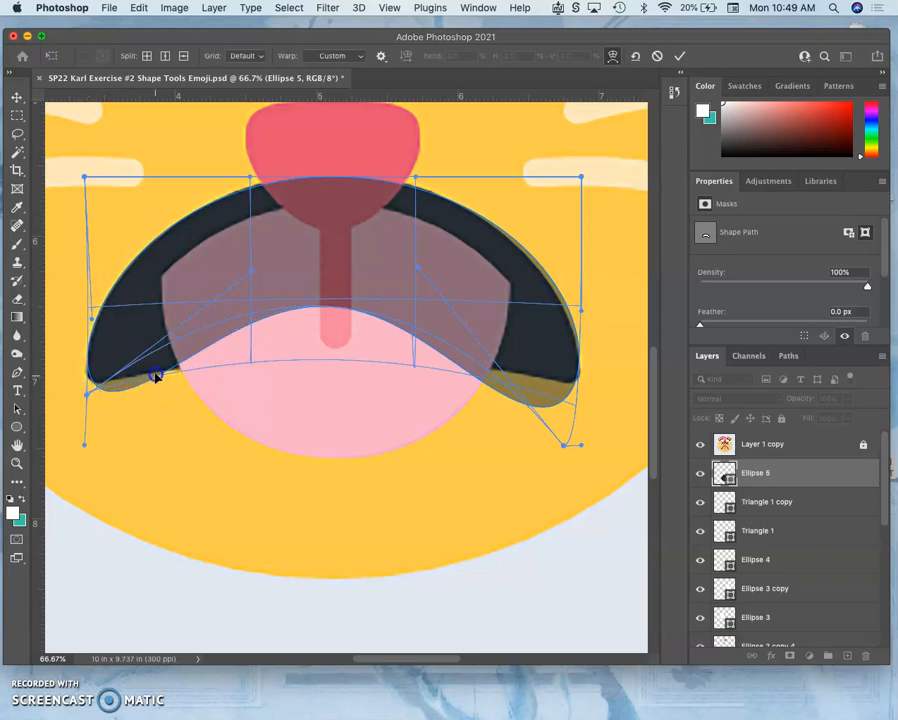
{"action": "left_click_drag", "start_coordinate": [156, 376], "coordinate": [150, 330]}
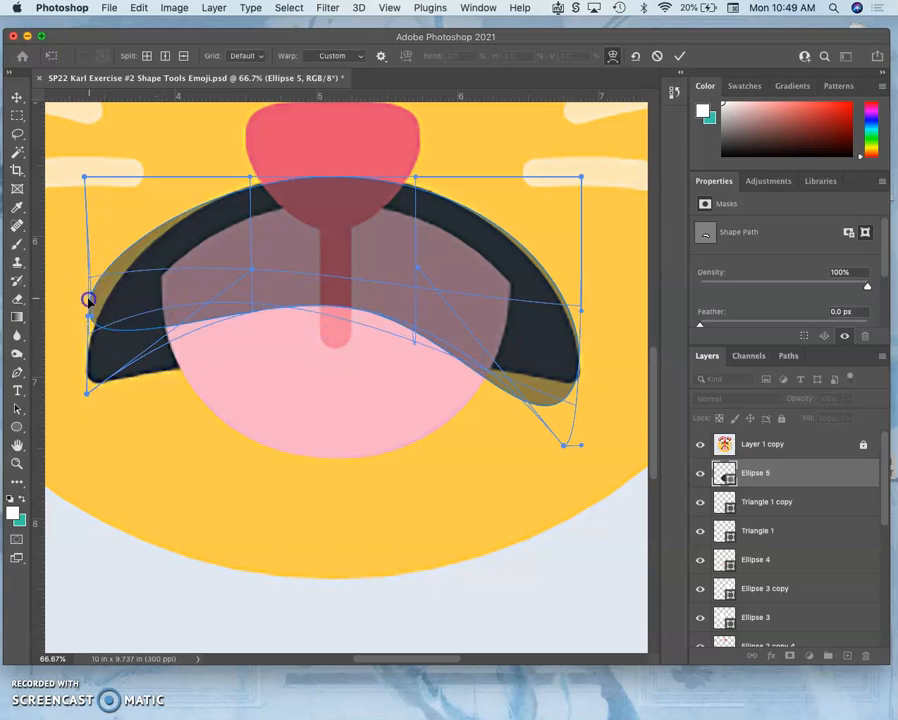
{"action": "left_click_drag", "start_coordinate": [88, 300], "coordinate": [88, 336]}
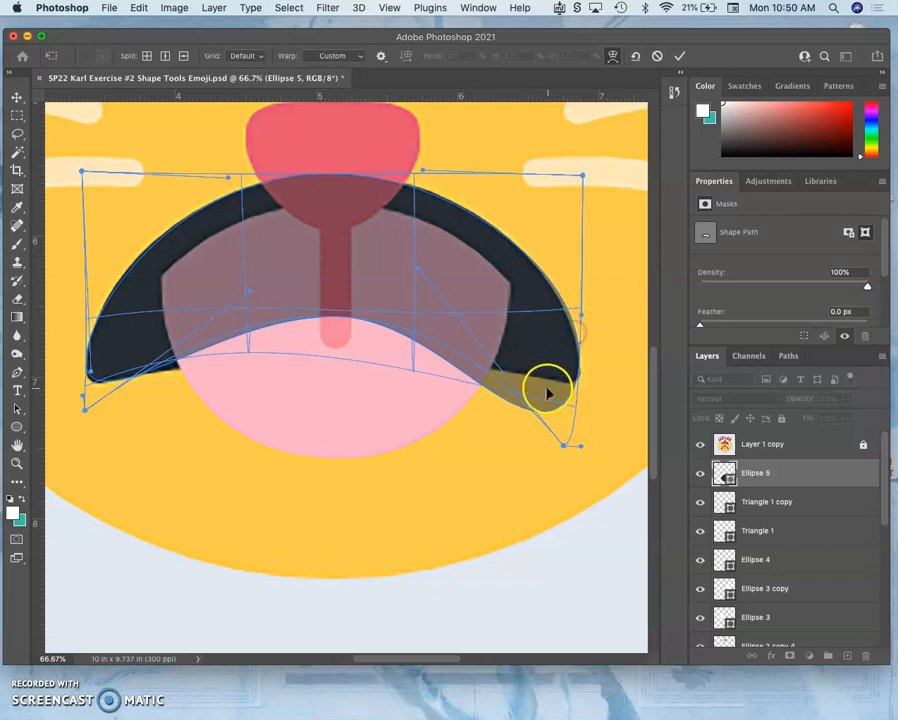
{"action": "left_click_drag", "start_coordinate": [548, 390], "coordinate": [540, 392]}
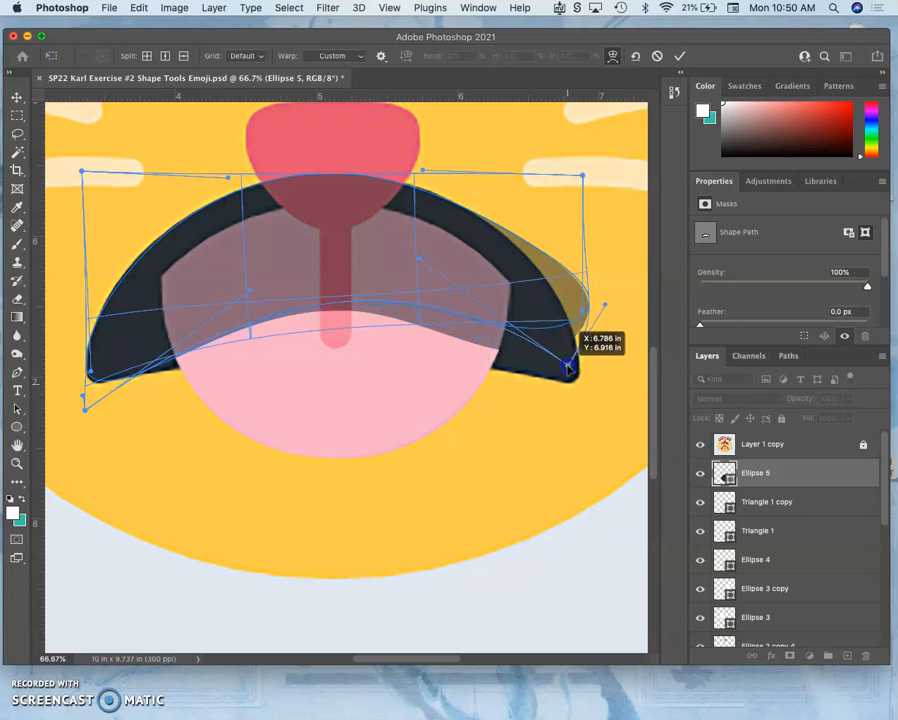
{"action": "left_click_drag", "start_coordinate": [570, 370], "coordinate": [570, 356]}
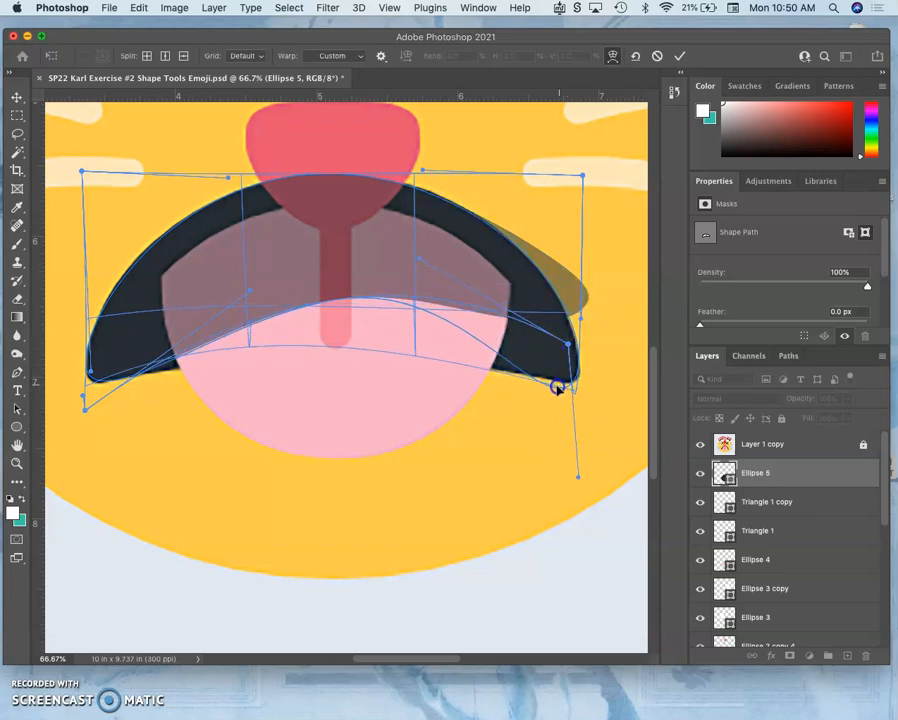
{"action": "left_click_drag", "start_coordinate": [558, 388], "coordinate": [548, 390]}
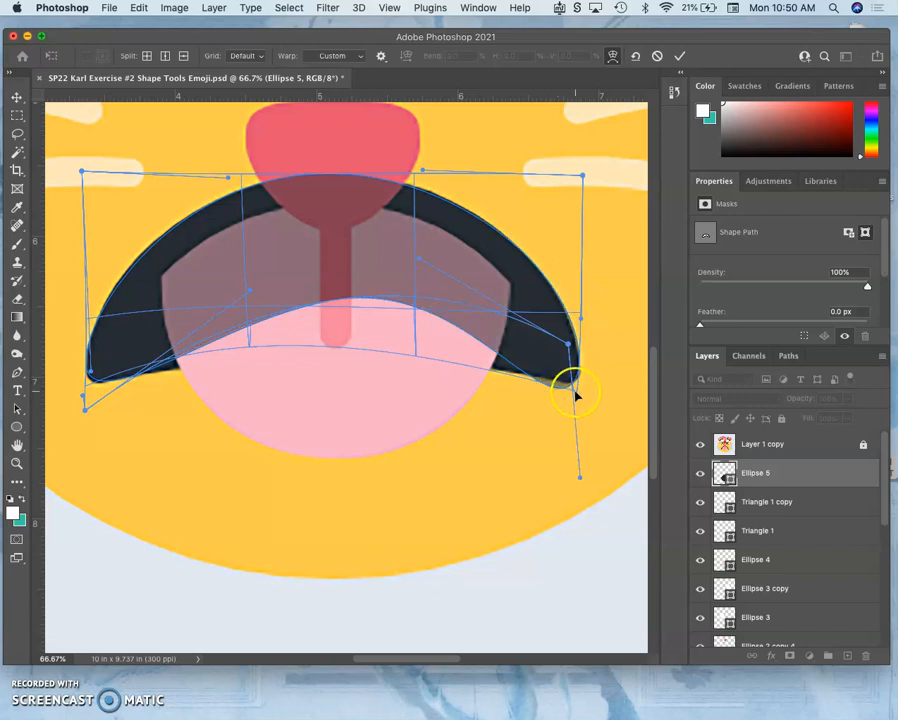
{"action": "left_click_drag", "start_coordinate": [578, 390], "coordinate": [582, 372]}
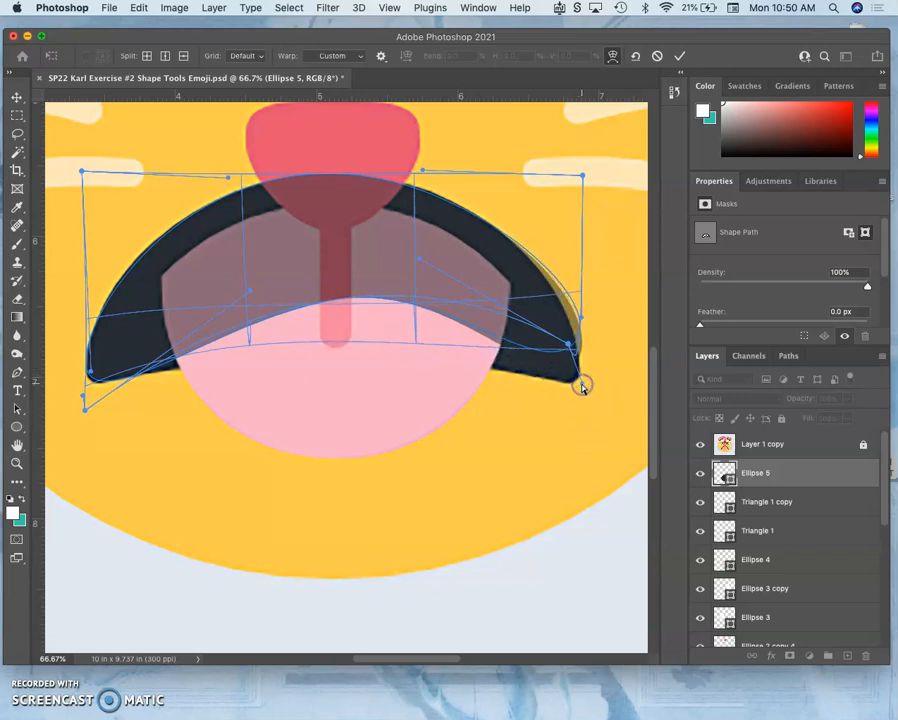
{"action": "left_click_drag", "start_coordinate": [584, 384], "coordinate": [568, 300]}
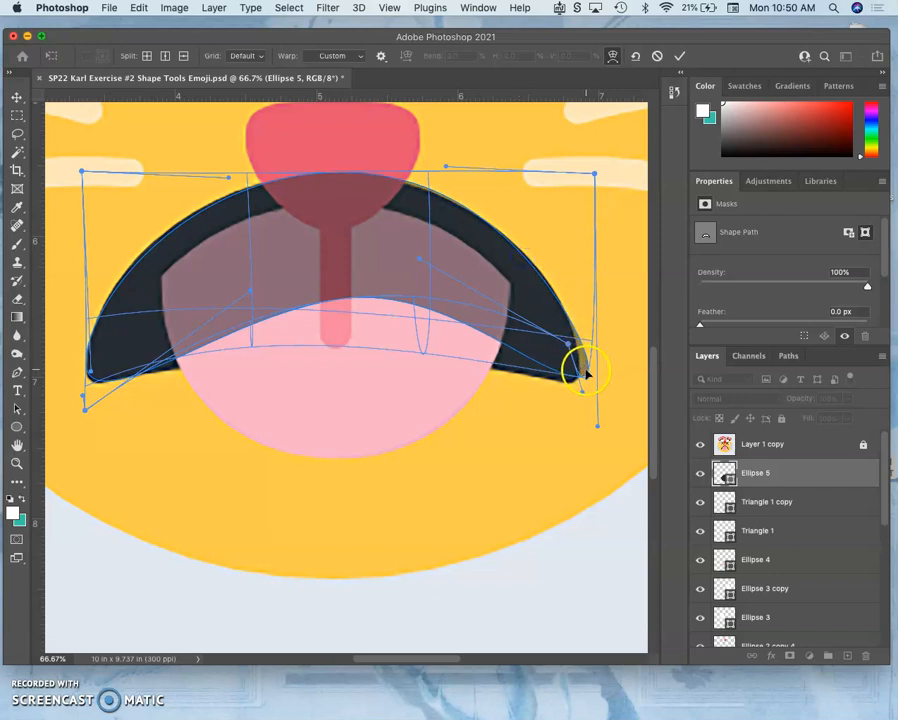
{"action": "left_click_drag", "start_coordinate": [596, 370], "coordinate": [570, 400]}
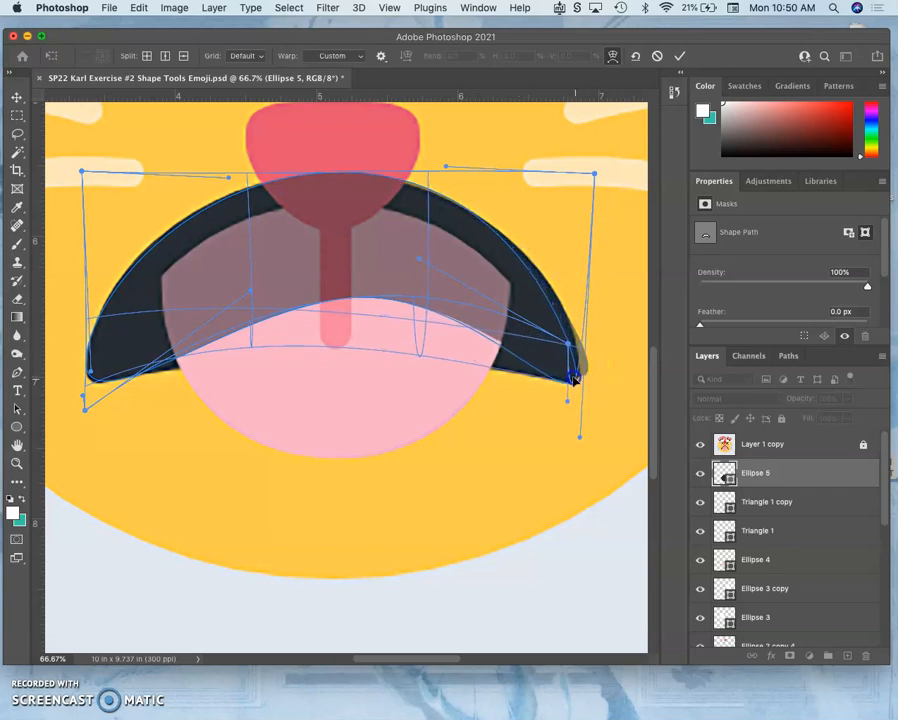
{"action": "left_click_drag", "start_coordinate": [574, 378], "coordinate": [604, 168]}
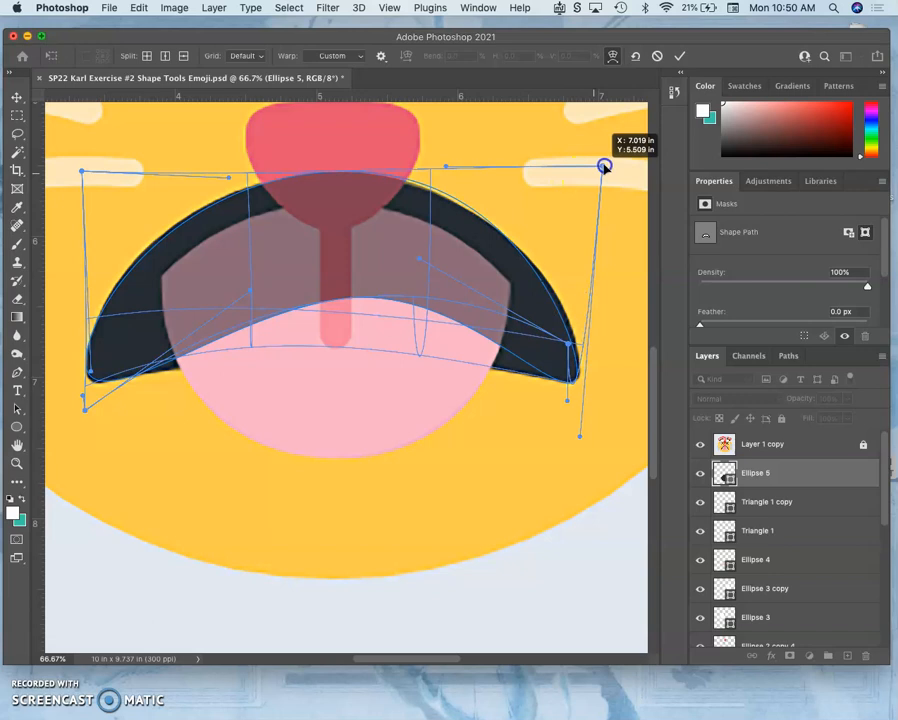
{"action": "left_click_drag", "start_coordinate": [604, 168], "coordinate": [612, 176]}
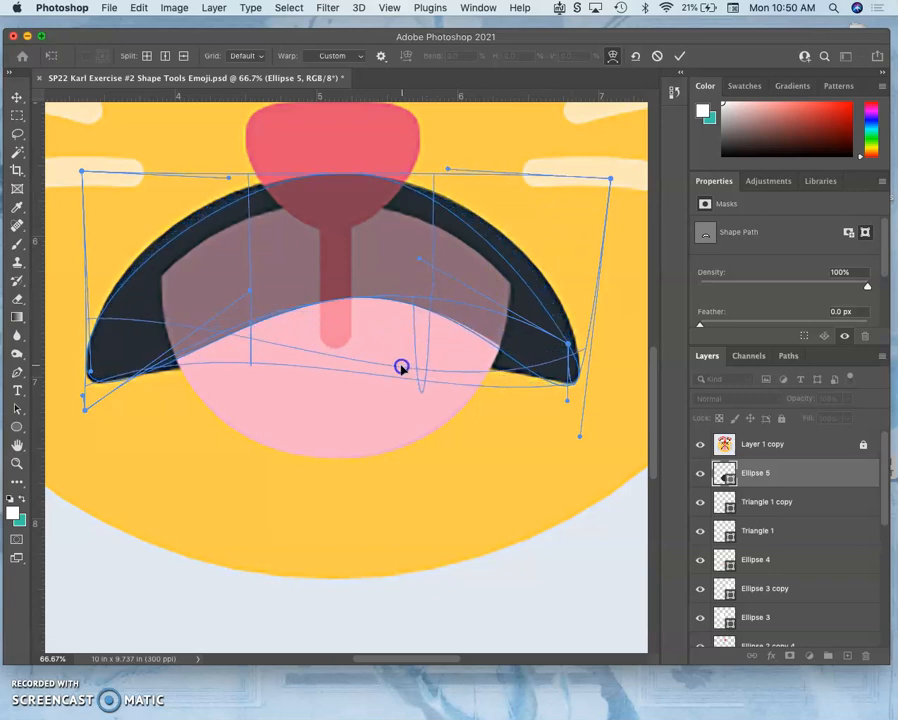
{"action": "left_click_drag", "start_coordinate": [400, 368], "coordinate": [416, 324]}
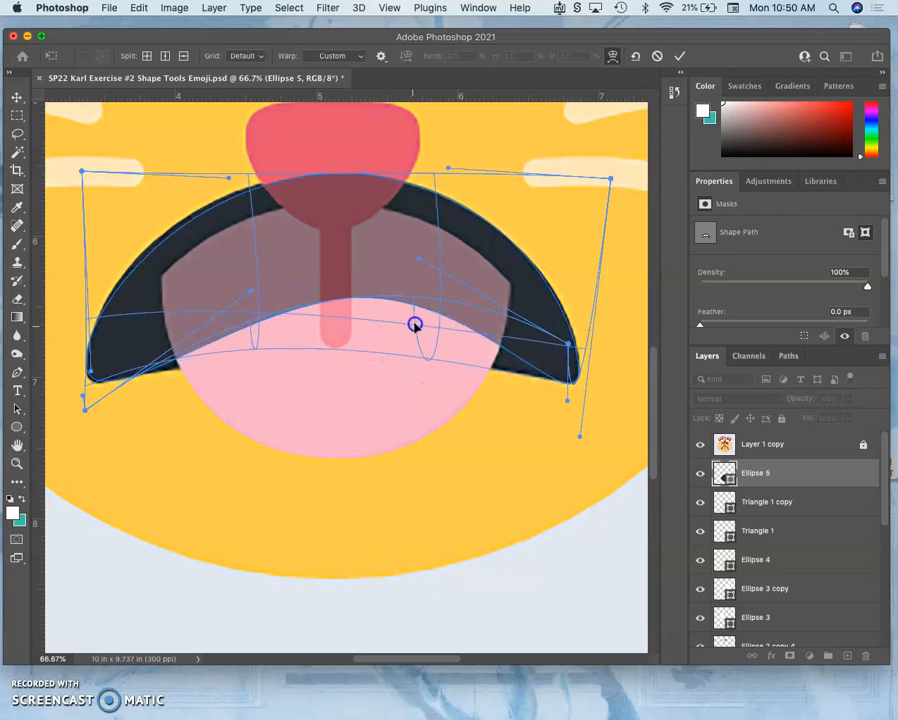
{"action": "mouse_move", "coordinate": [420, 268]}
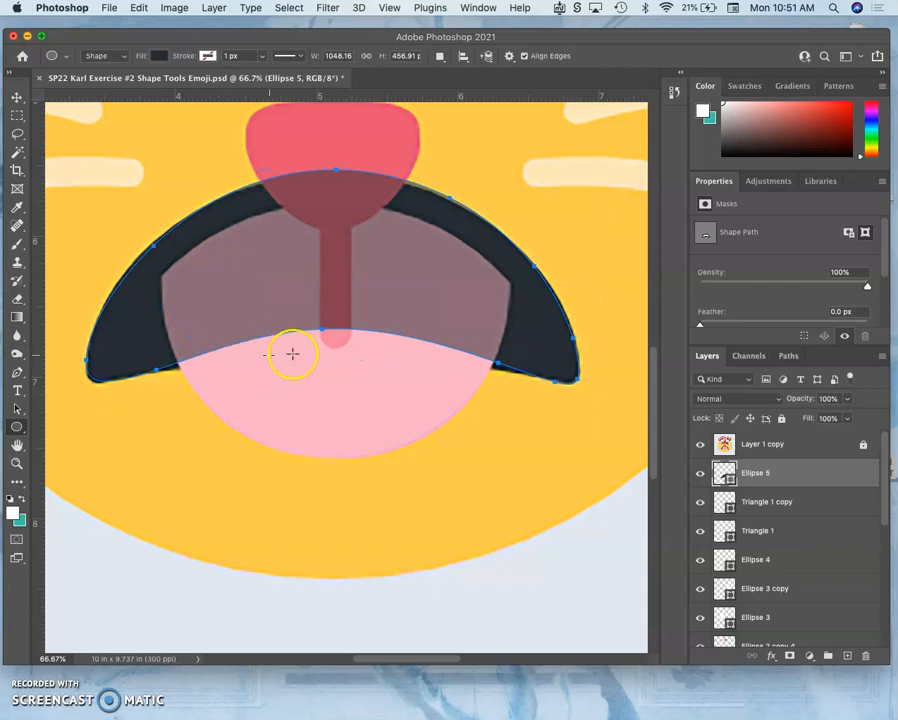
{"action": "mouse_move", "coordinate": [332, 380]}
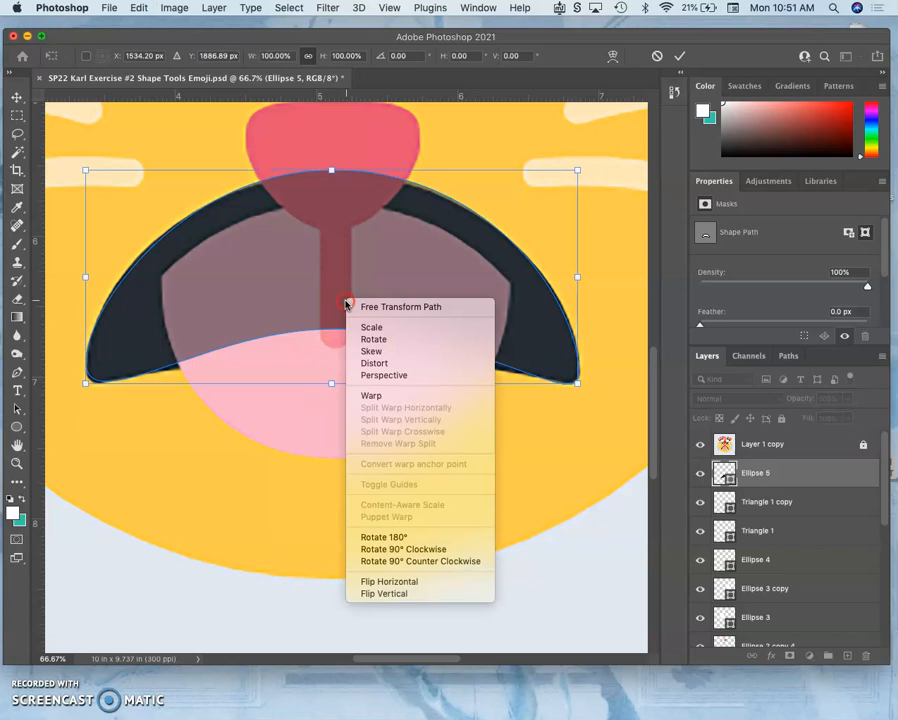
Warp the dark mouth shape's lower edge into a slimmer arc beneath the tongue
{"action": "left_click", "coordinate": [372, 396]}
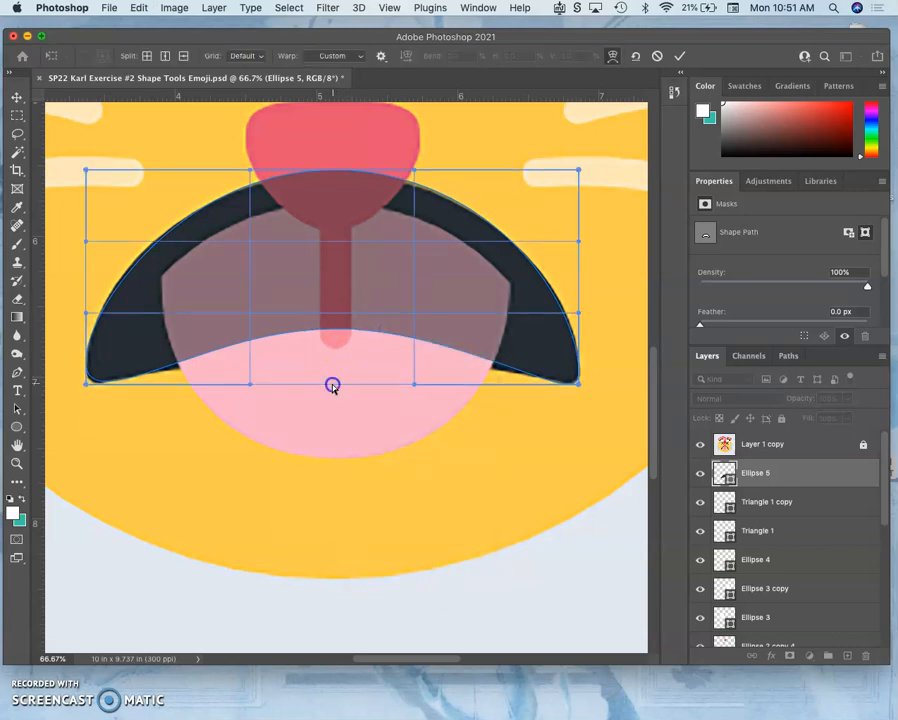
{"action": "left_click_drag", "start_coordinate": [332, 384], "coordinate": [330, 424]}
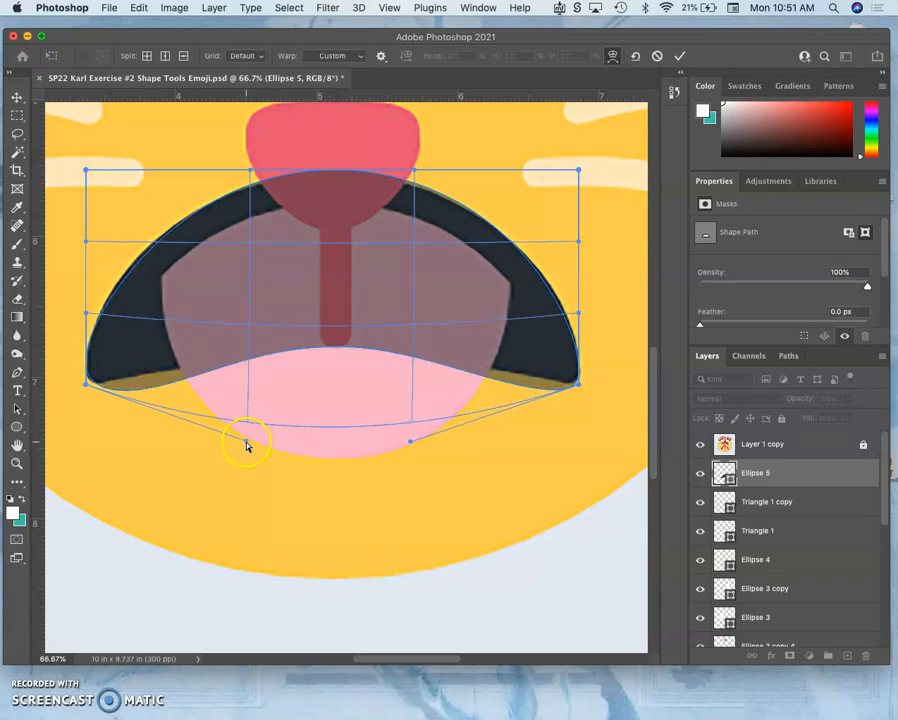
{"action": "left_click_drag", "start_coordinate": [248, 444], "coordinate": [248, 384]}
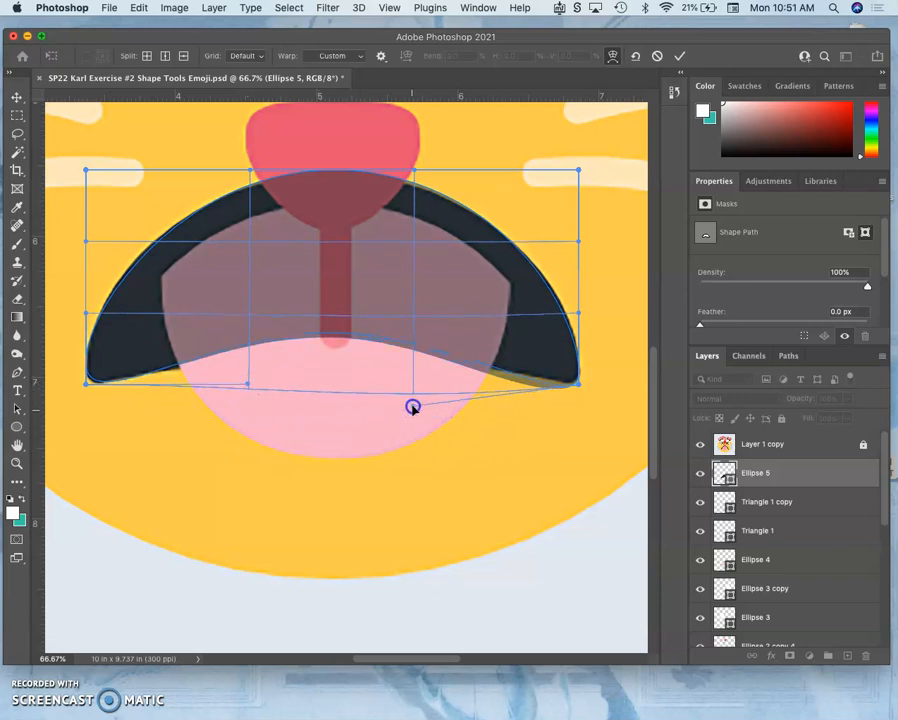
{"action": "left_click_drag", "start_coordinate": [412, 408], "coordinate": [416, 400]}
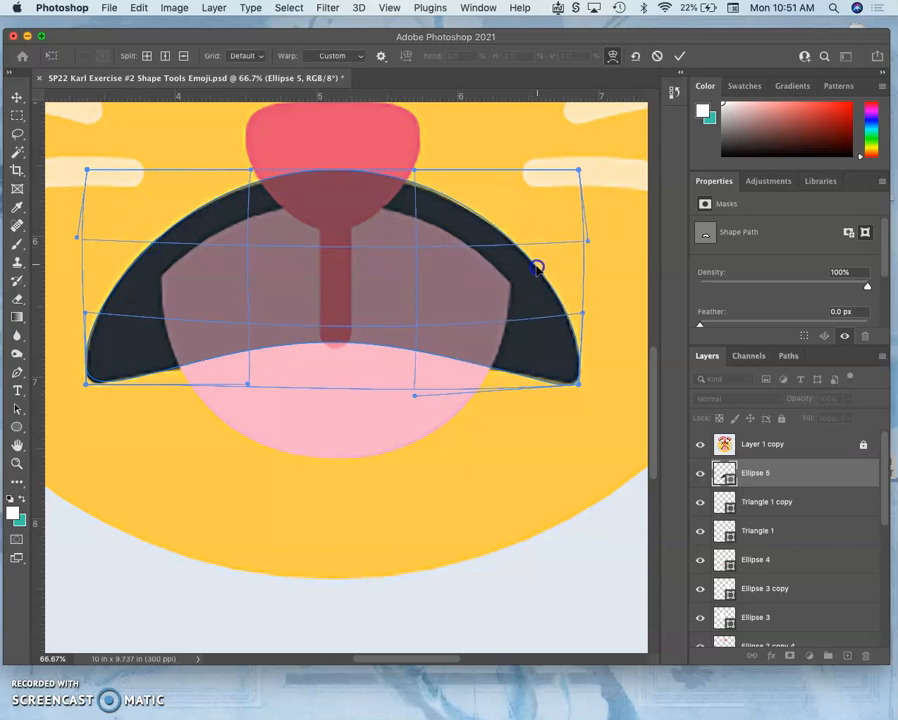
{"action": "mouse_move", "coordinate": [550, 386]}
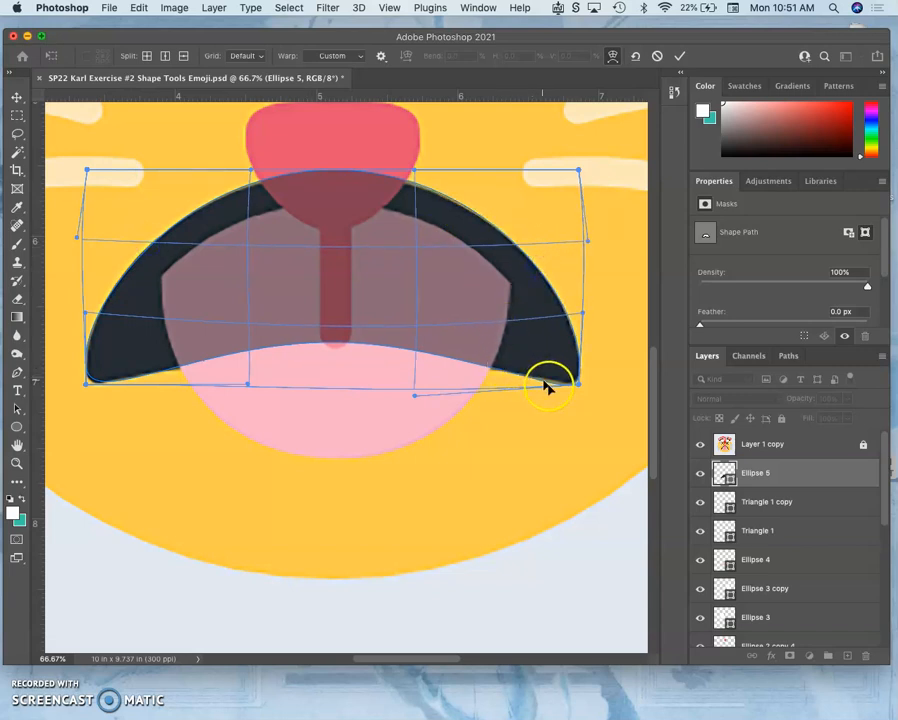
{"action": "mouse_move", "coordinate": [558, 380]}
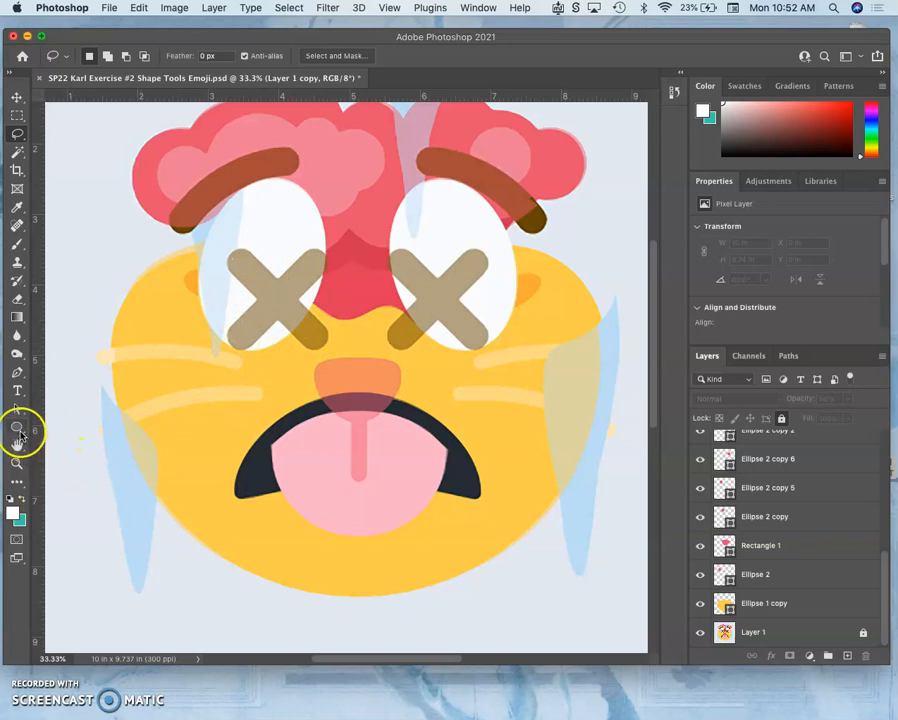
{"action": "mouse_move", "coordinate": [12, 394]}
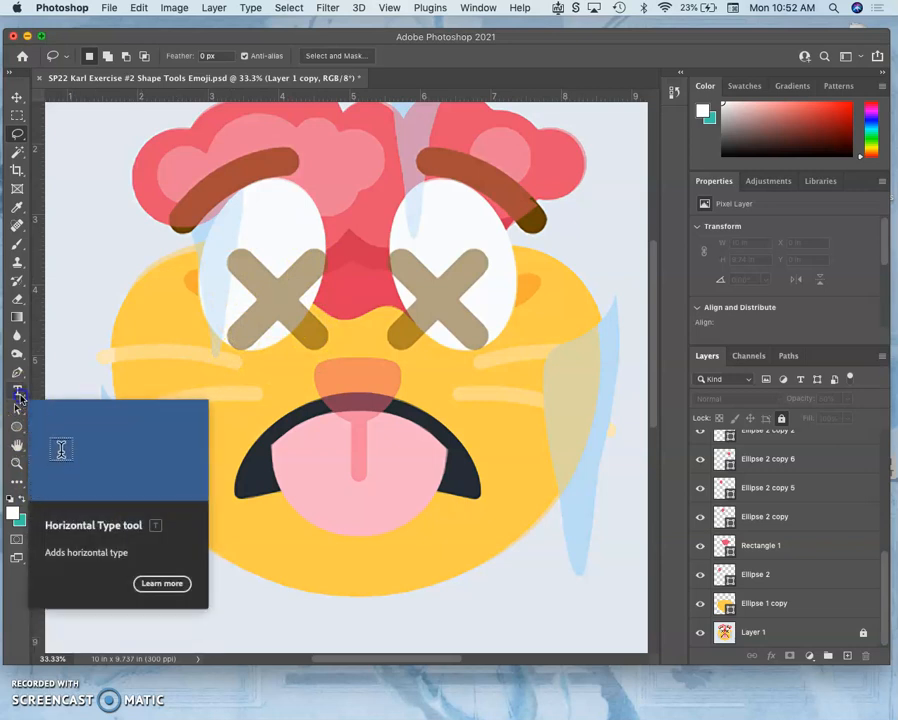
Start a new horizontal type layer on the cat face for the X eyes
{"action": "left_click", "coordinate": [16, 390]}
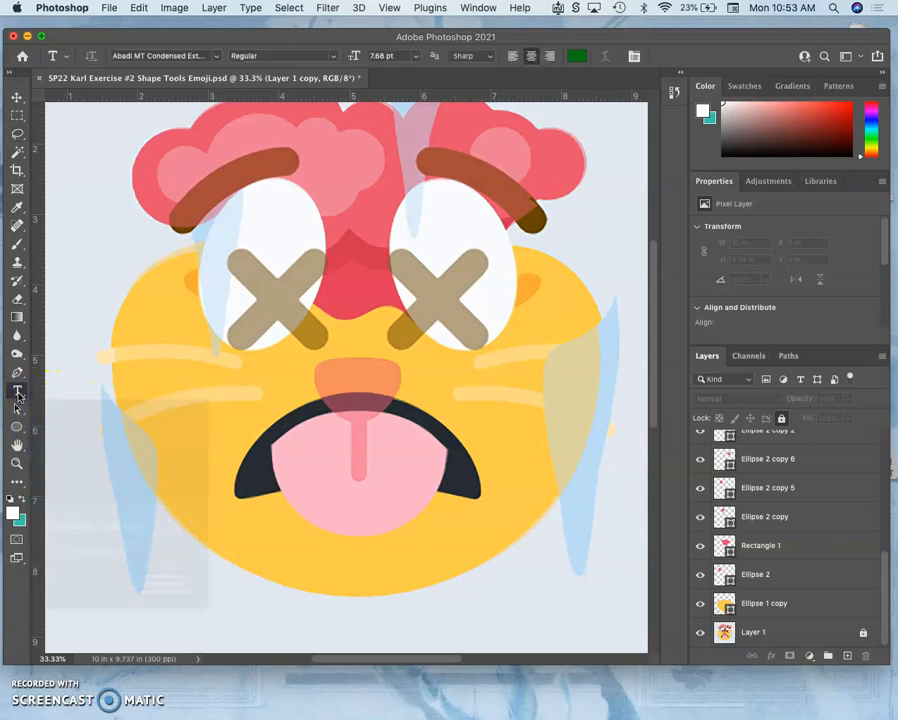
{"action": "mouse_move", "coordinate": [16, 390]}
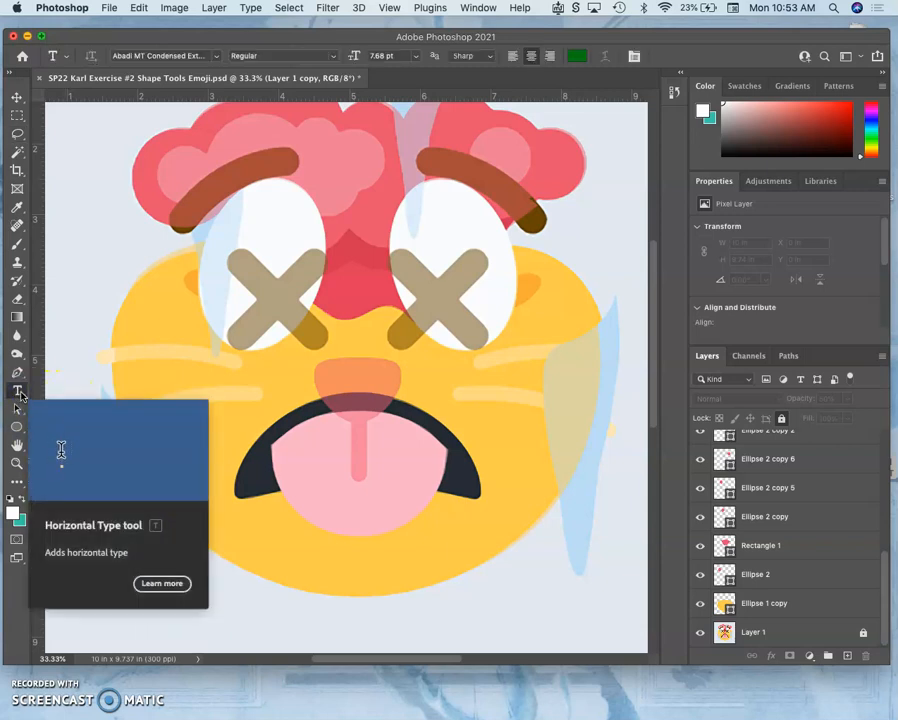
{"action": "mouse_move", "coordinate": [188, 300]}
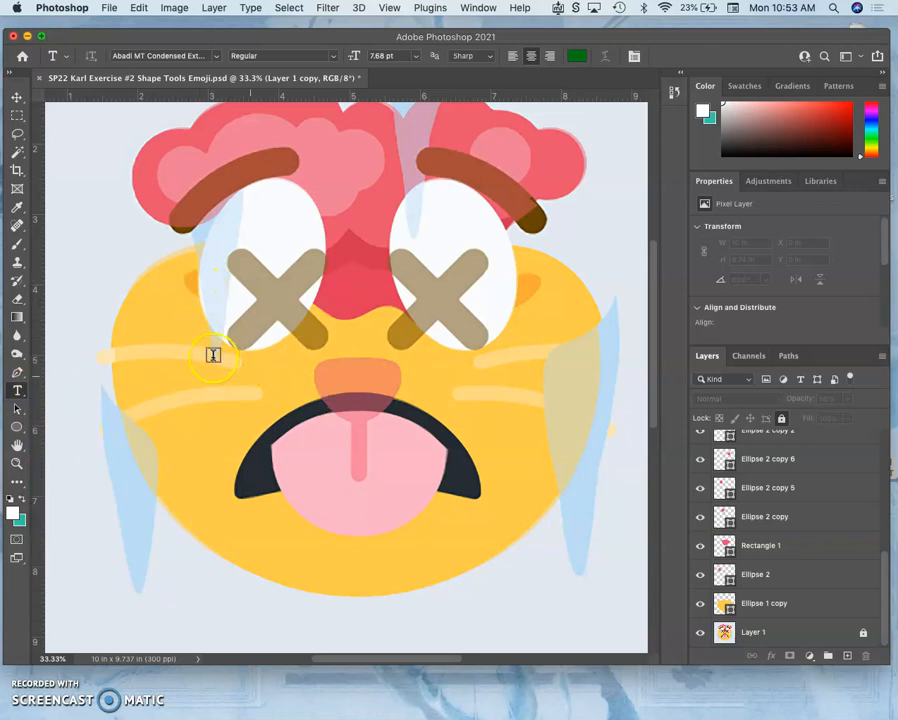
{"action": "left_click", "coordinate": [212, 356]}
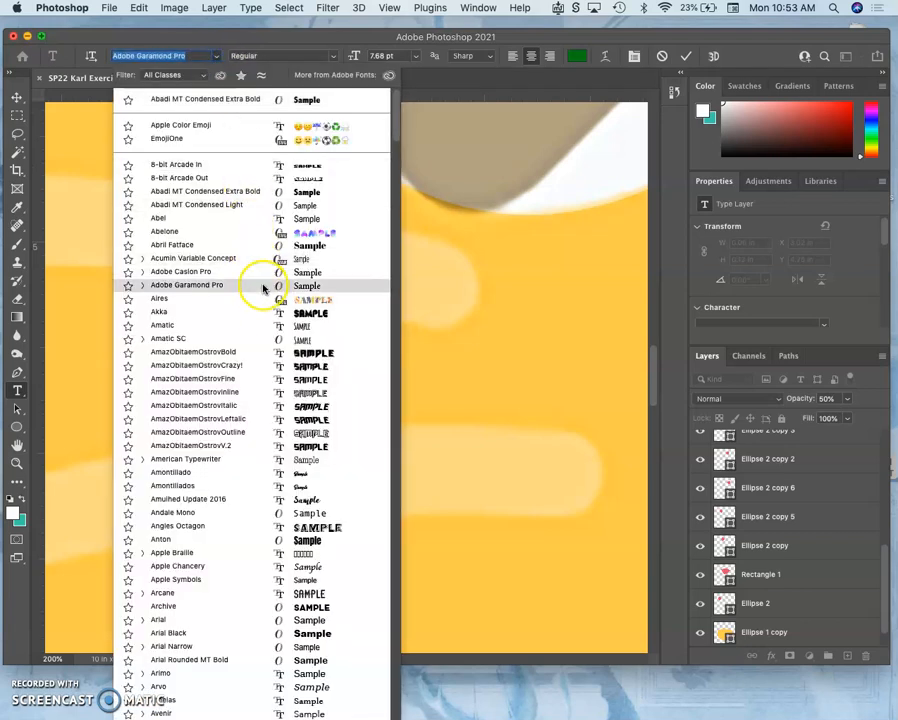
Preview several typefaces from the font family list on the X character
{"action": "left_click", "coordinate": [176, 526]}
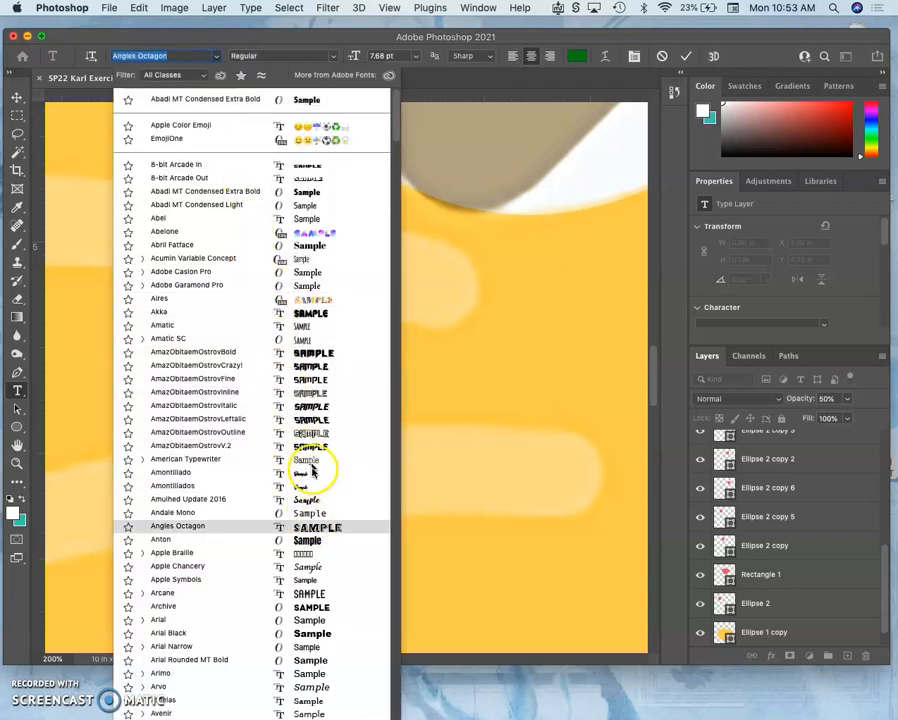
{"action": "left_click", "coordinate": [158, 324]}
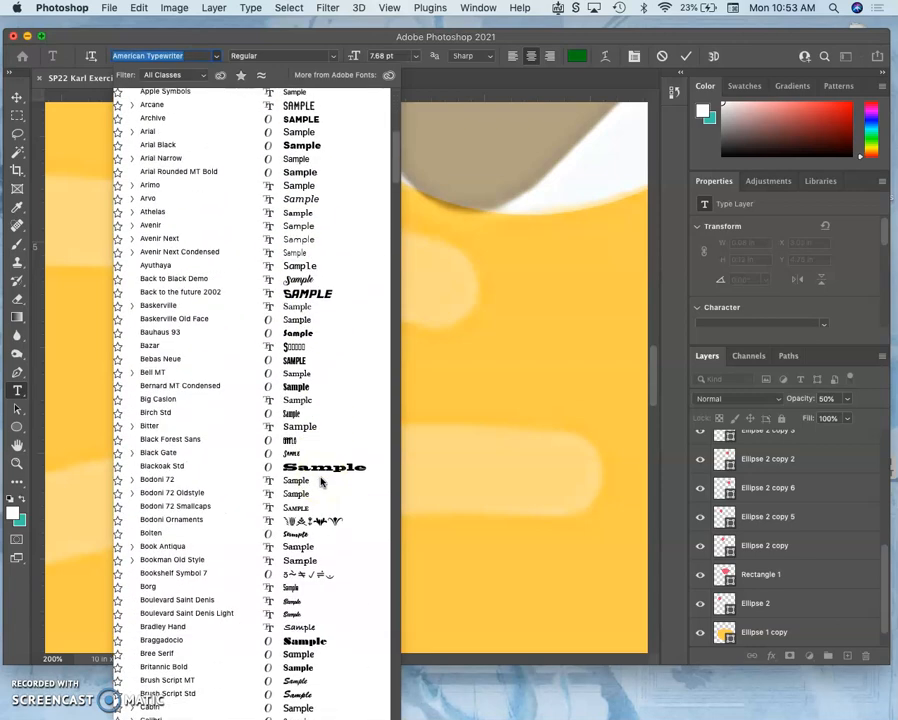
{"action": "scroll", "scroll_direction": "down", "scroll_amount": 3}
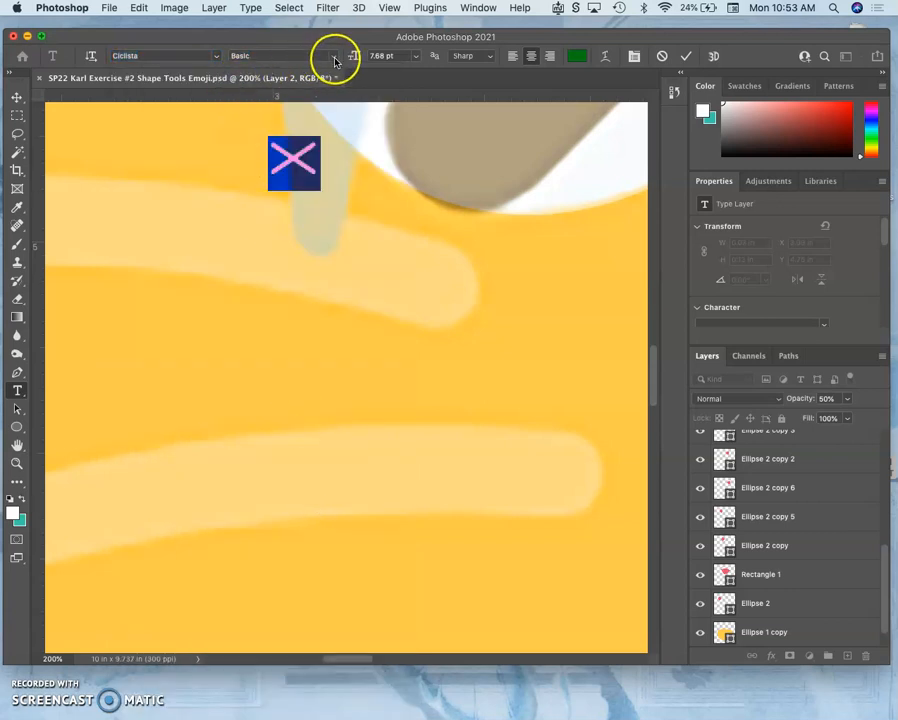
{"action": "left_click", "coordinate": [336, 56]}
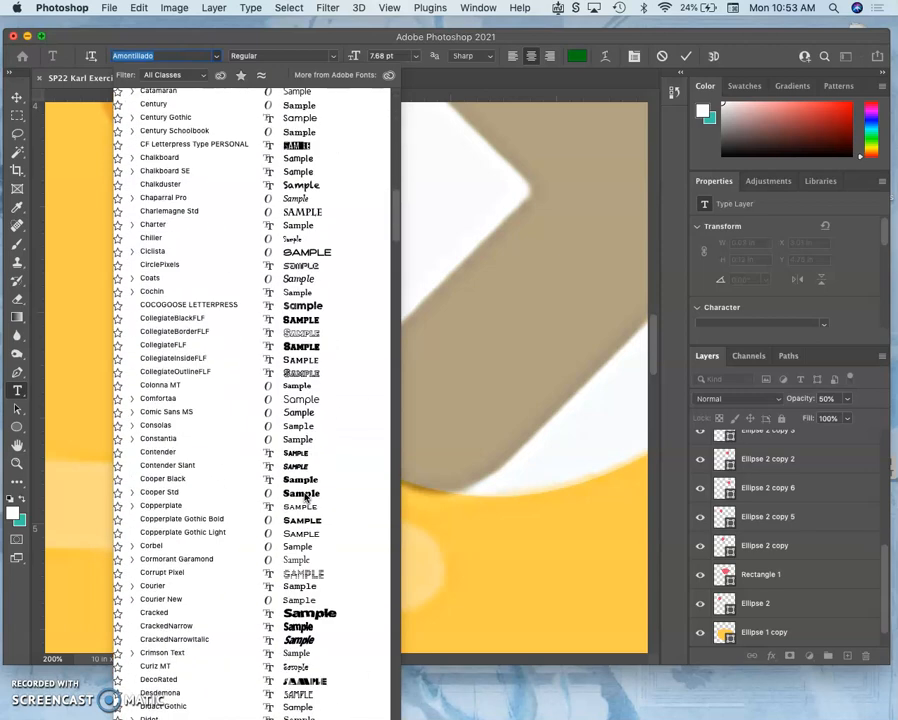
{"action": "scroll", "scroll_direction": "down", "scroll_amount": 3}
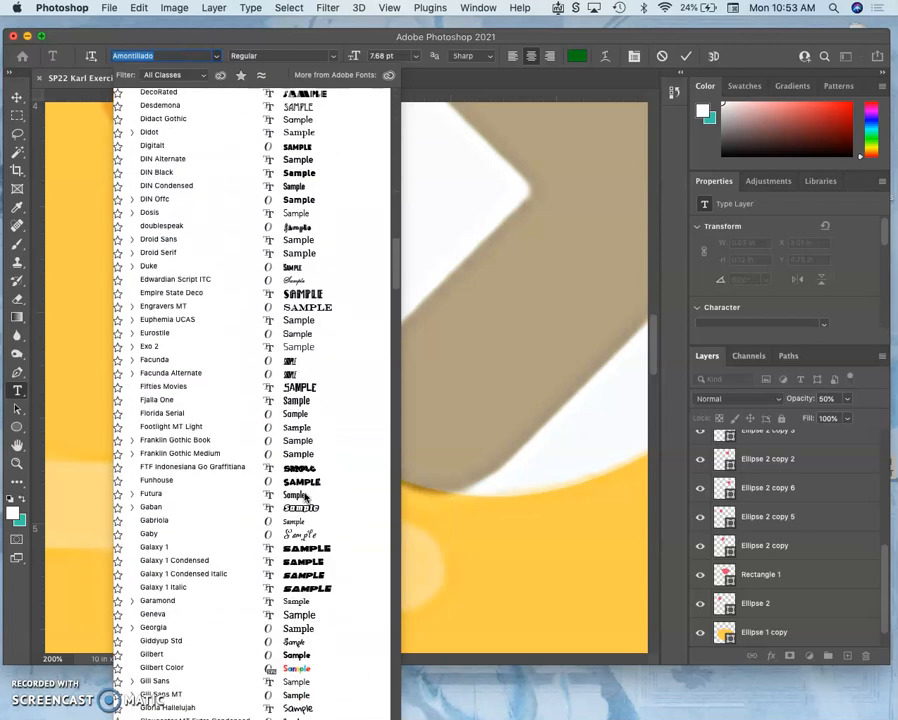
{"action": "scroll", "scroll_direction": "down", "scroll_amount": 3}
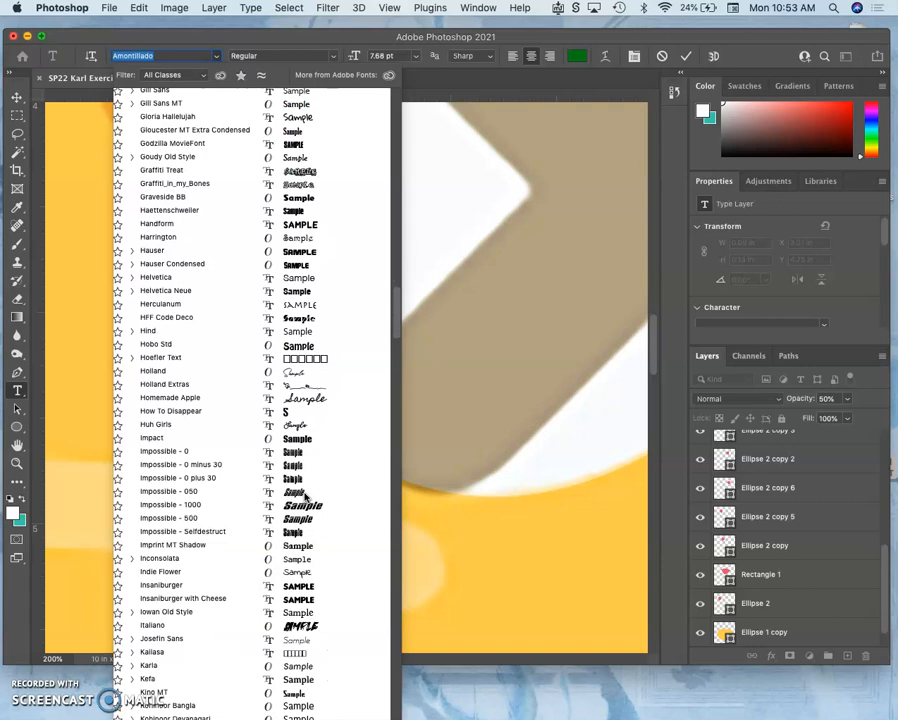
{"action": "scroll", "scroll_direction": "down", "scroll_amount": 3}
{"action": "type", "text": "Akka"}
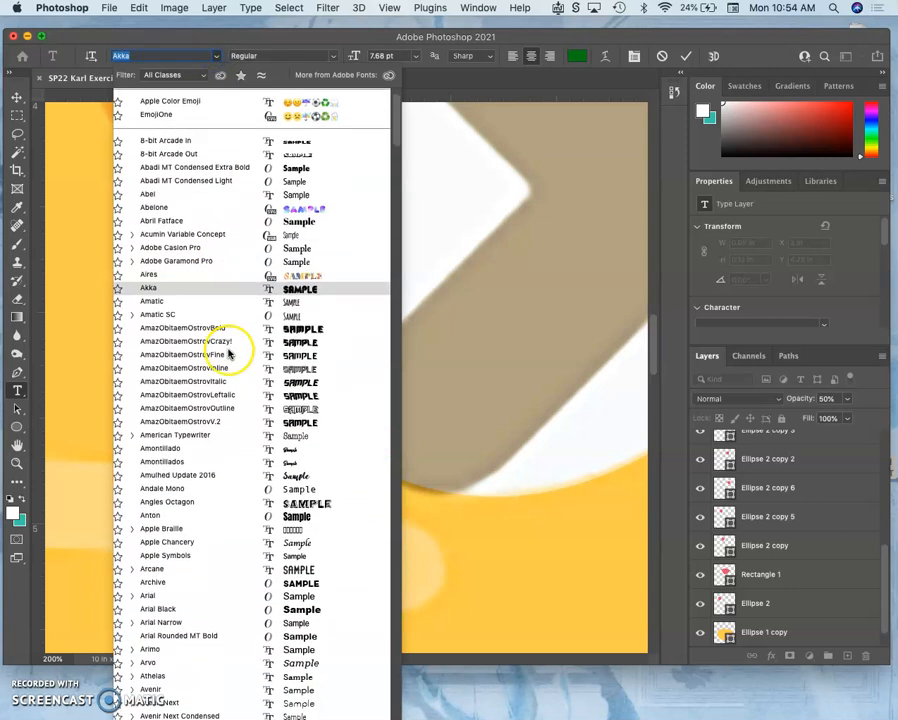
{"action": "scroll", "scroll_direction": "down", "scroll_amount": 3}
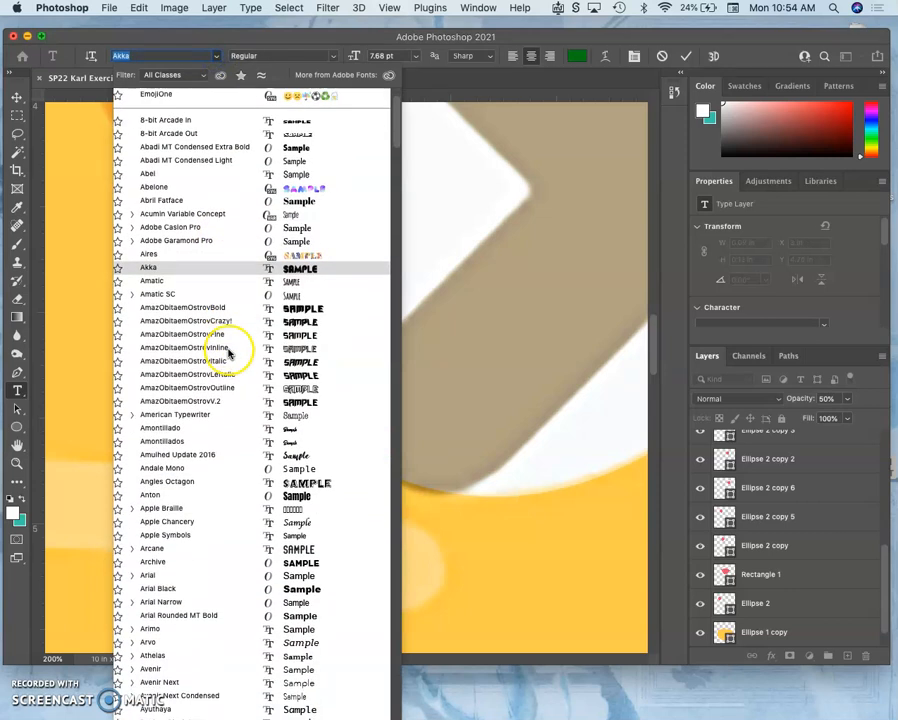